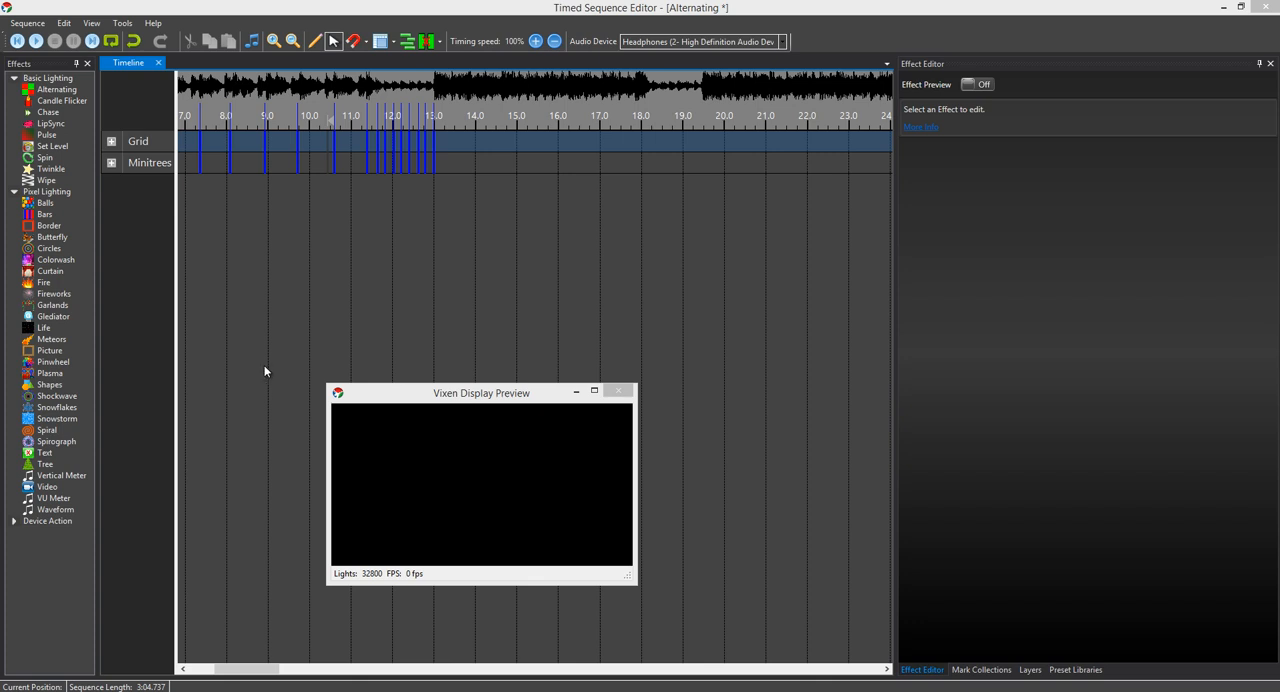
mouse_move(62, 332)
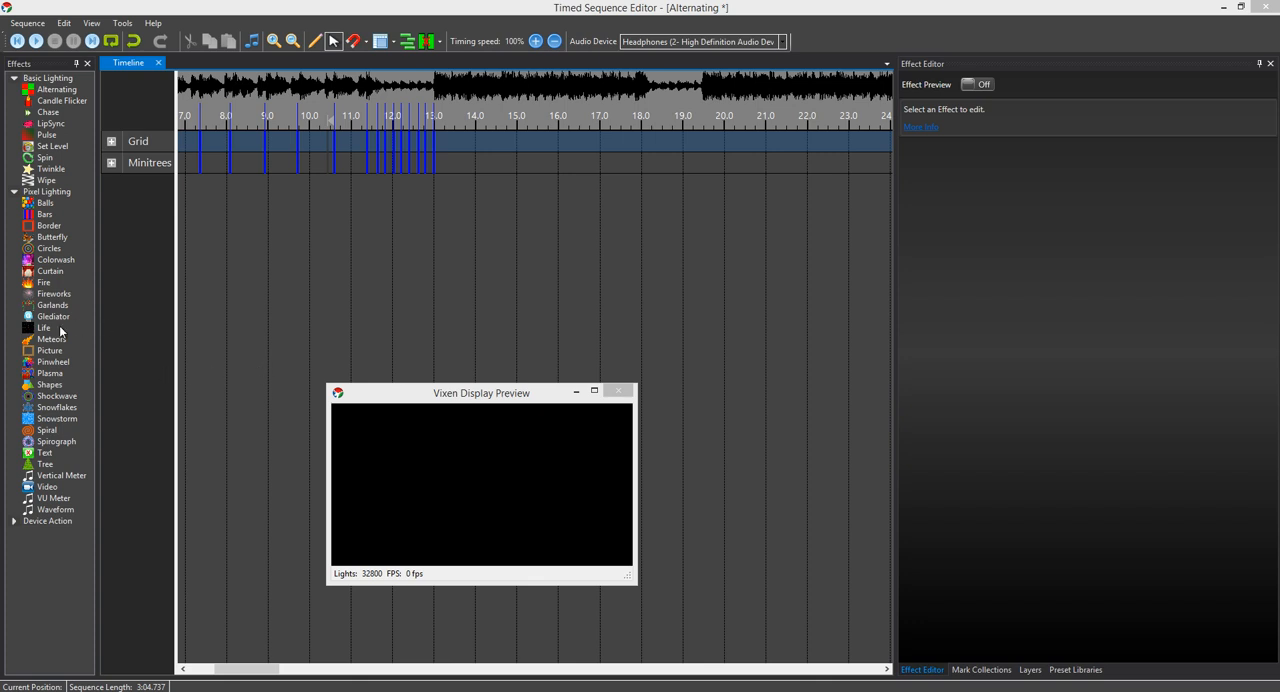
mouse_move(48, 386)
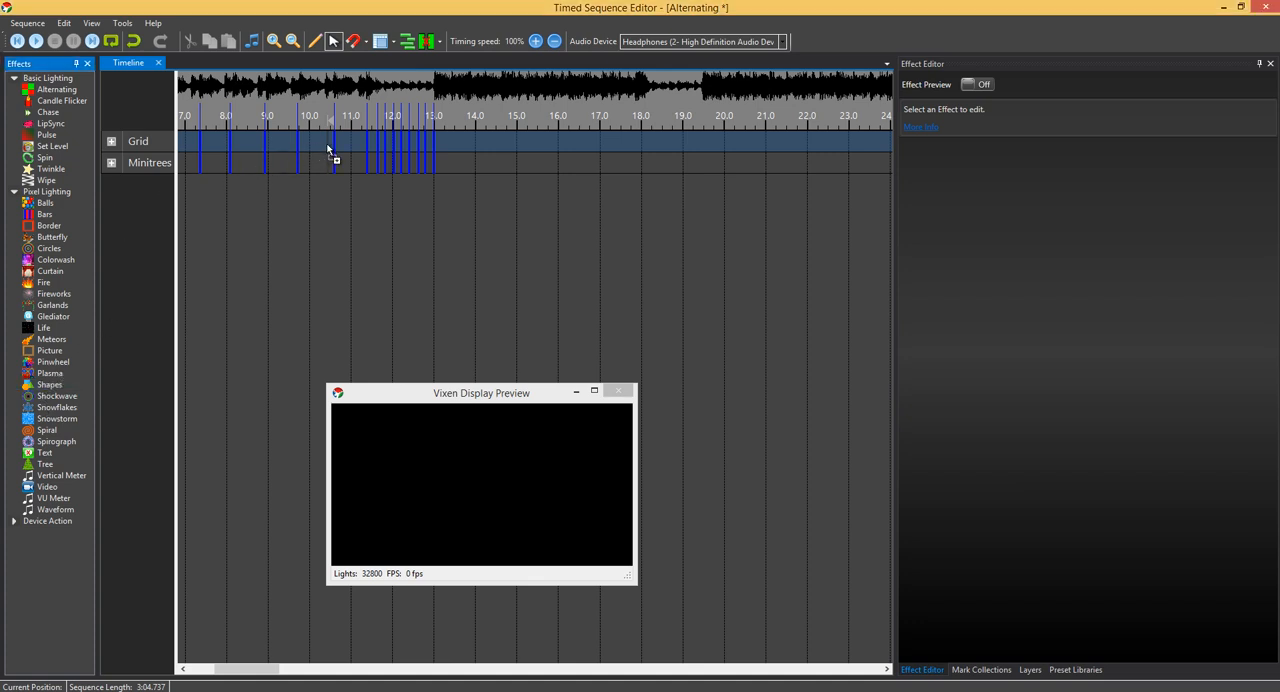
Step: Select the Shapes effect on the Grid row and scroll through its Effect Editor settings
click(392, 140)
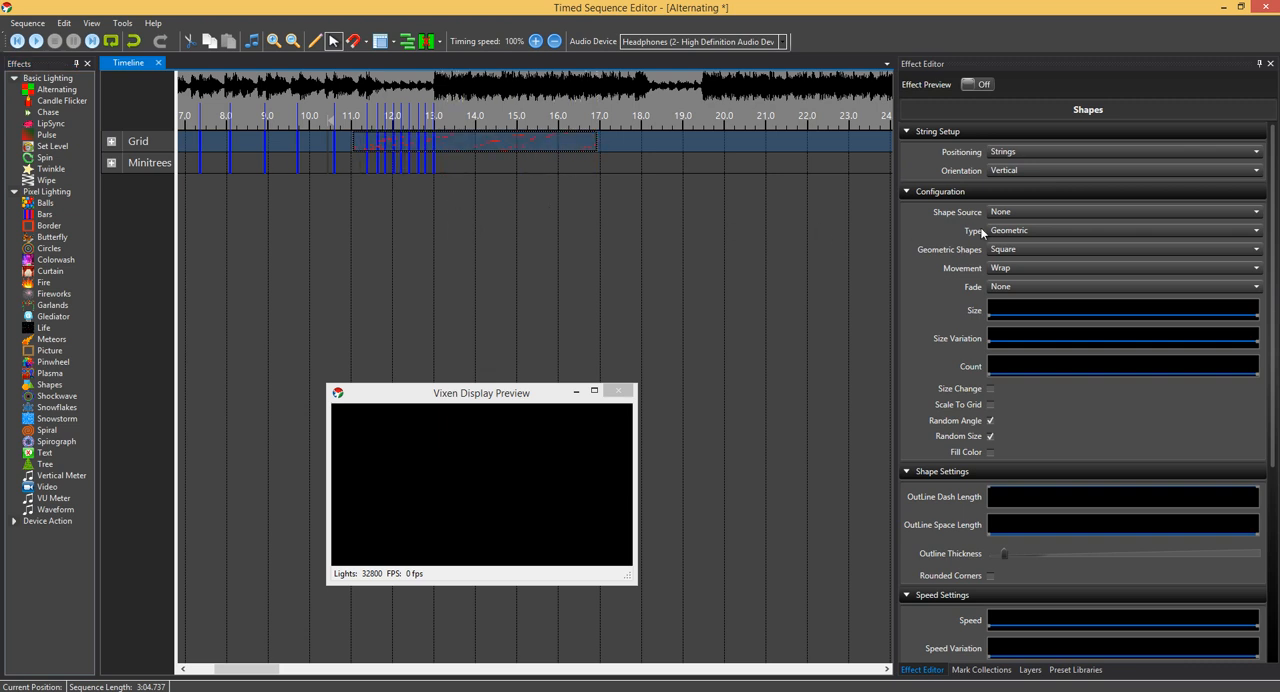
mouse_move(932, 312)
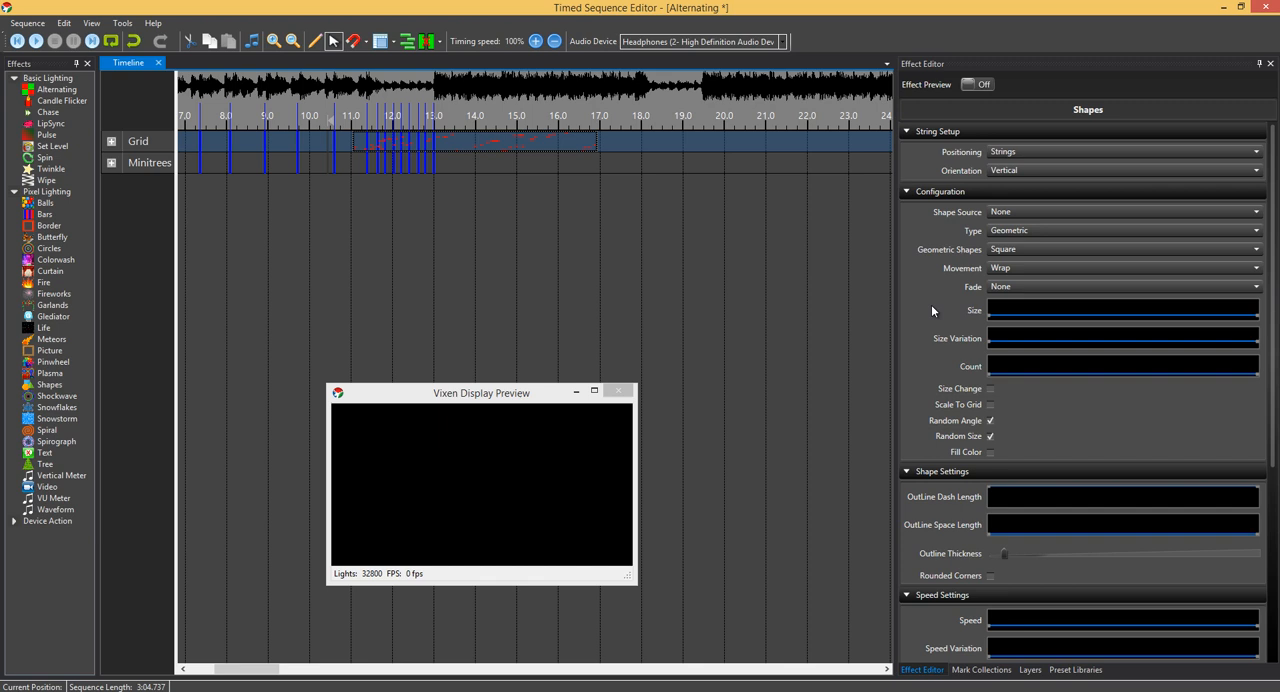
scroll(down, 3)
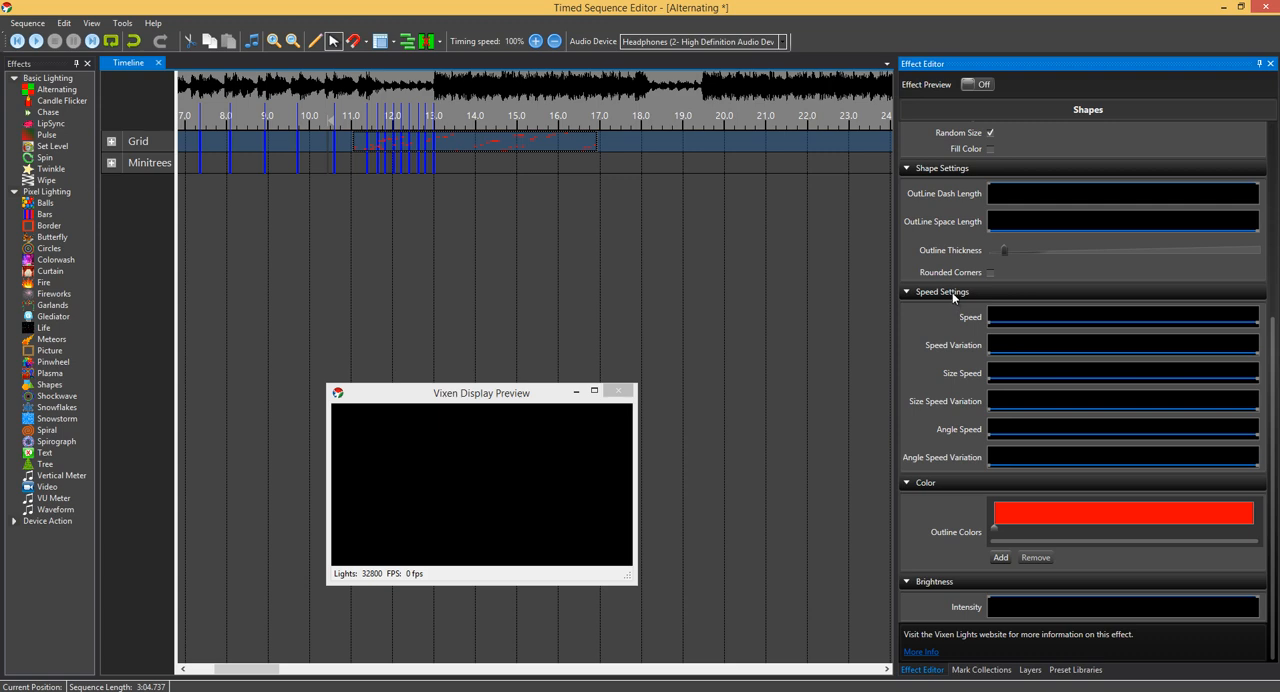
mouse_move(968, 320)
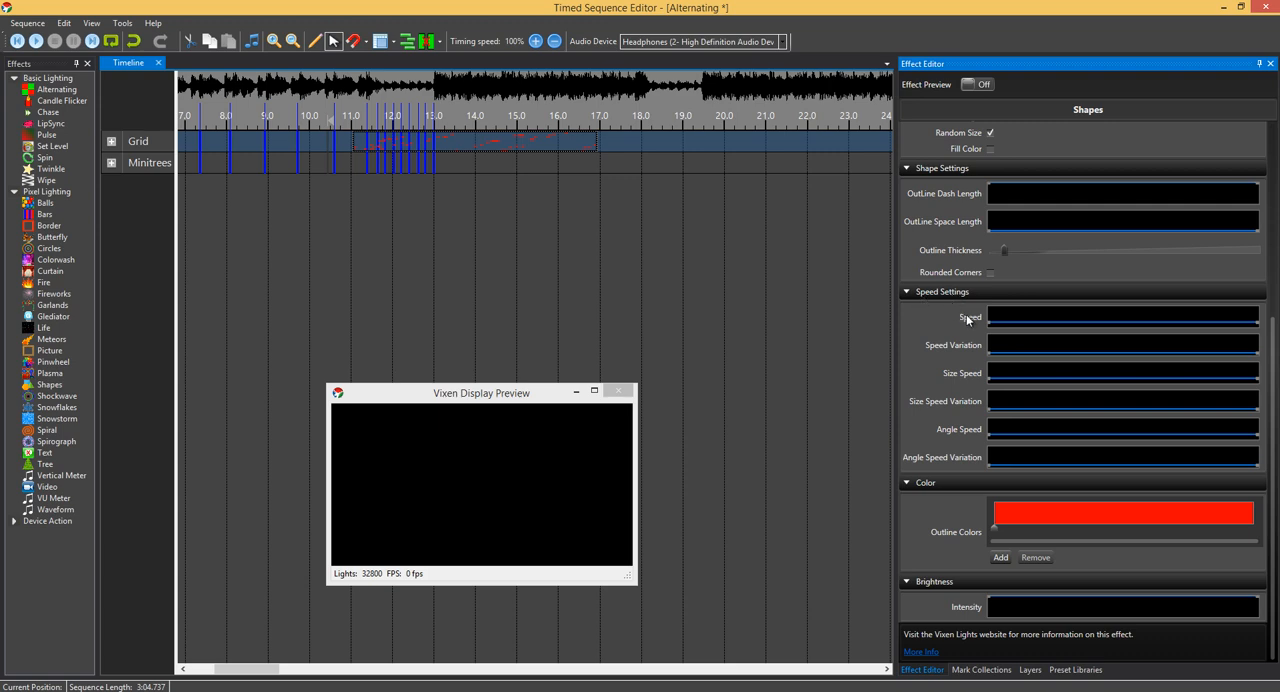
mouse_move(732, 246)
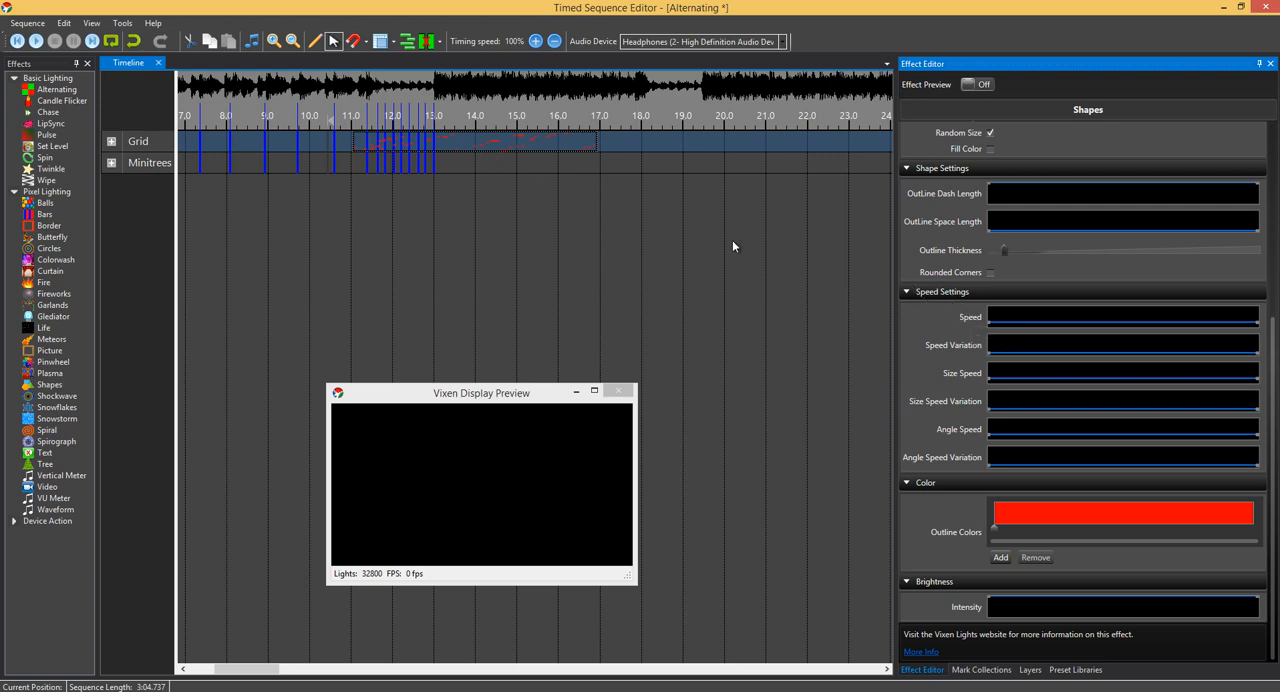
mouse_move(584, 338)
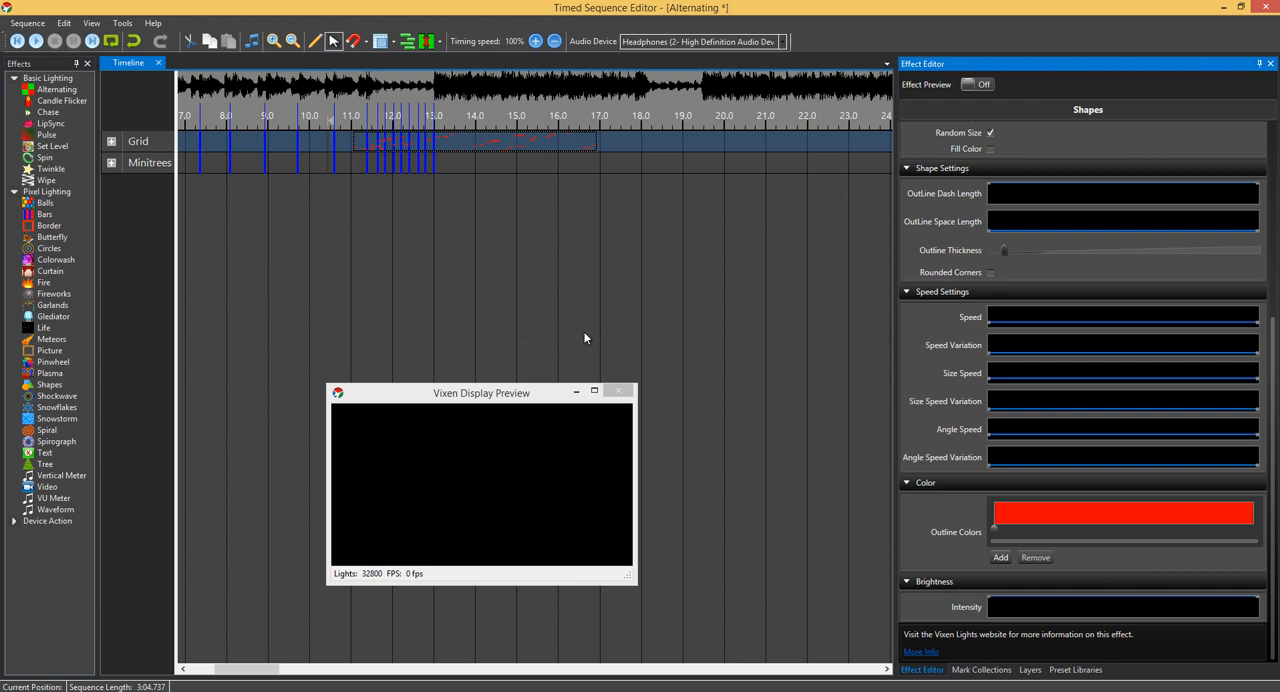
mouse_move(954, 344)
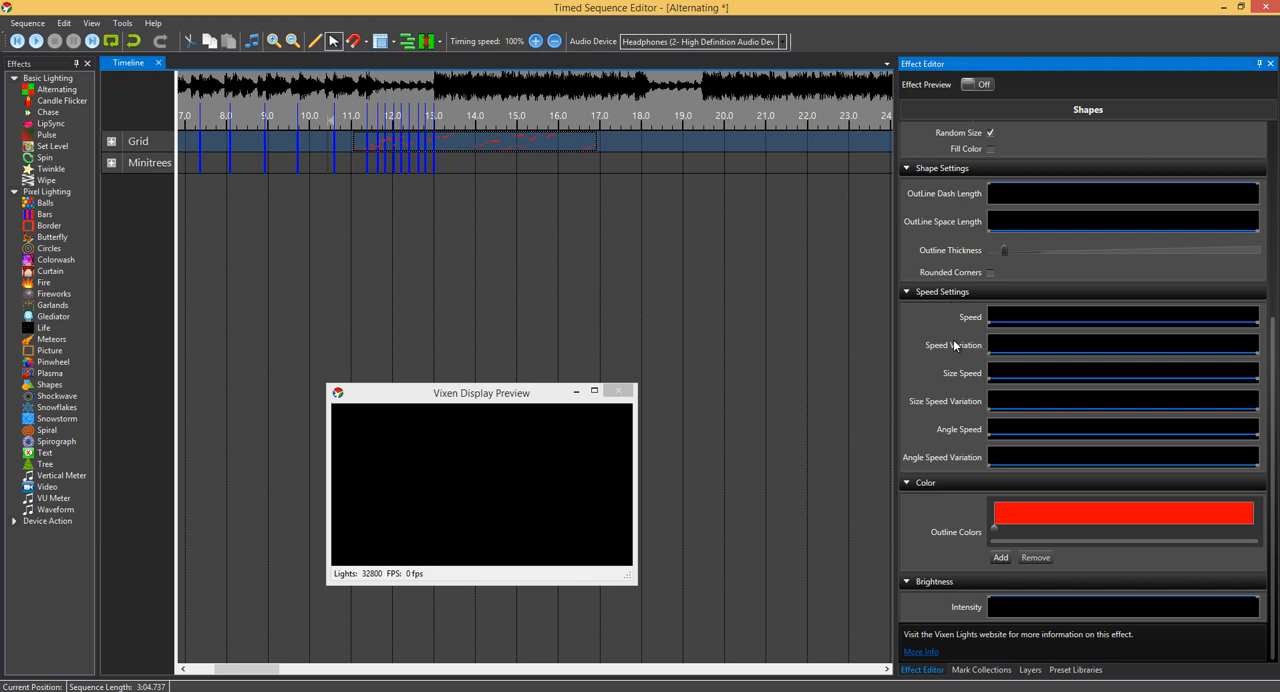
mouse_move(964, 358)
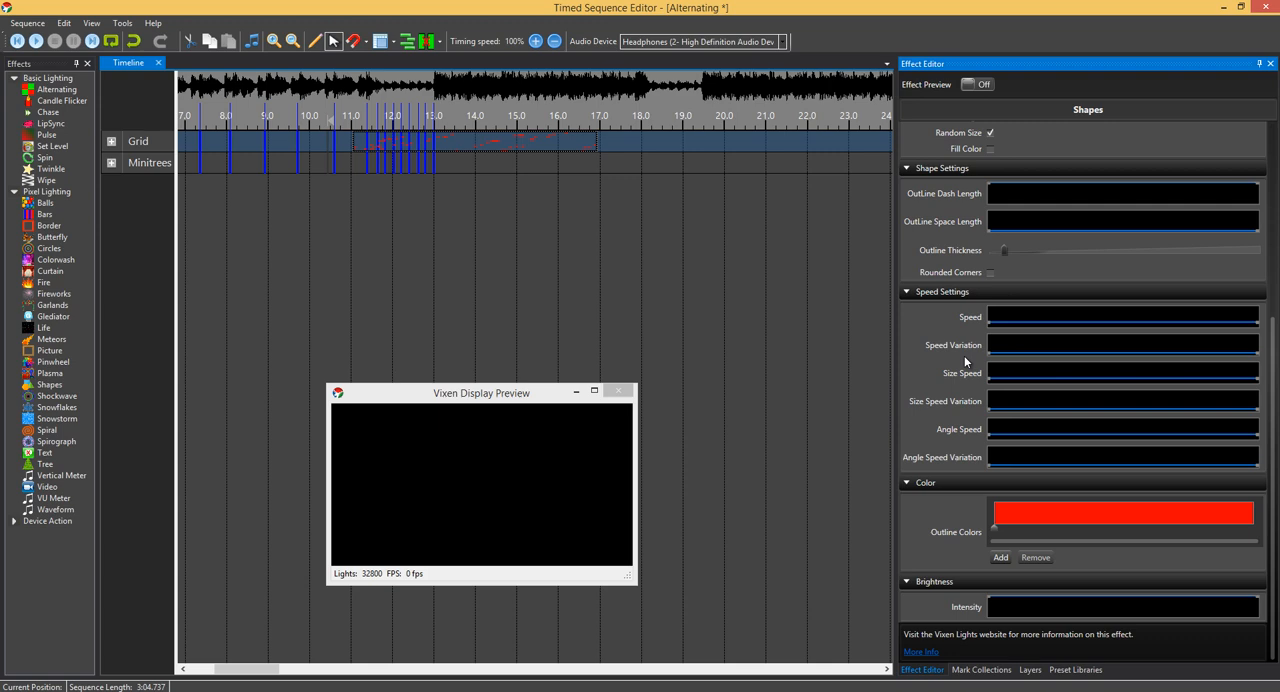
mouse_move(412, 200)
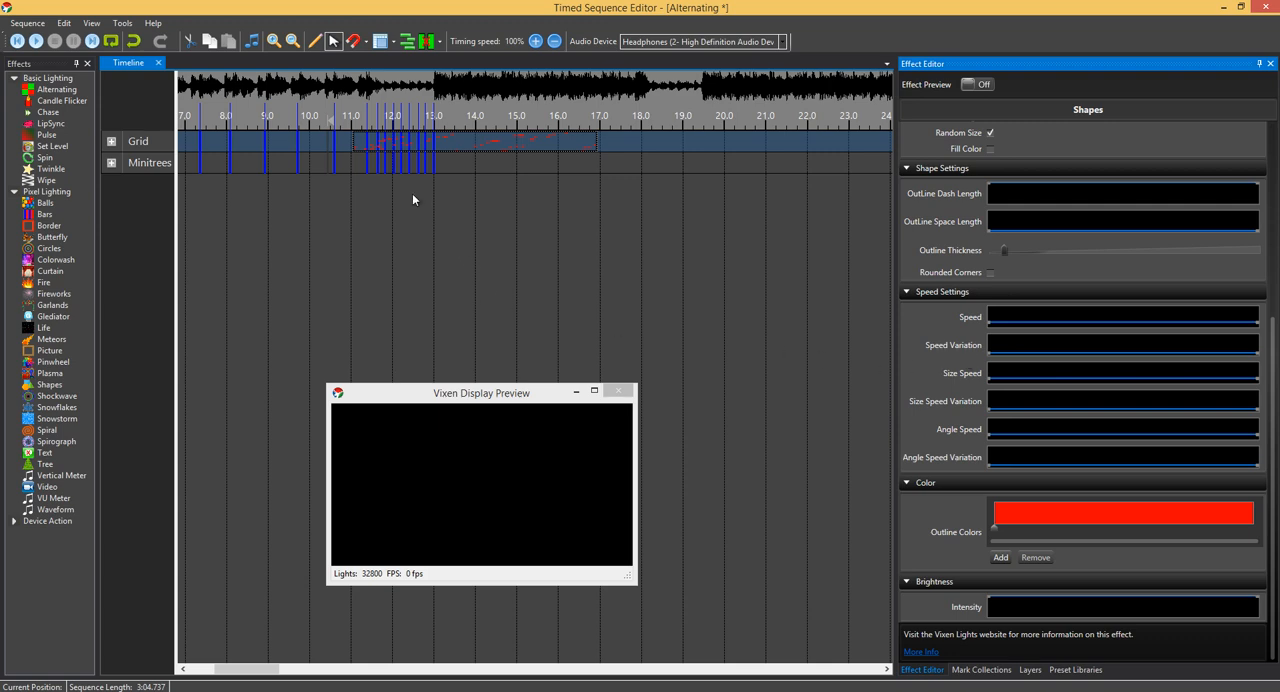
mouse_move(378, 164)
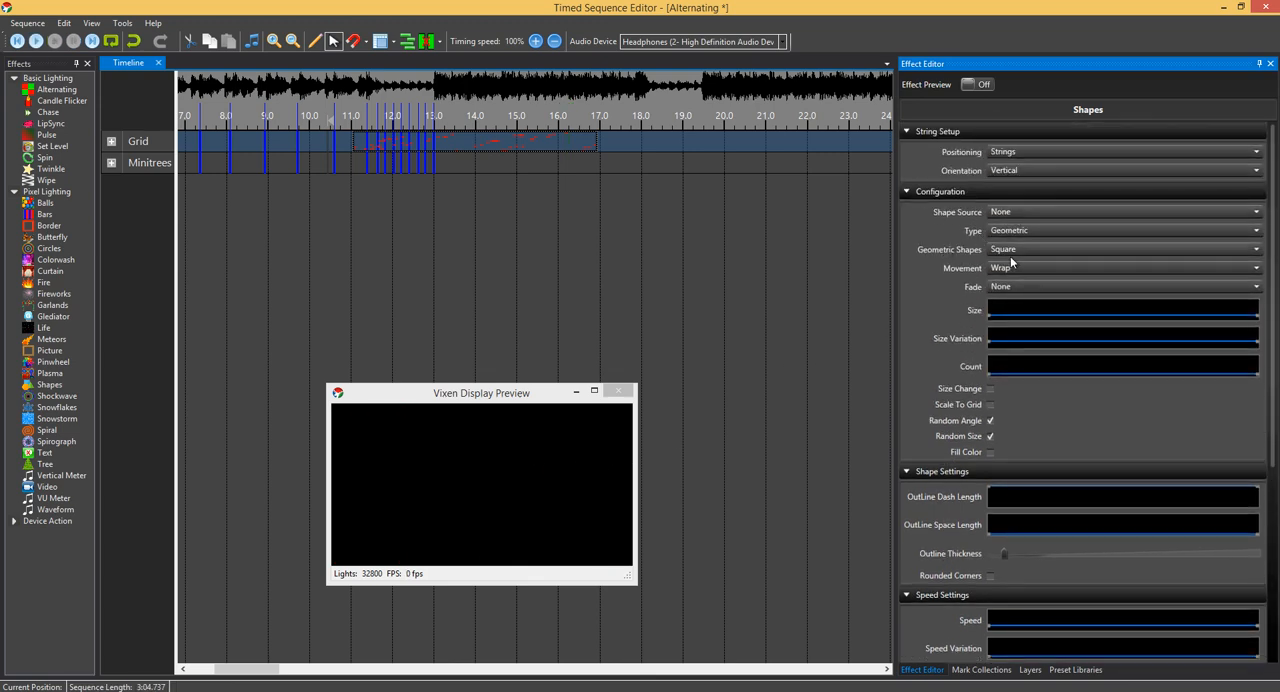
mouse_move(426, 526)
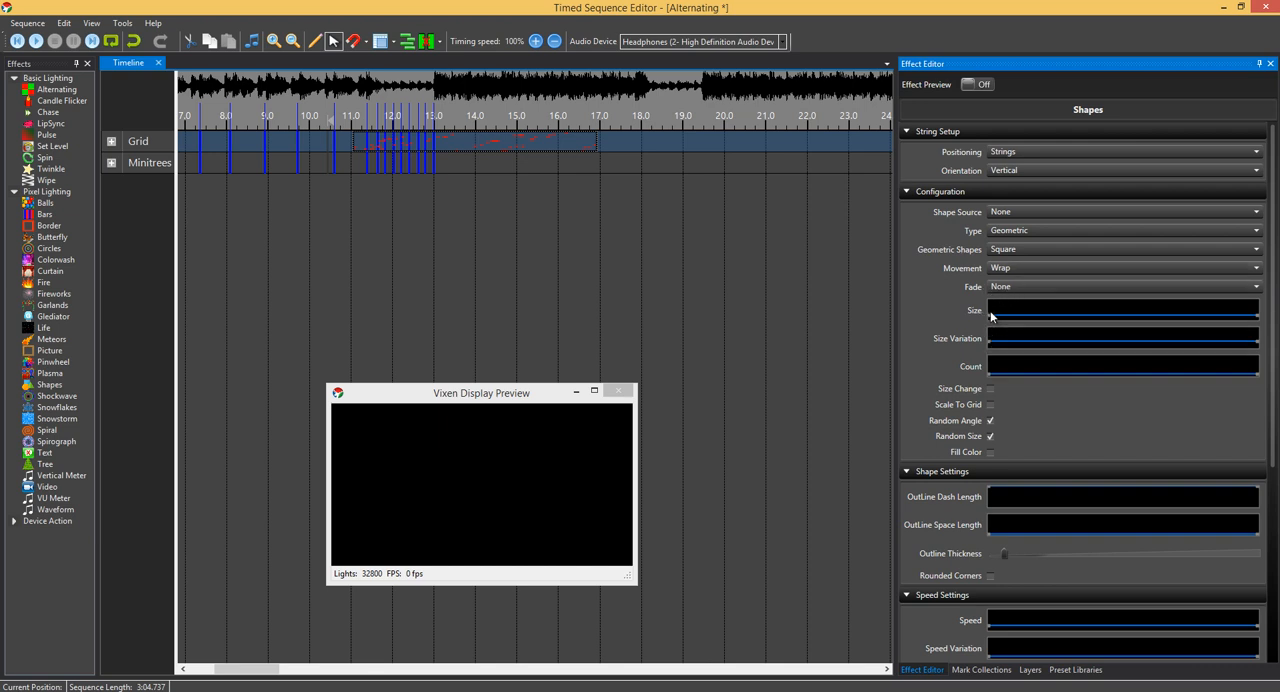
mouse_move(978, 380)
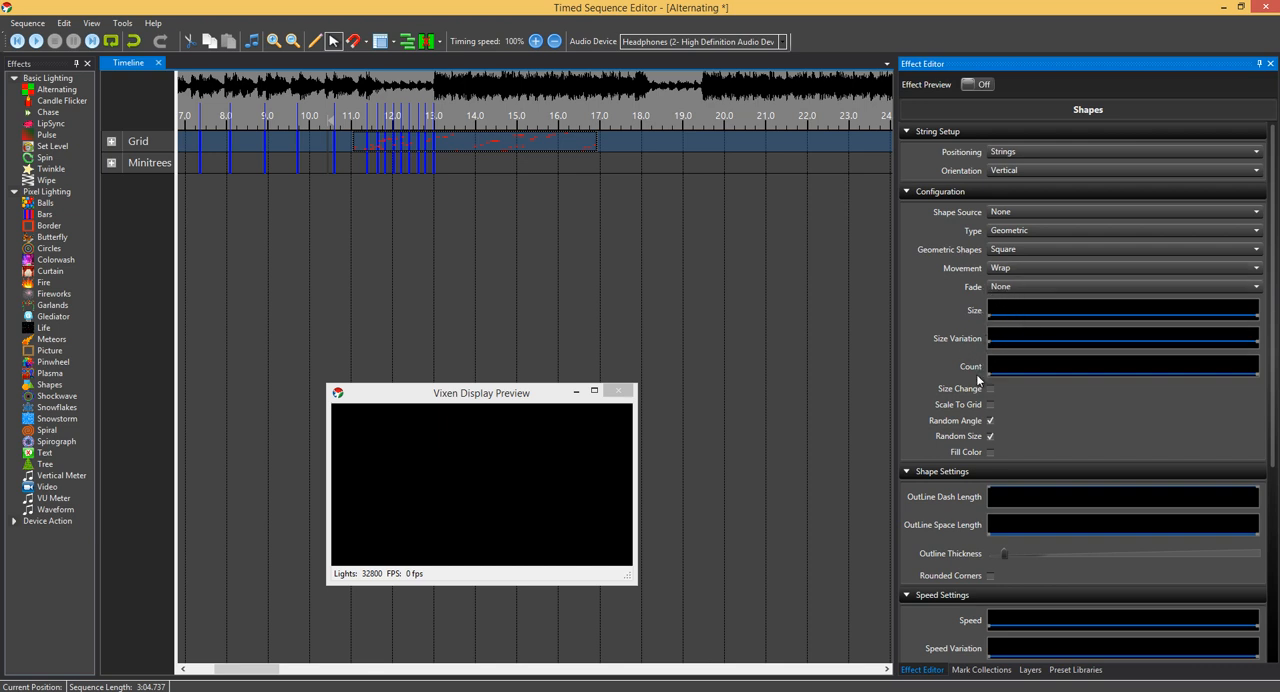
mouse_move(1016, 378)
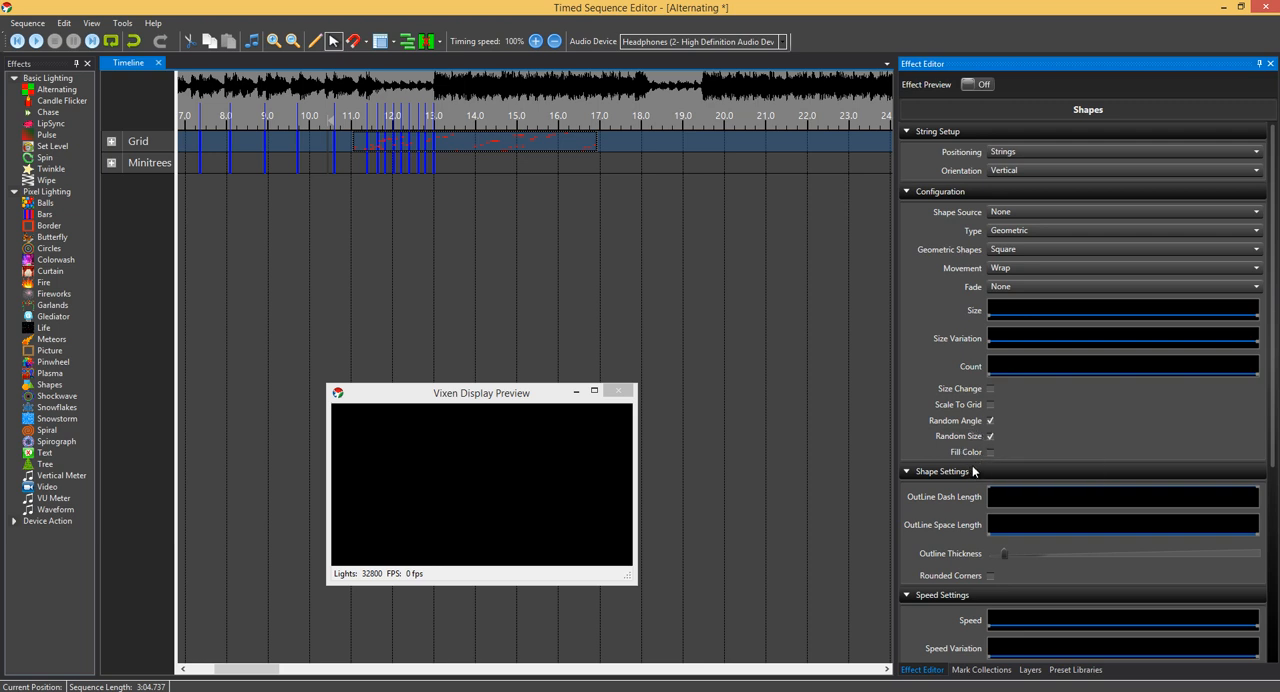
mouse_move(994, 460)
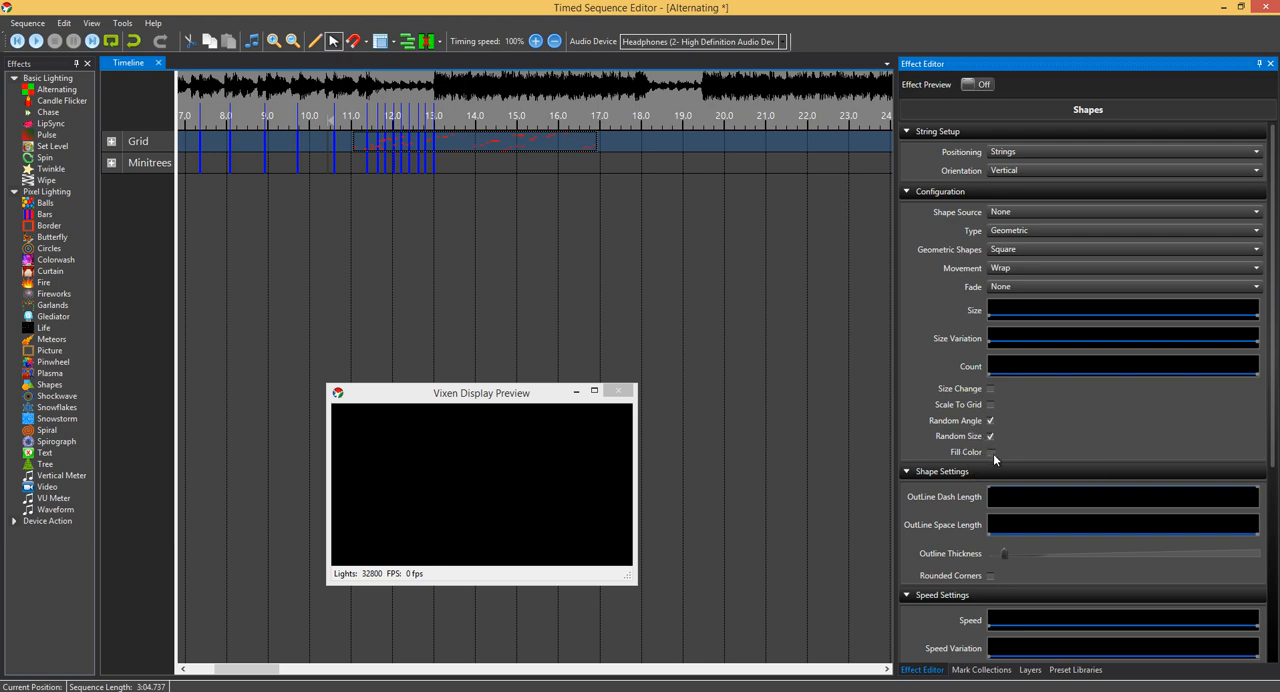
mouse_move(960, 376)
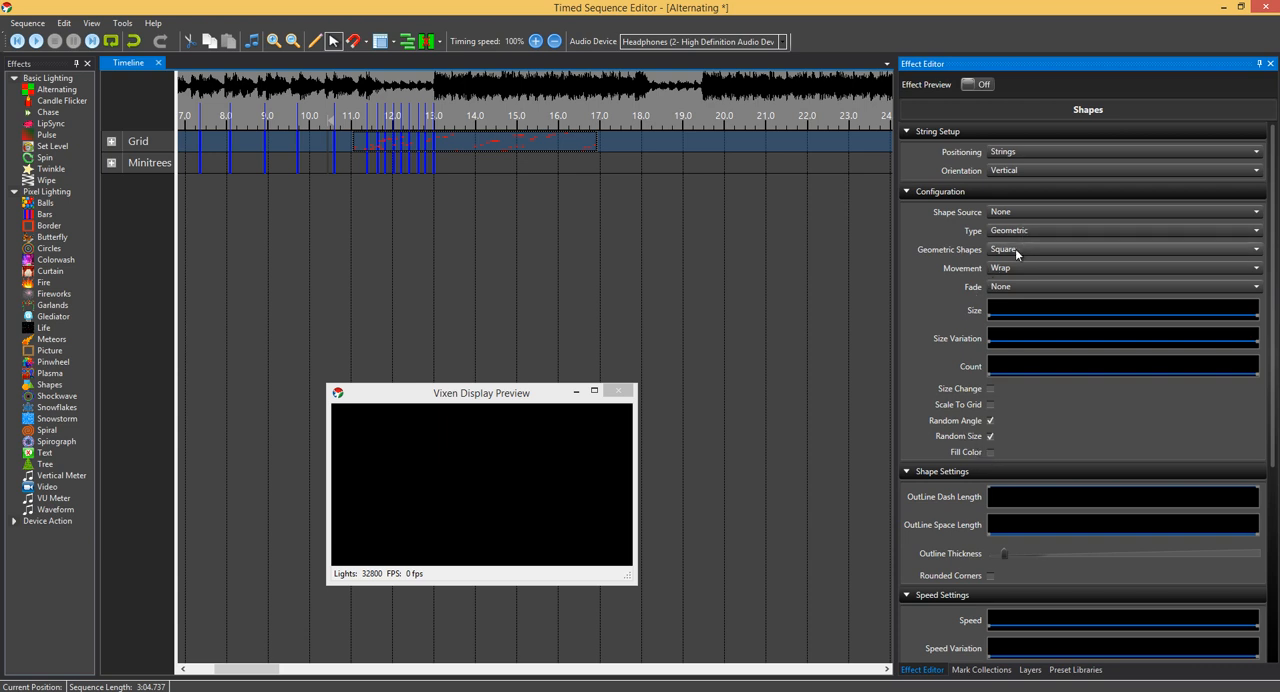
Step: Open the Geometric Shapes list, currently set to Square
click(1250, 248)
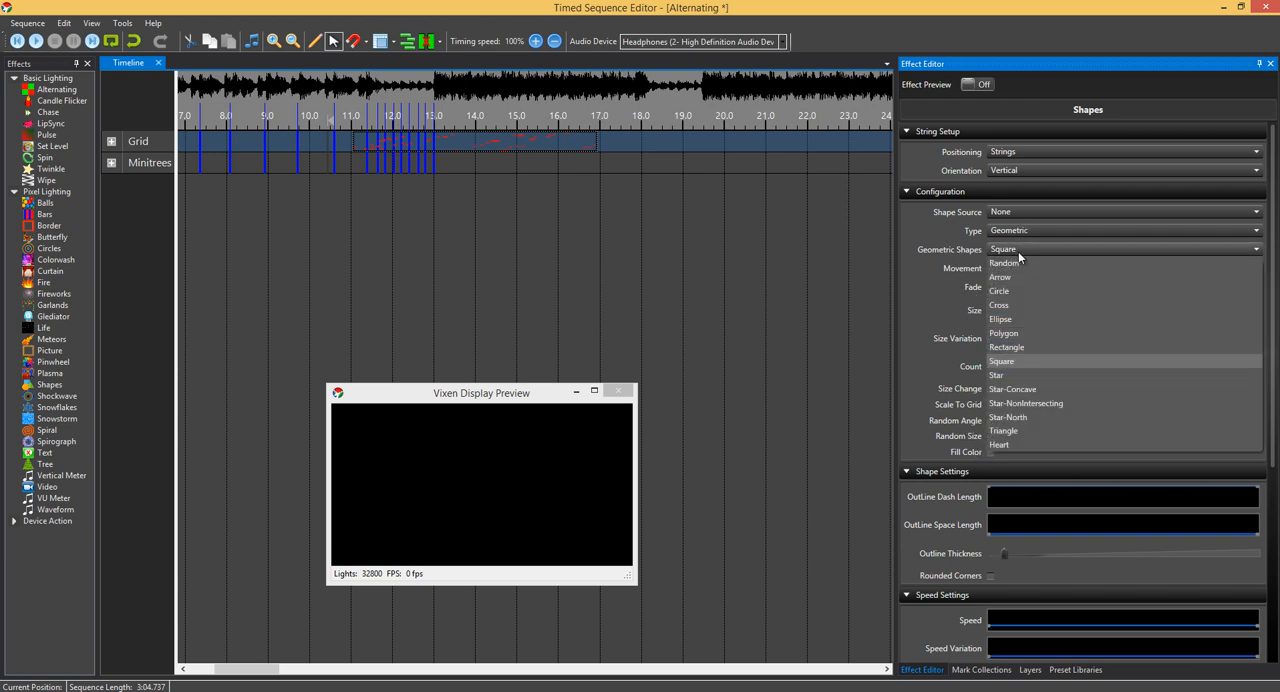
mouse_move(1028, 276)
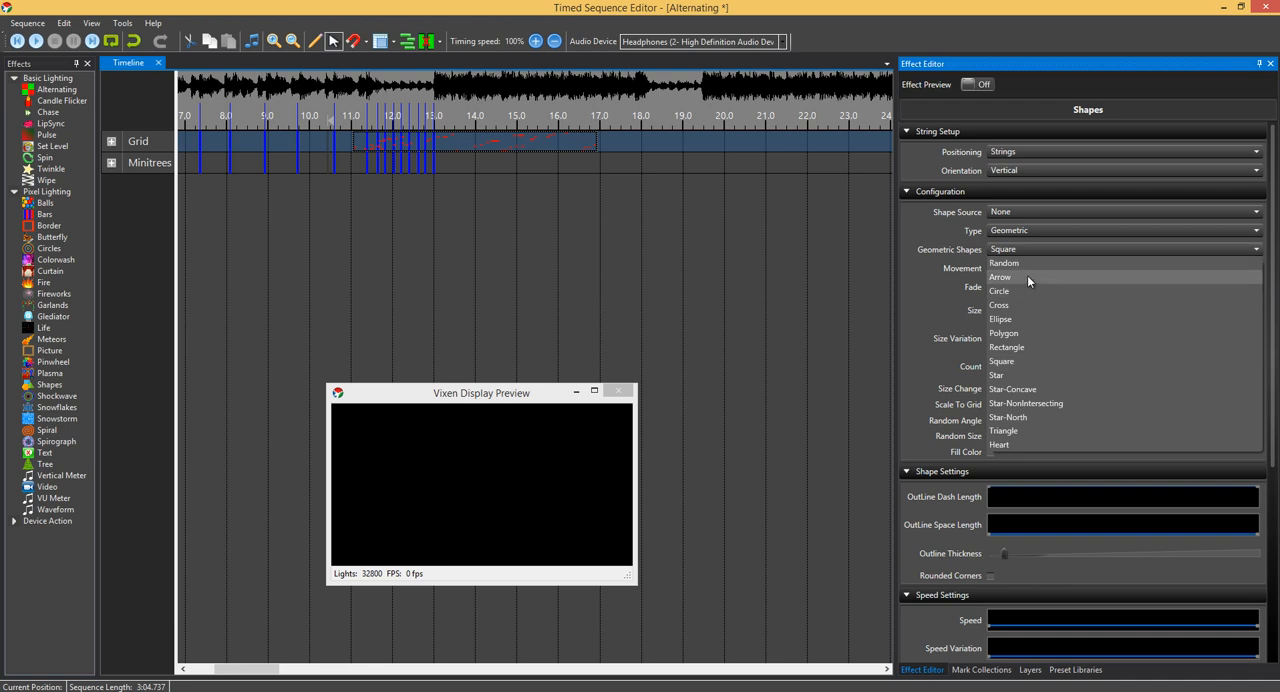
mouse_move(1024, 304)
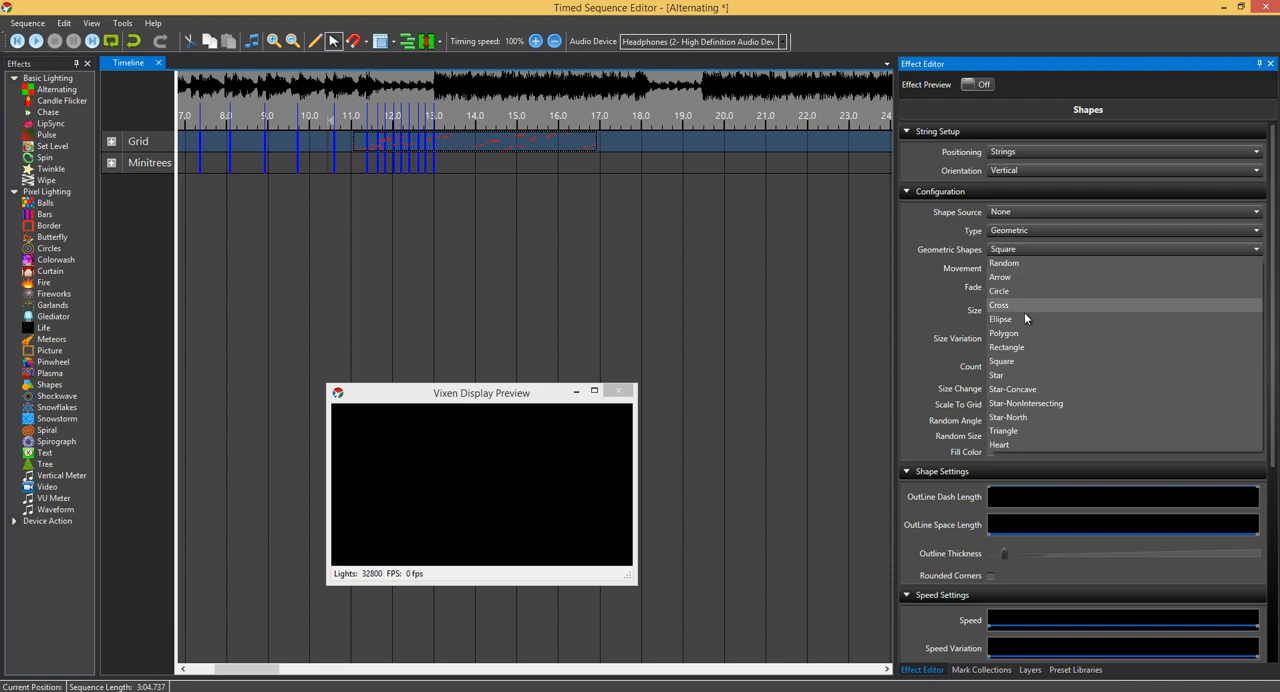
mouse_move(1010, 332)
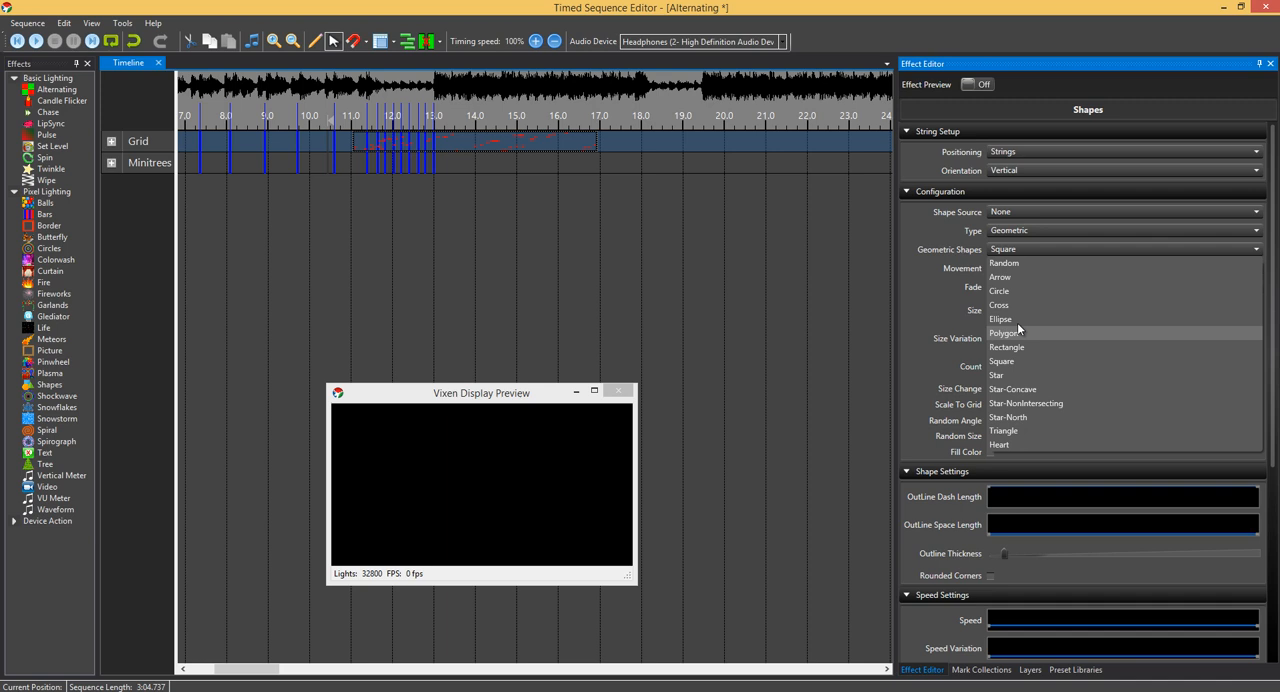
mouse_move(1018, 320)
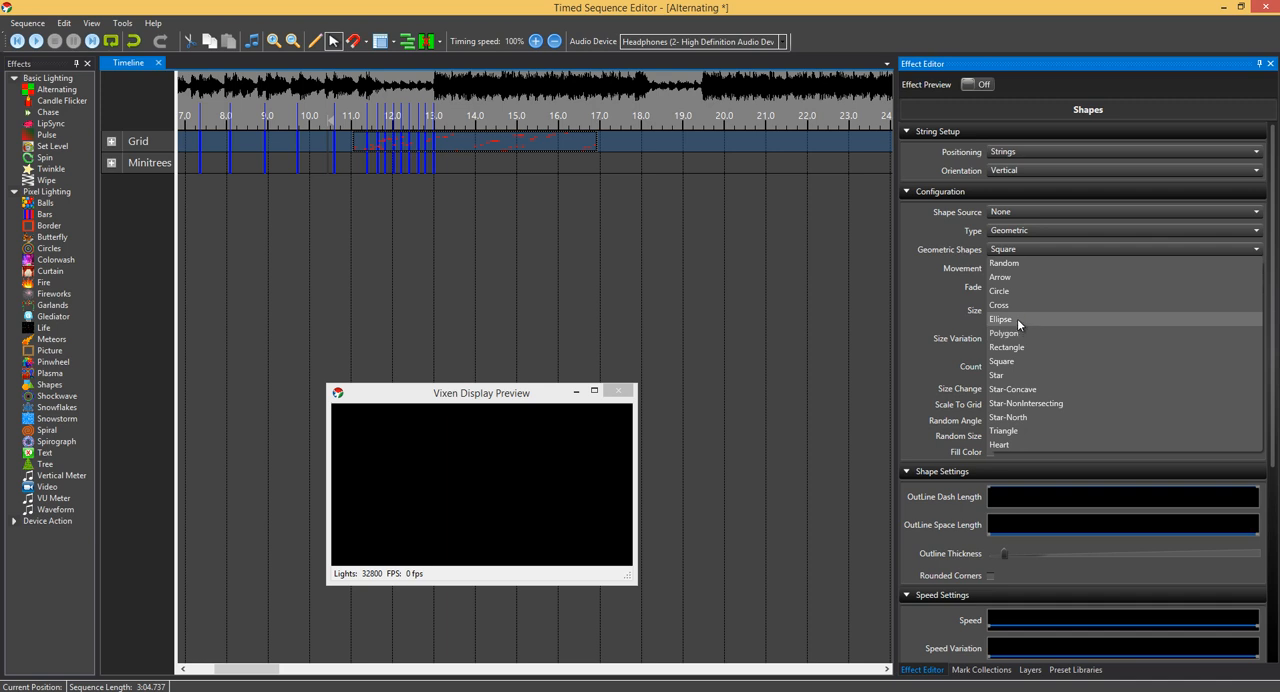
mouse_move(1016, 322)
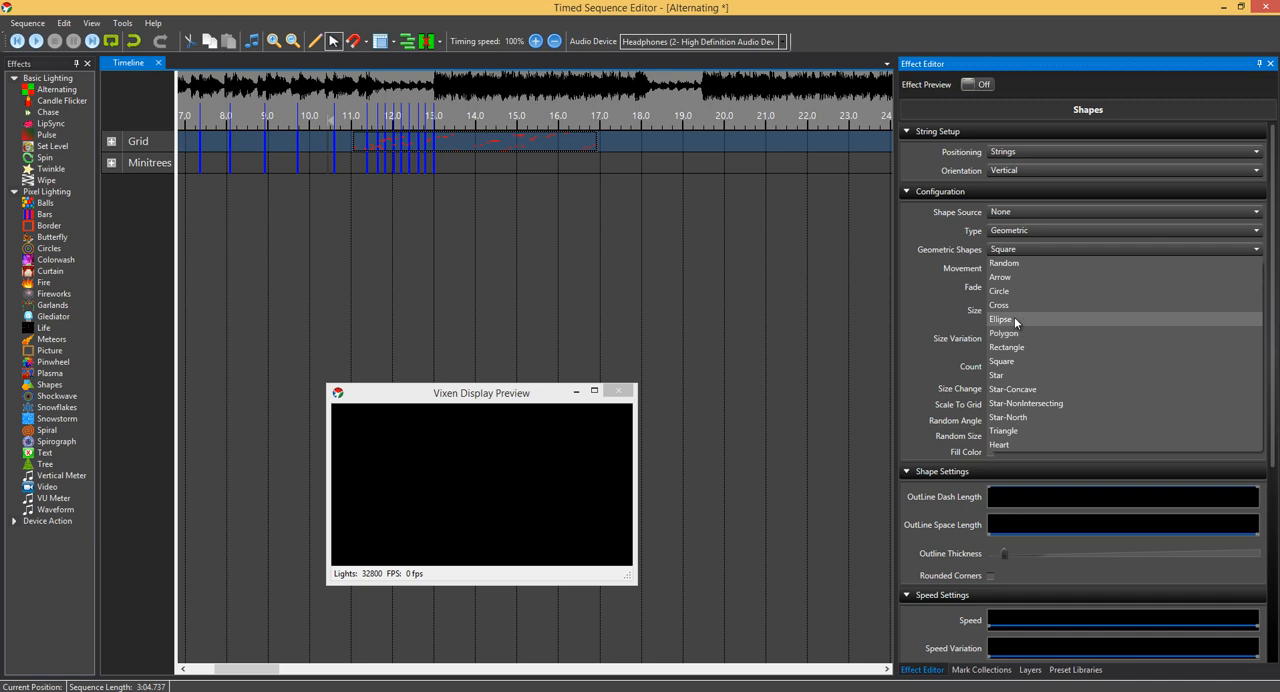
Step: Set the shape to Ellipse, enable Effect Preview and sweep Size Ratio from wide through round to tall
click(1004, 320)
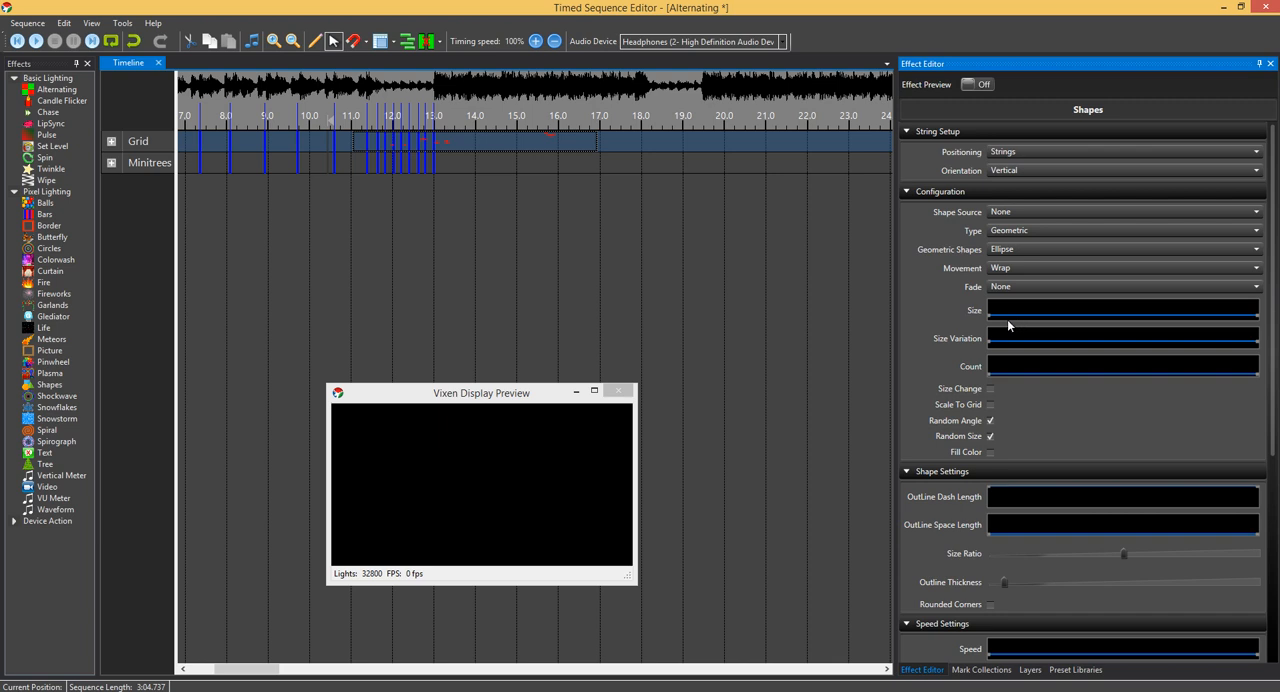
mouse_move(948, 480)
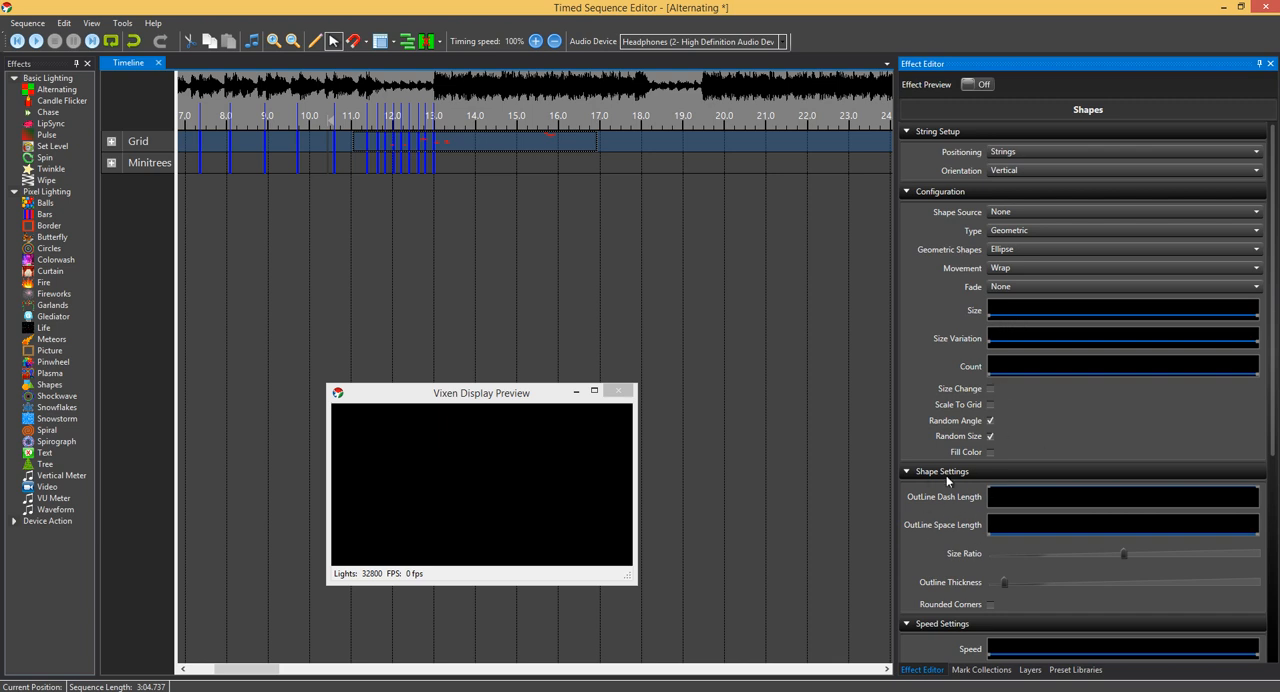
mouse_move(956, 568)
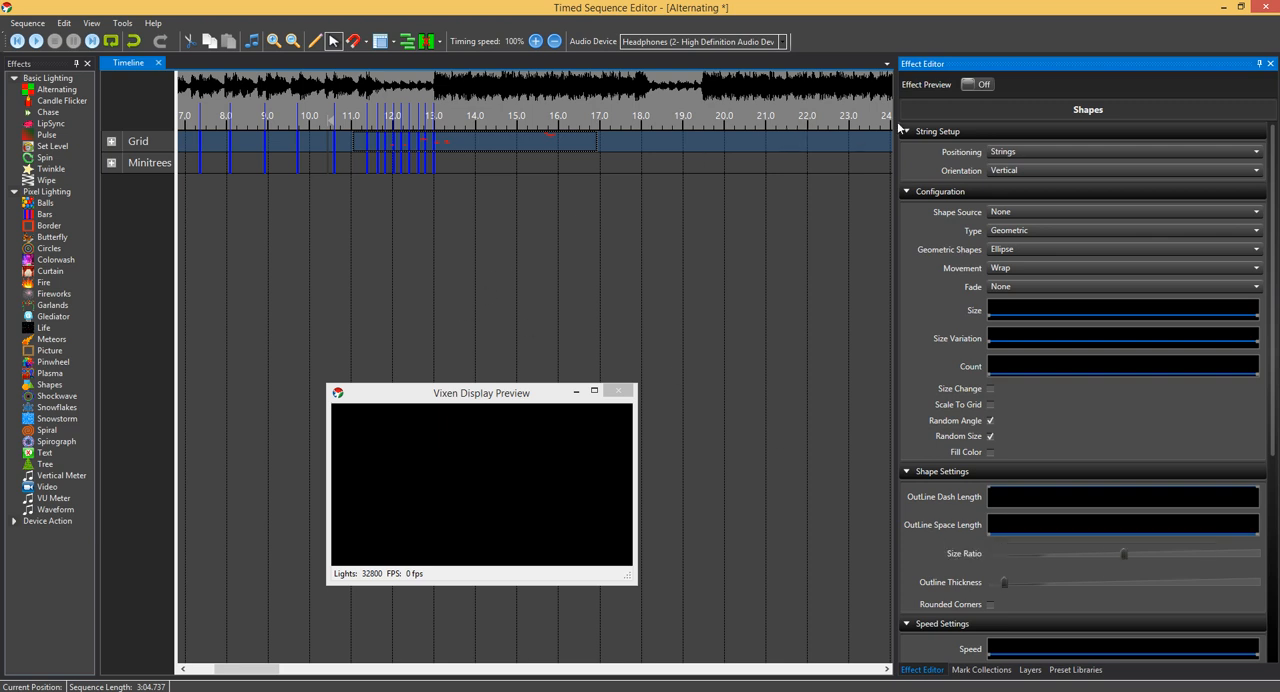
click(976, 84)
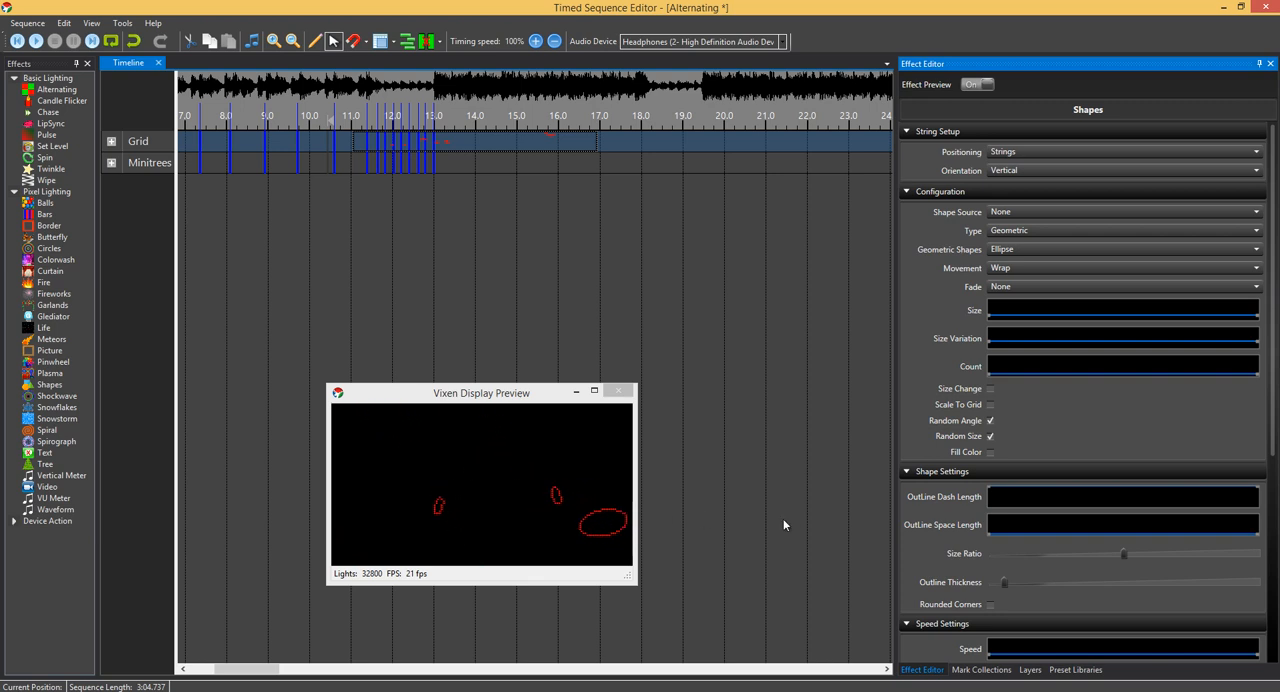
drag(1124, 552, 1124, 552)
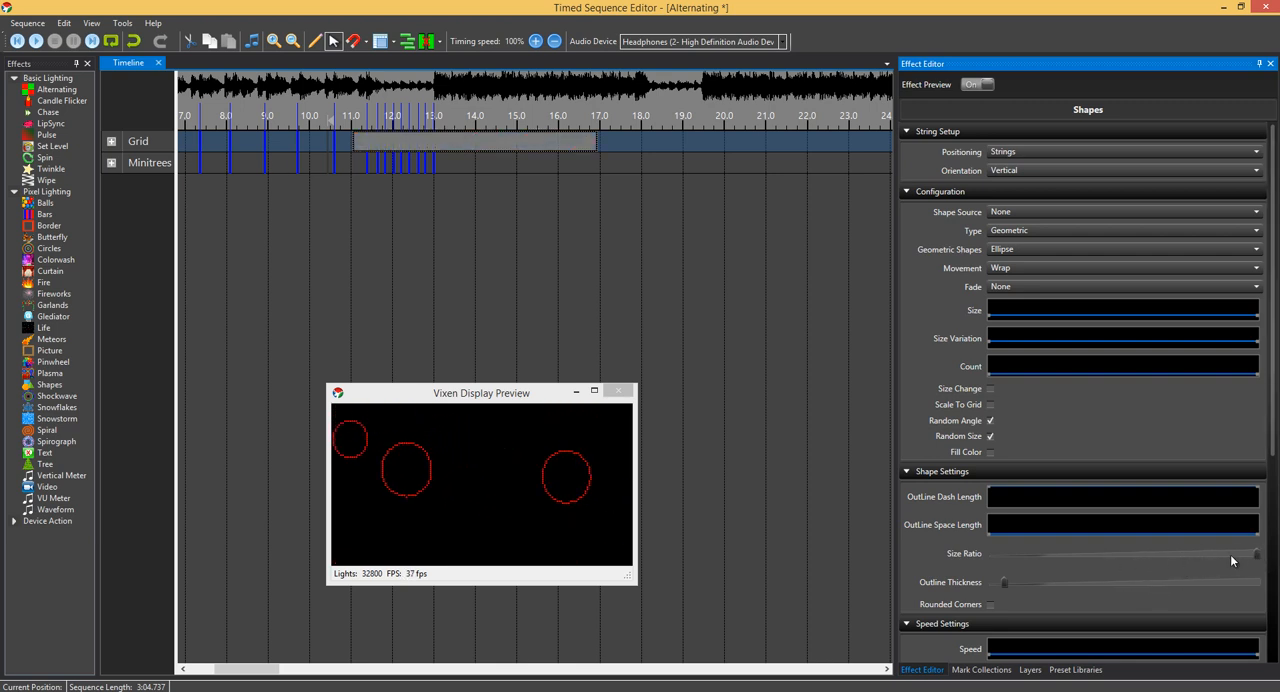
drag(1258, 552, 1048, 552)
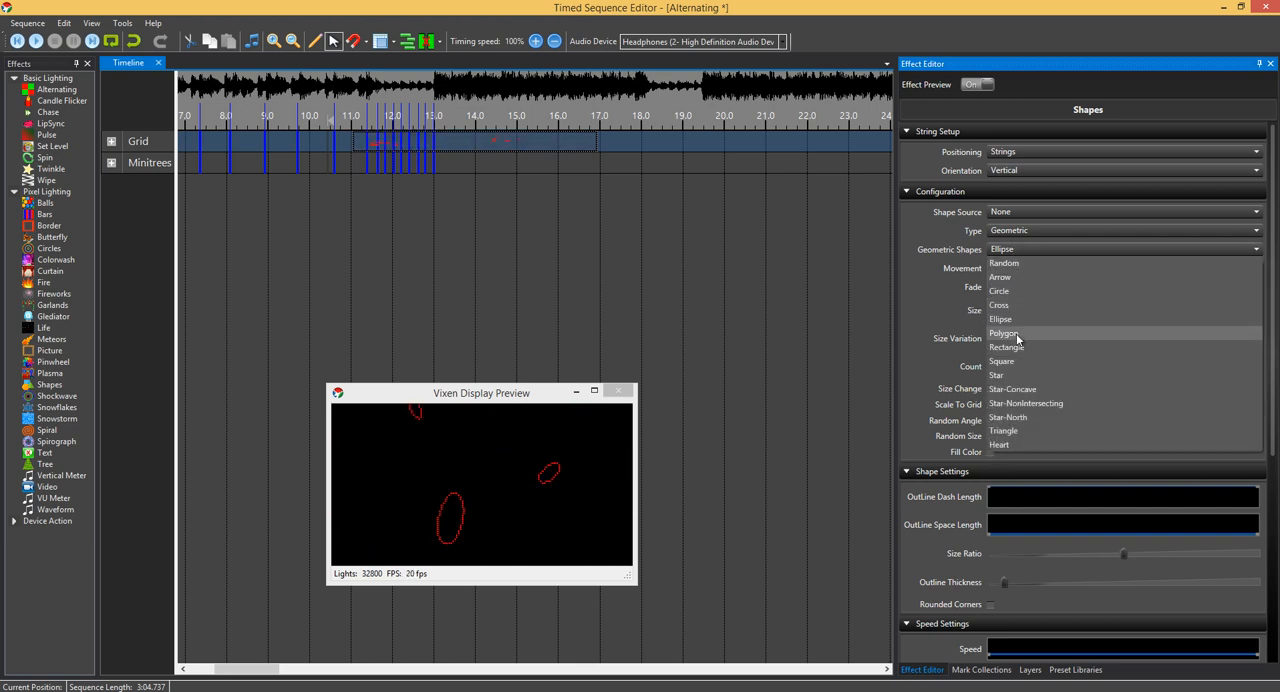
Step: Set the shape to Polygon and adjust Polygon Sides down to five-sided pentagons
click(1004, 332)
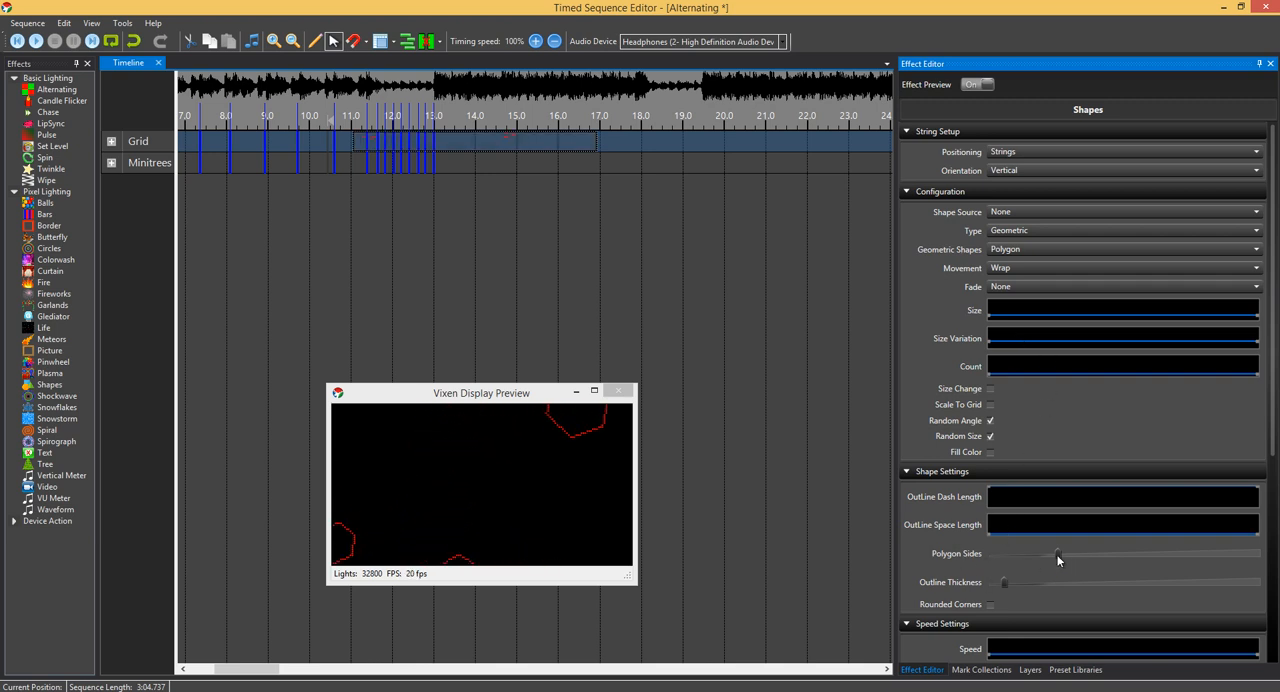
drag(1058, 554, 1124, 554)
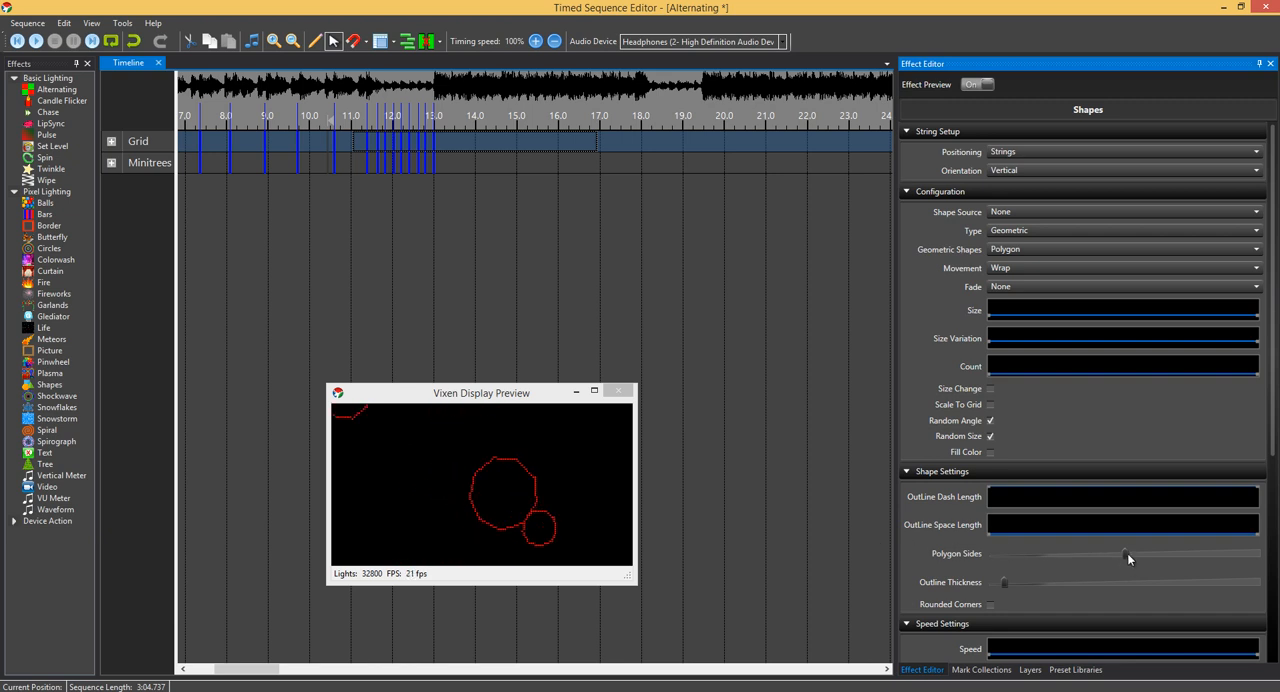
drag(1128, 554, 1030, 554)
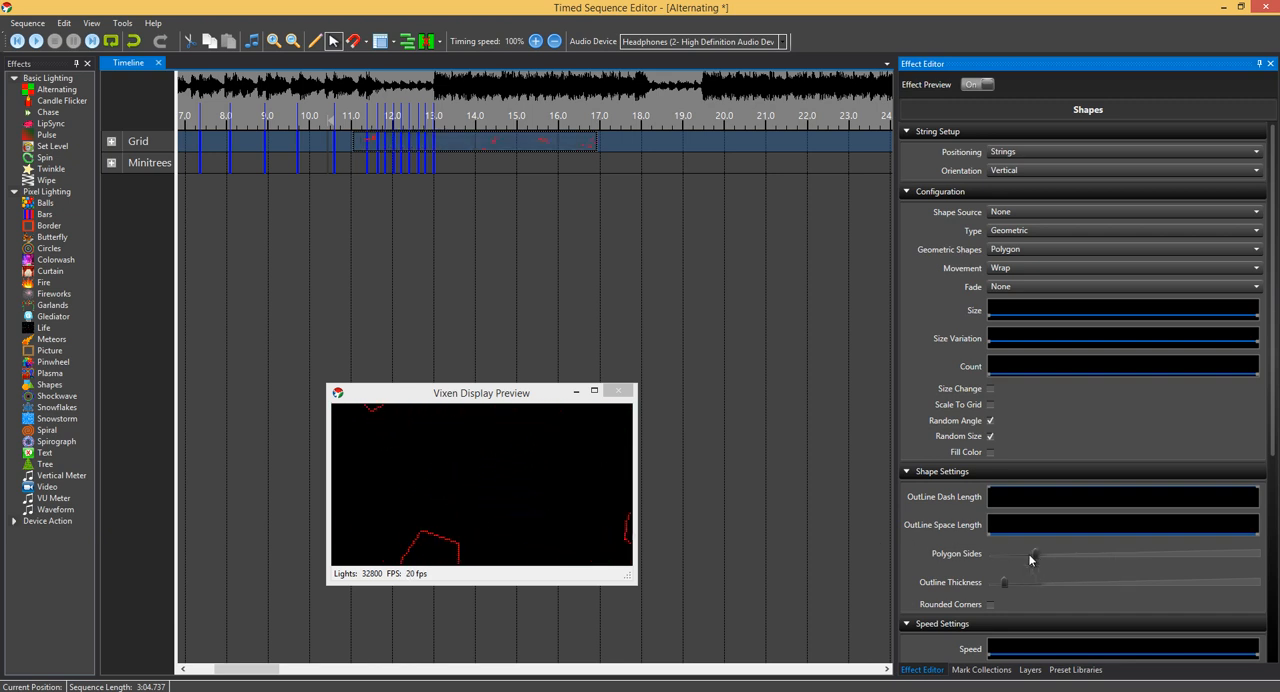
drag(1032, 556, 1036, 556)
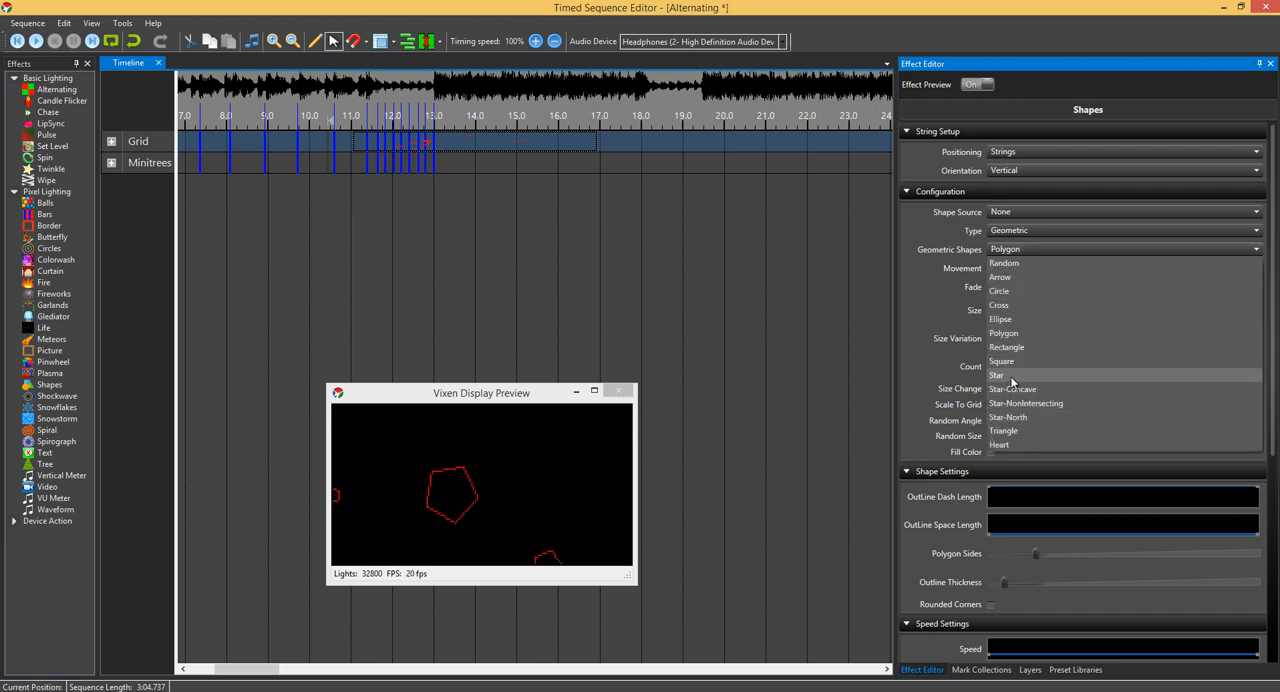
Step: Choose Star, then Star-NonIntersecting, and enlarge the Star Center Radius
click(996, 374)
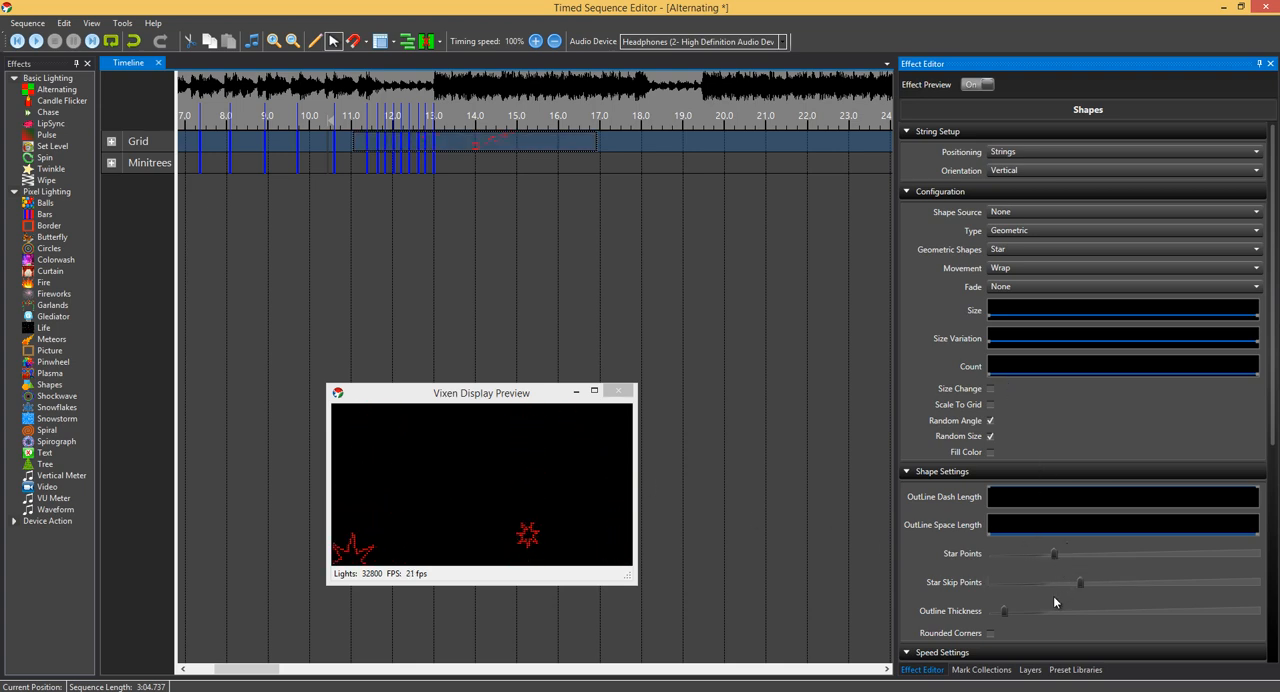
mouse_move(994, 590)
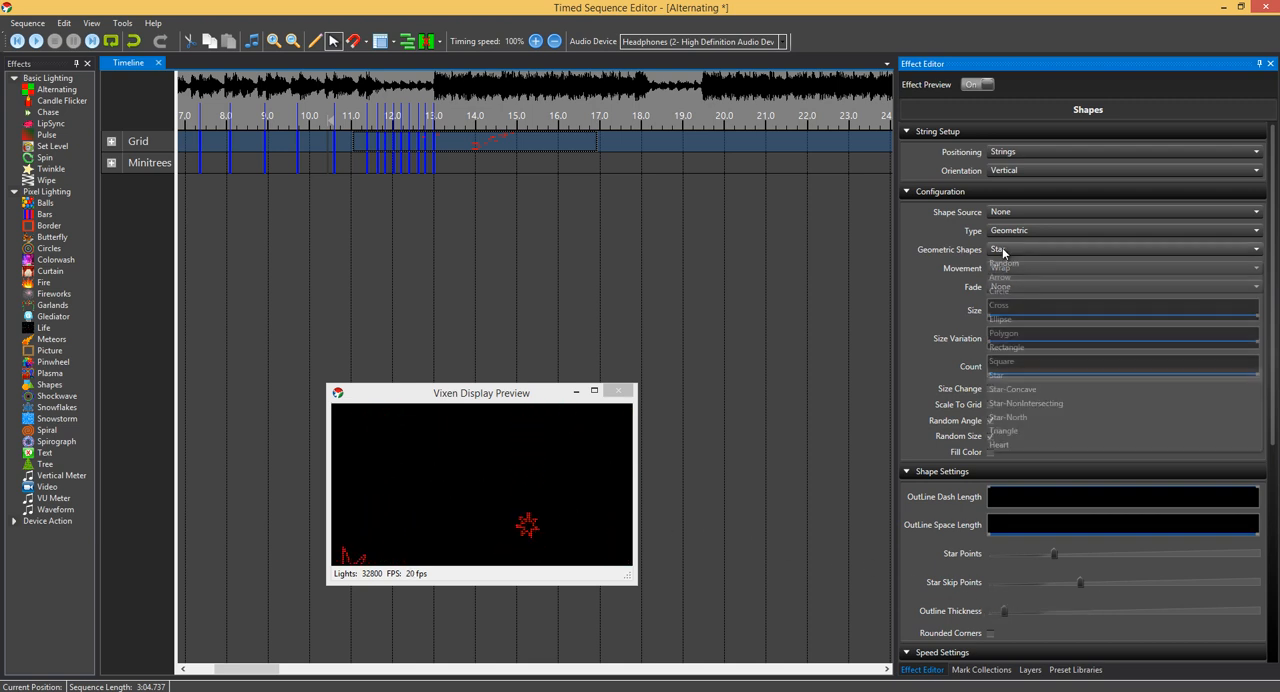
click(1024, 402)
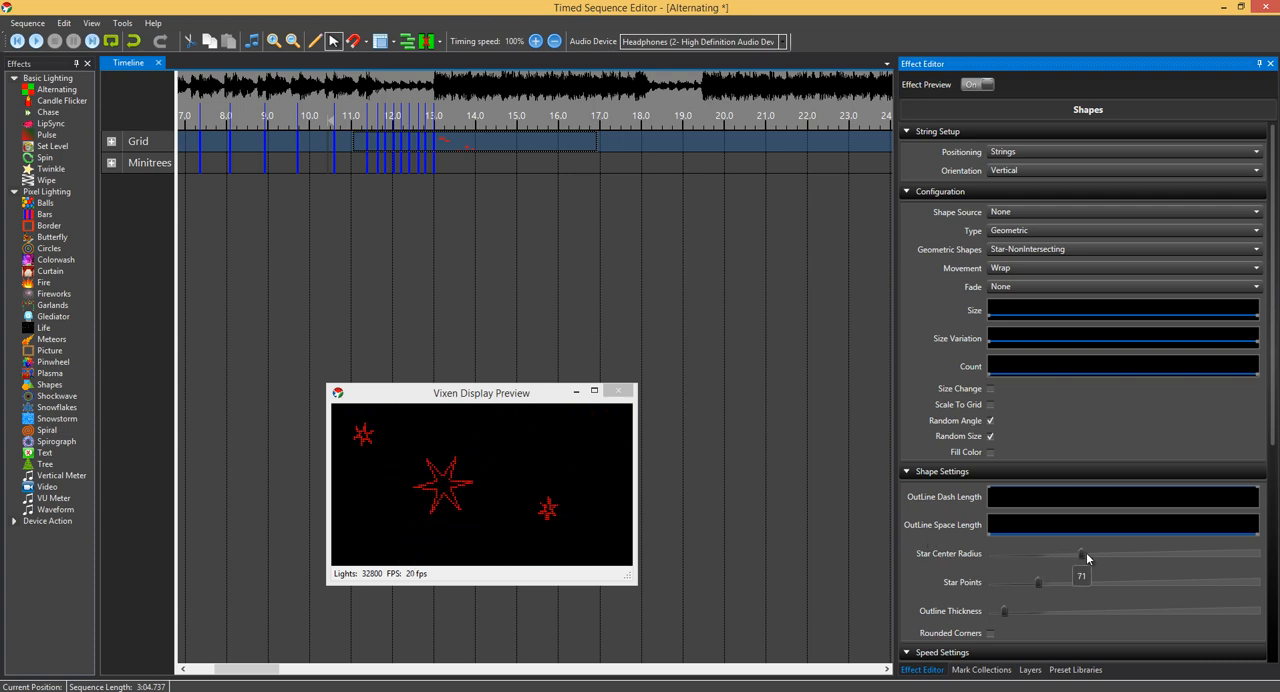
drag(1080, 552, 1120, 552)
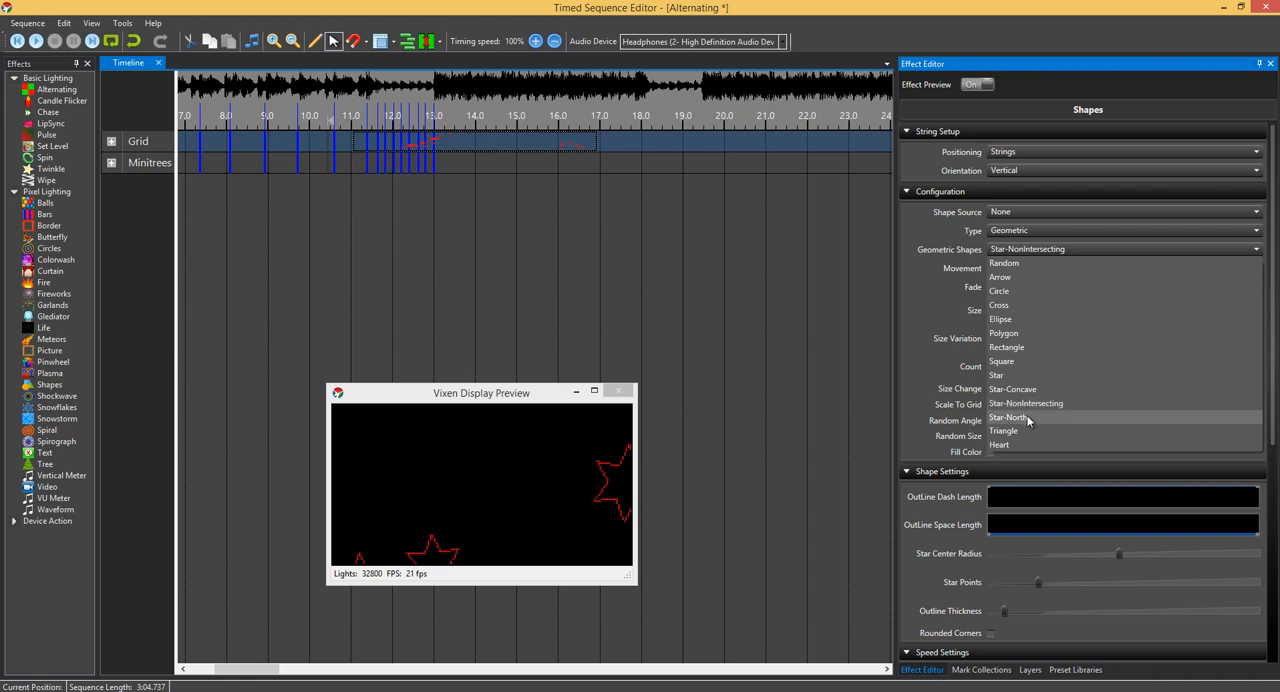
Step: Choose Star-North shapes with Movement set to None and Random Angle unchecked
click(1010, 416)
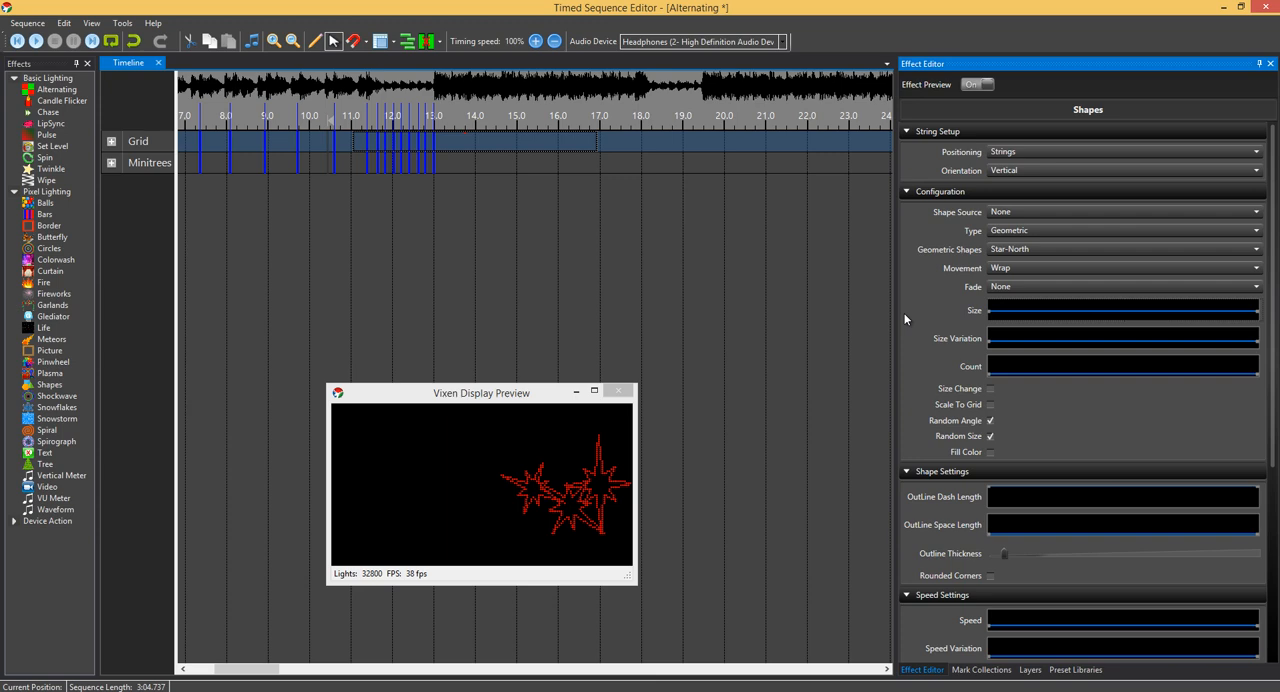
click(1256, 288)
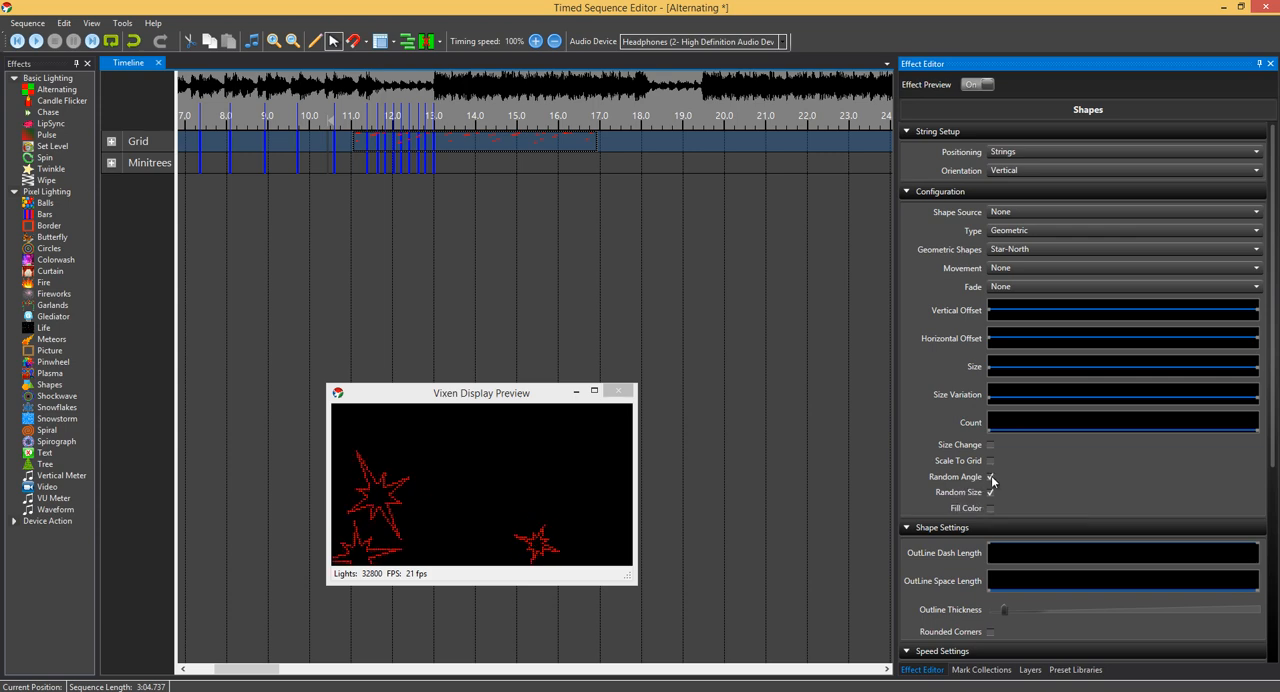
click(990, 476)
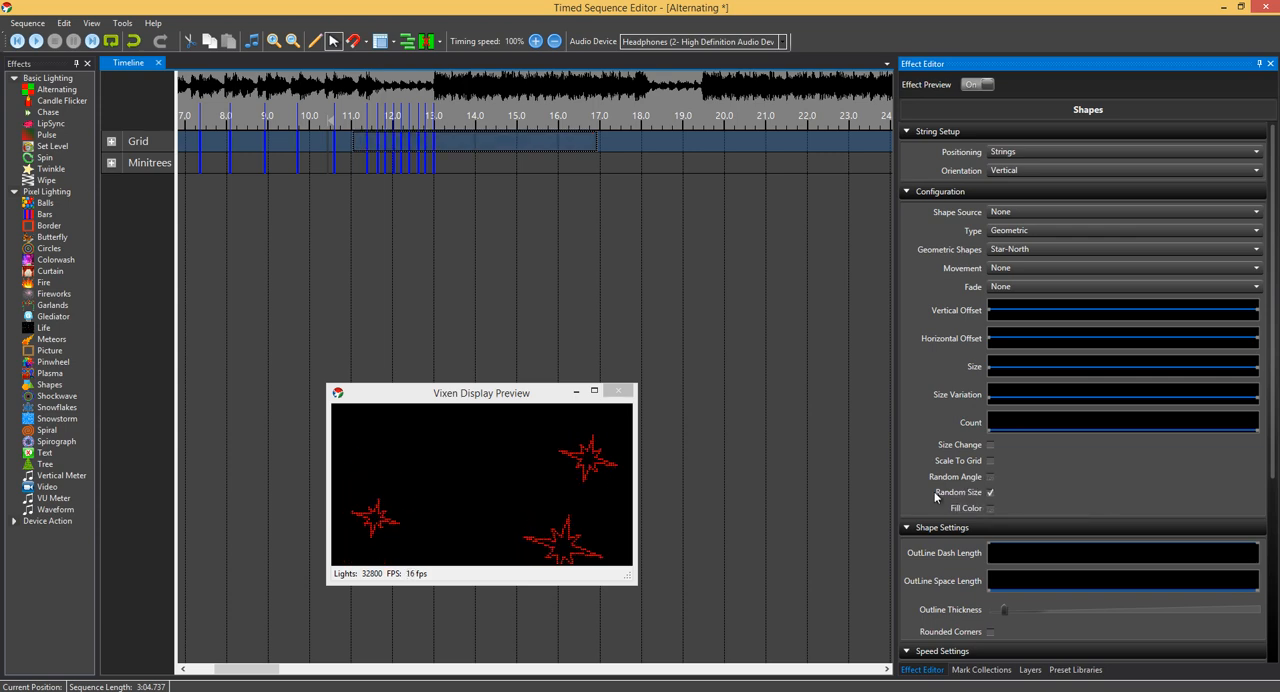
Step: Reshape the Angle curve that controls the stars' rotation
scroll(down, 3)
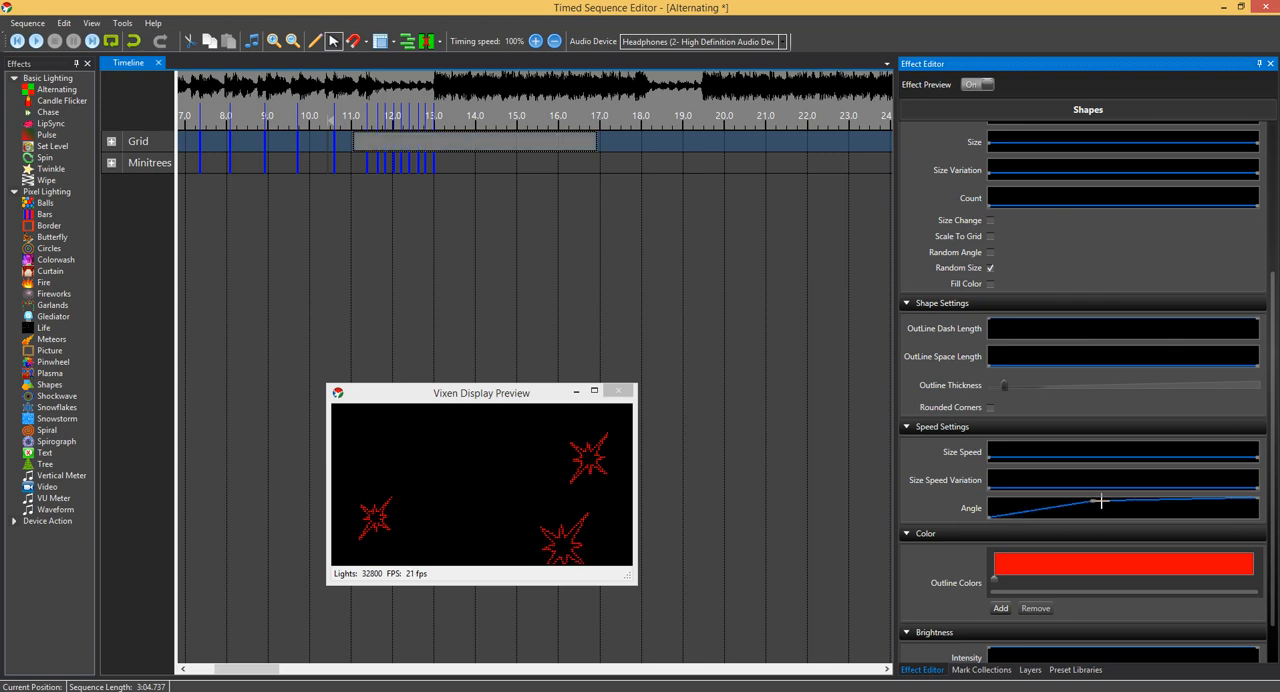
drag(1100, 500, 1260, 524)
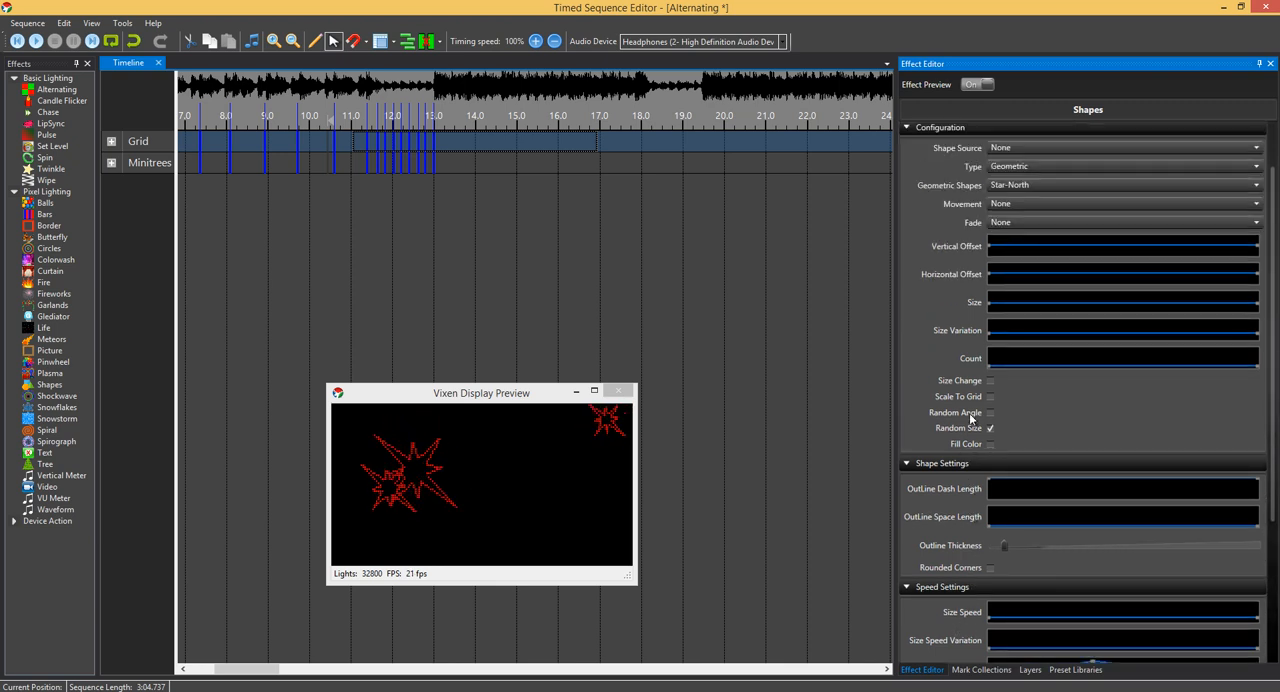
scroll(down, 3)
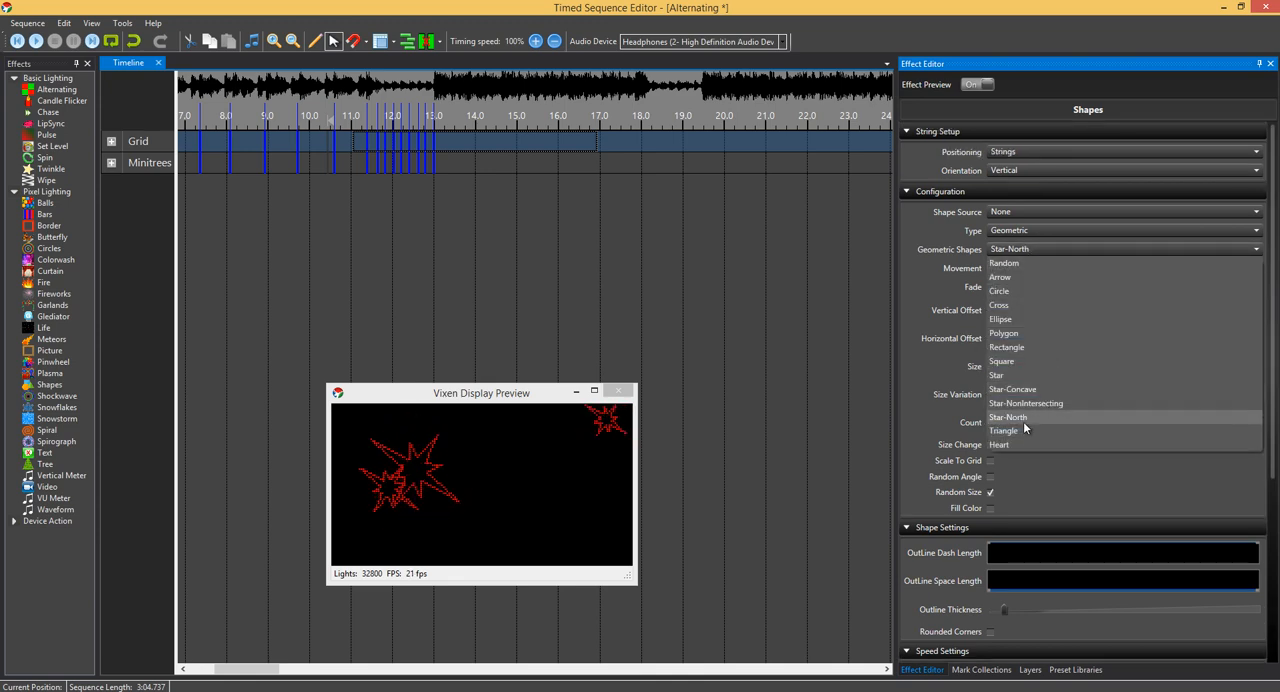
Step: Set Geometric Shapes to Heart, then to Random for a mixed set of shapes
click(1000, 444)
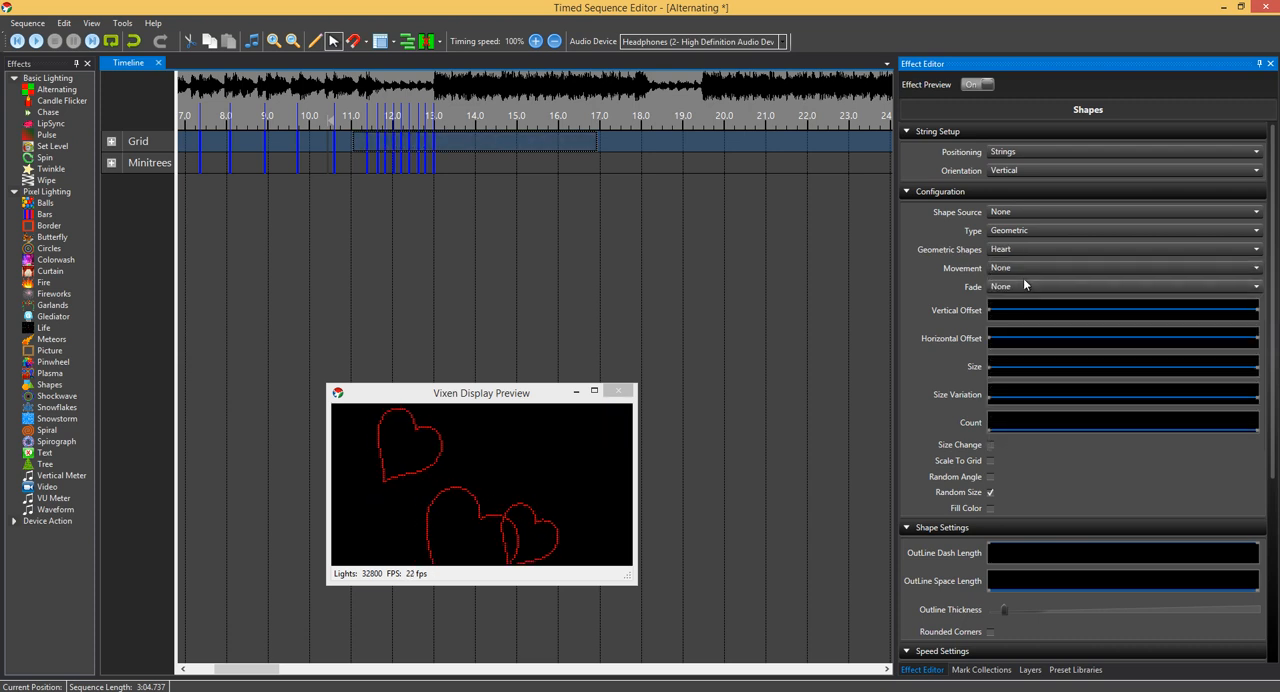
click(1122, 248)
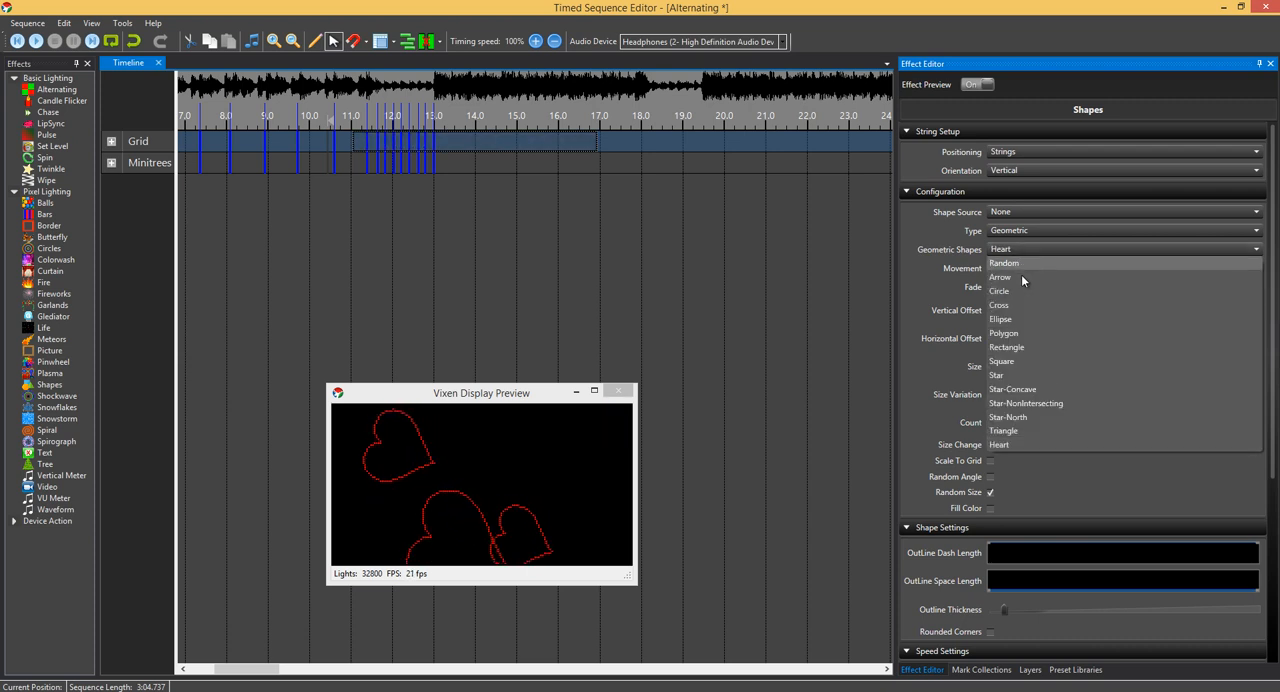
click(1004, 264)
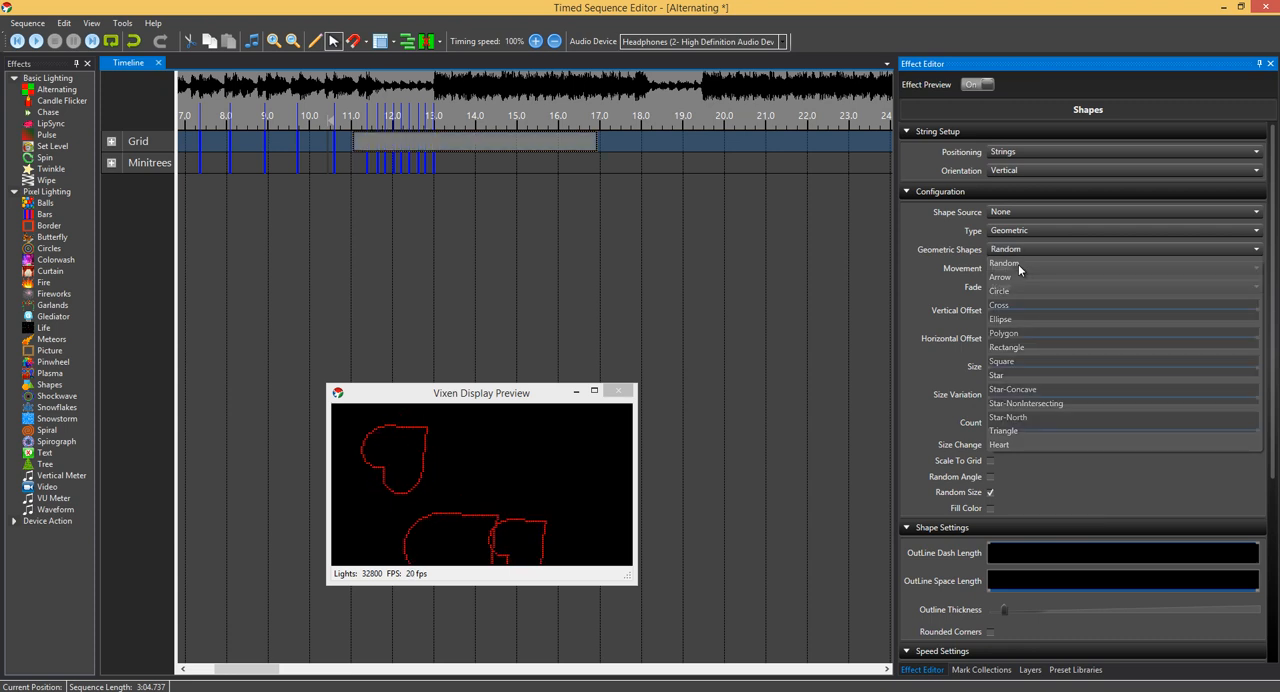
click(1004, 264)
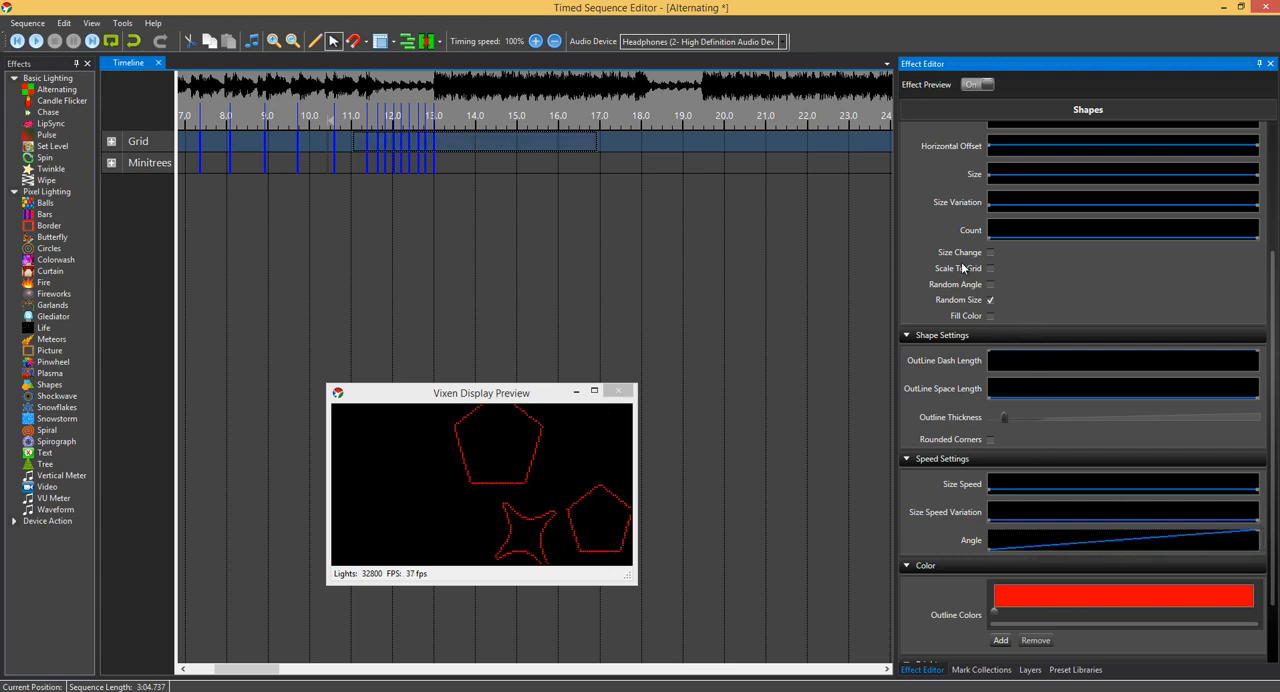
click(1120, 230)
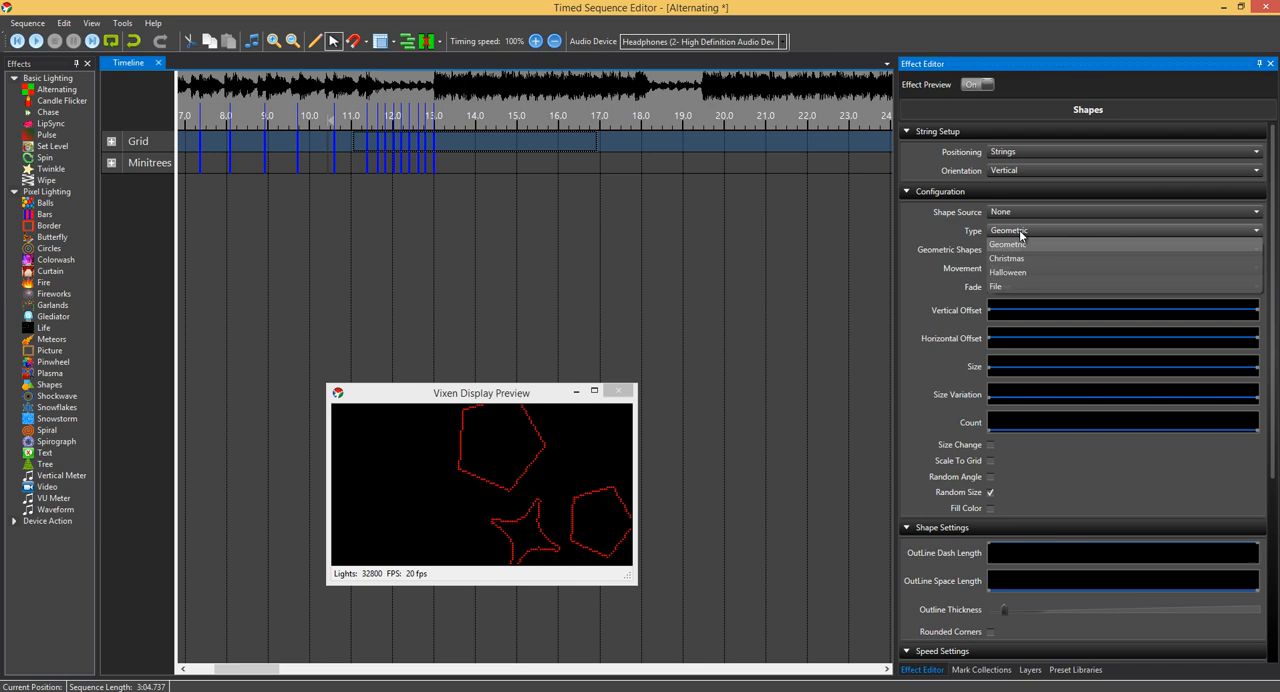
Step: Set Type to Christmas with Gingerbread Man2 shapes and enable Fill Color
click(1008, 242)
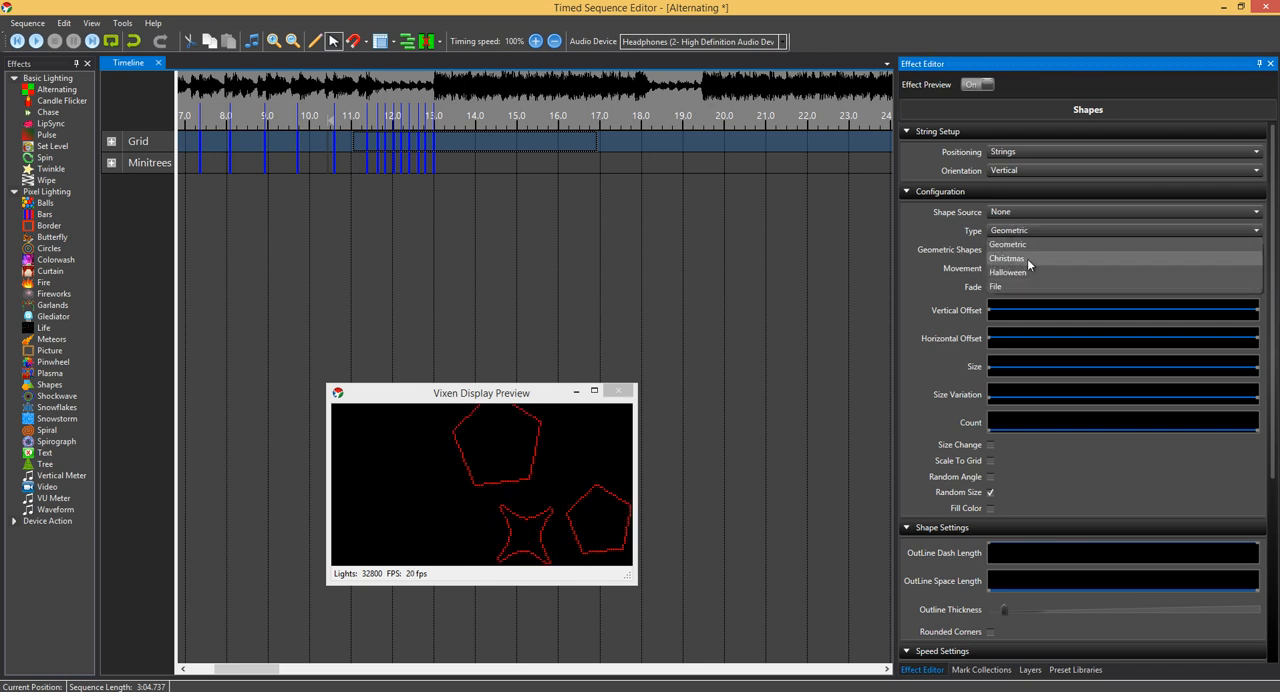
click(1008, 258)
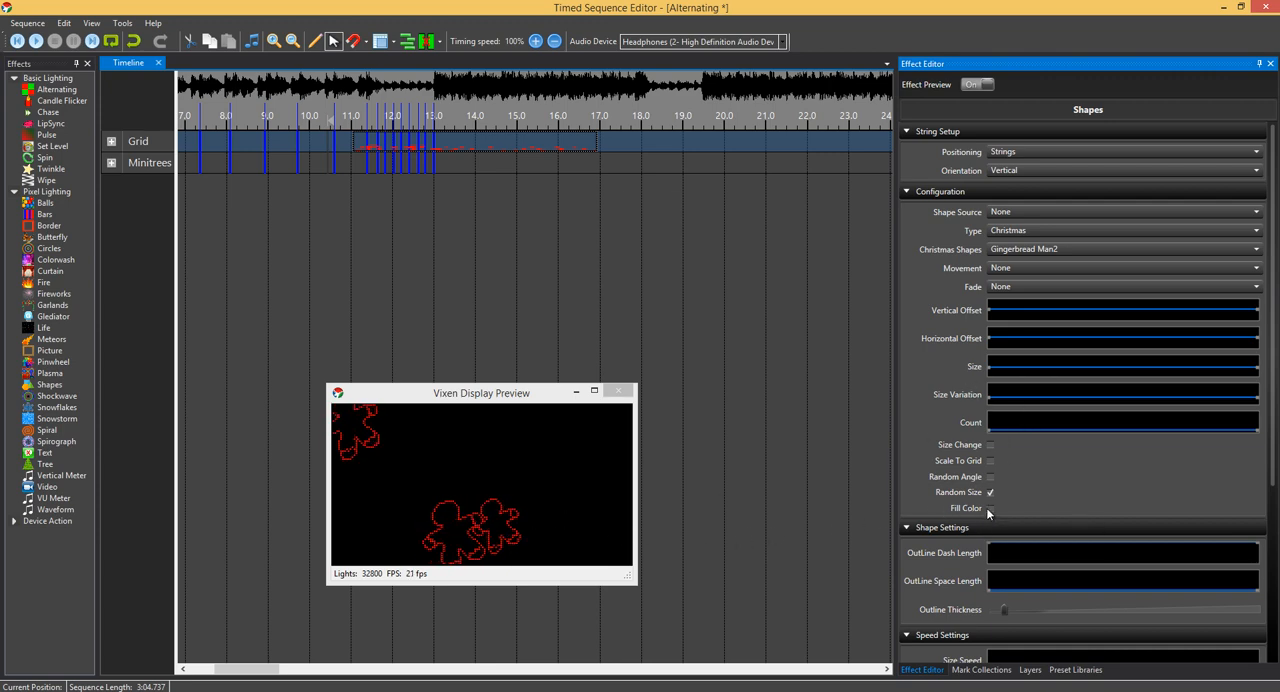
click(990, 508)
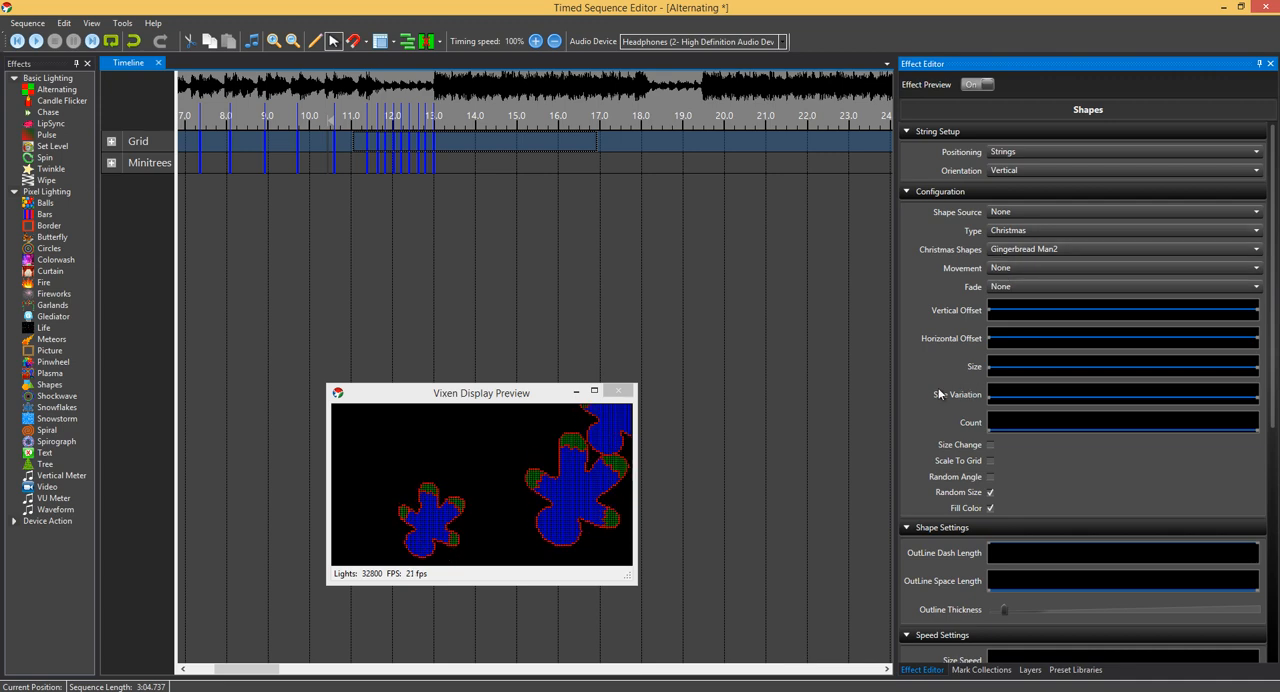
Step: Change Fill Colors 1 to red in the Color Picker so the gingerbread figures fill red
scroll(down, 3)
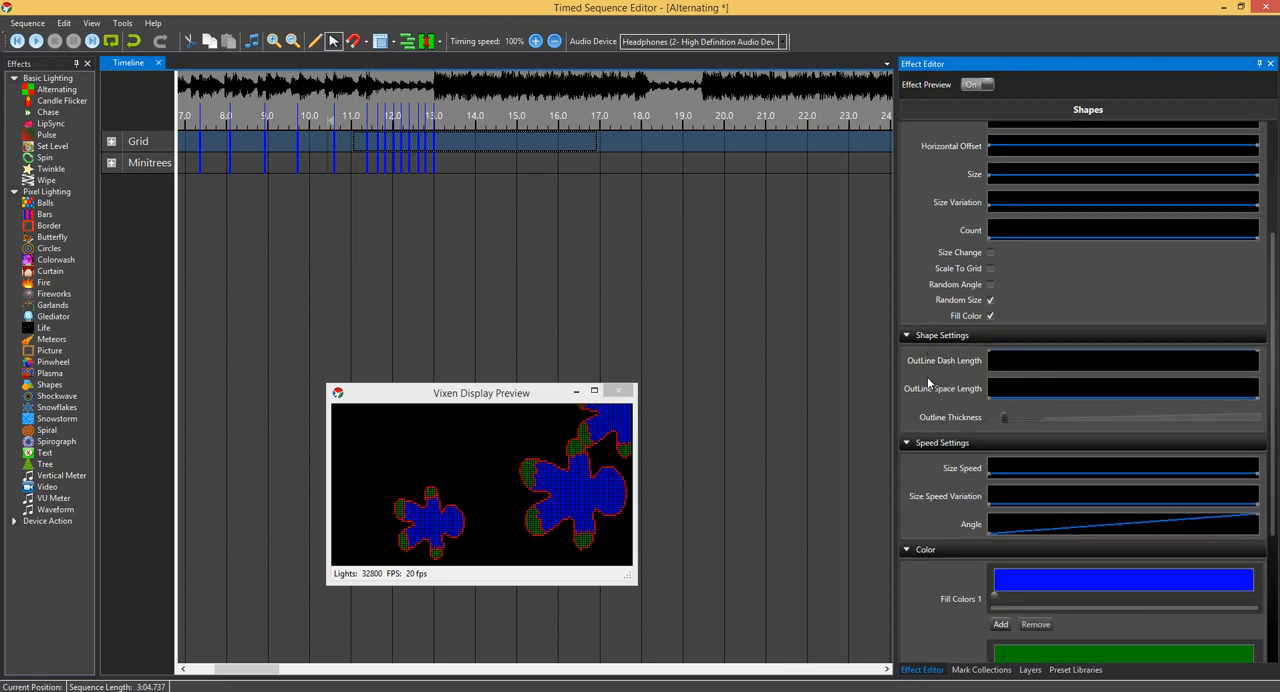
scroll(down, 3)
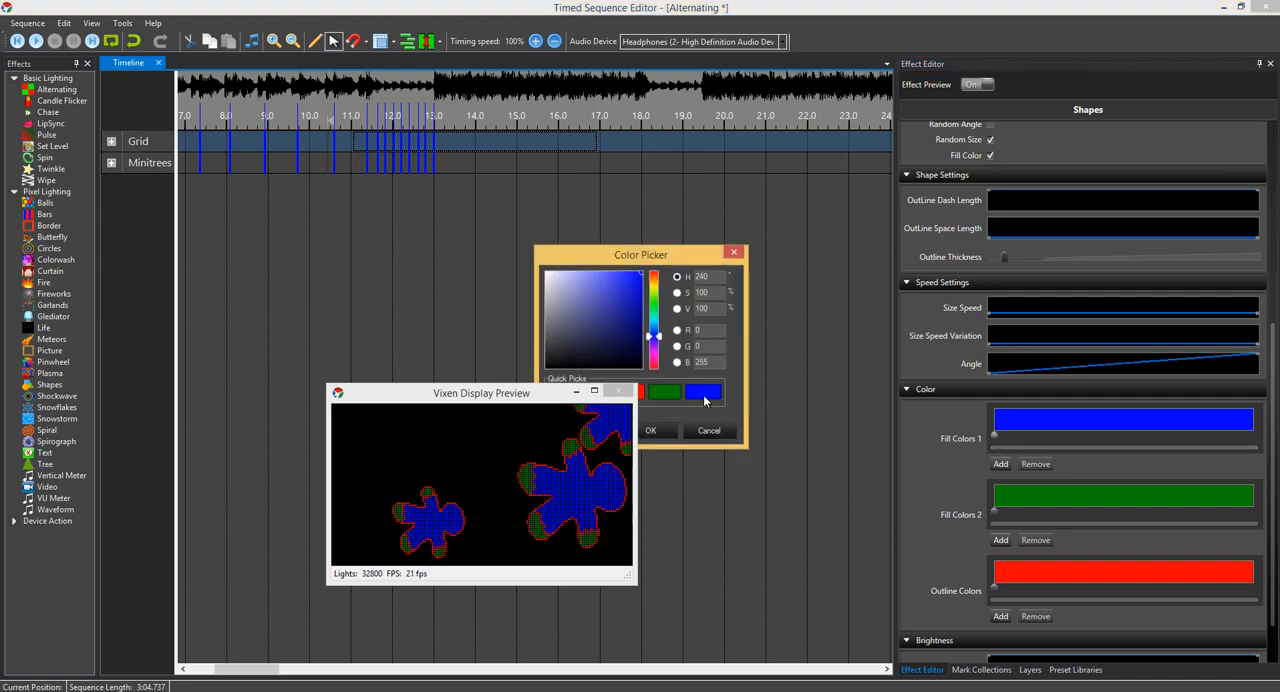
click(650, 430)
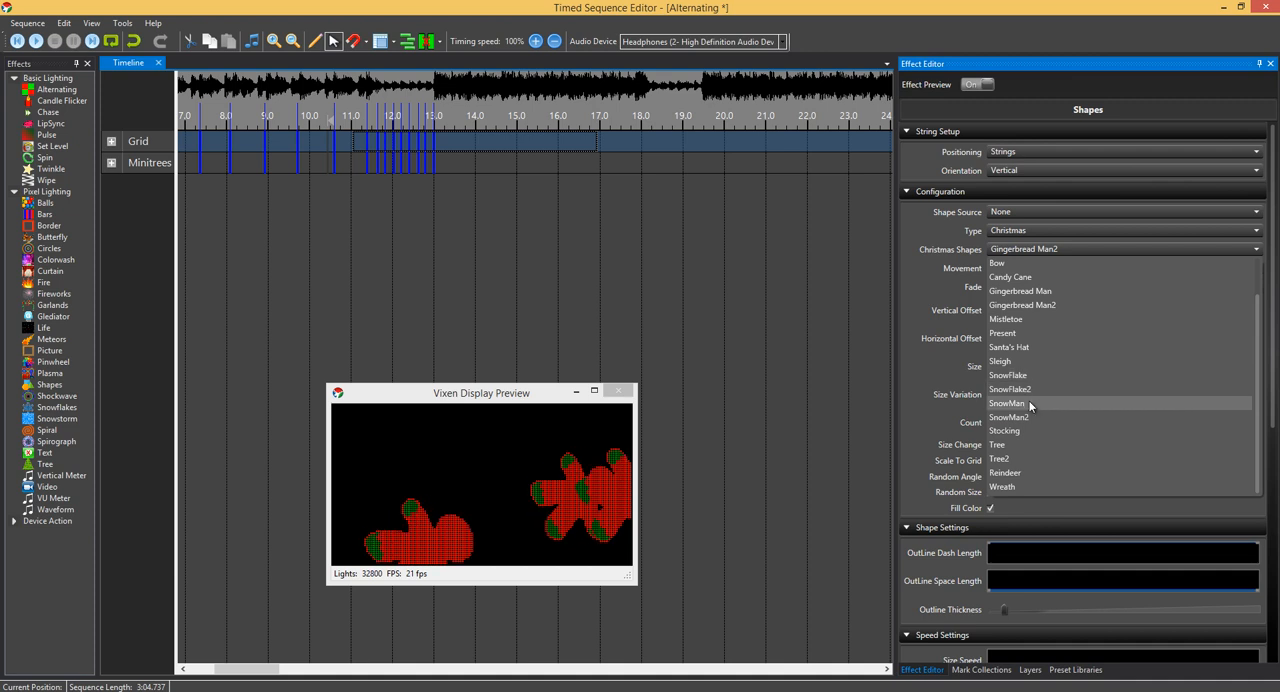
Step: Set Christmas Shapes to SnowMan and change Fill Colors 1 to white
click(1008, 404)
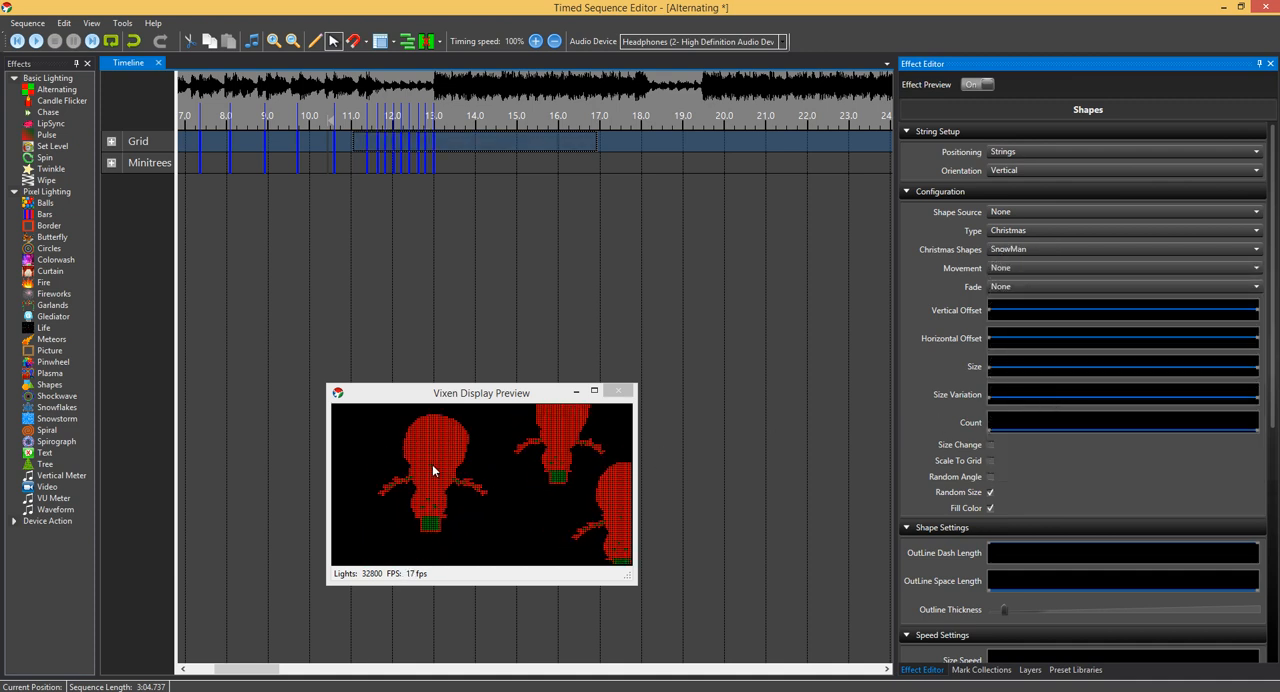
scroll(down, 3)
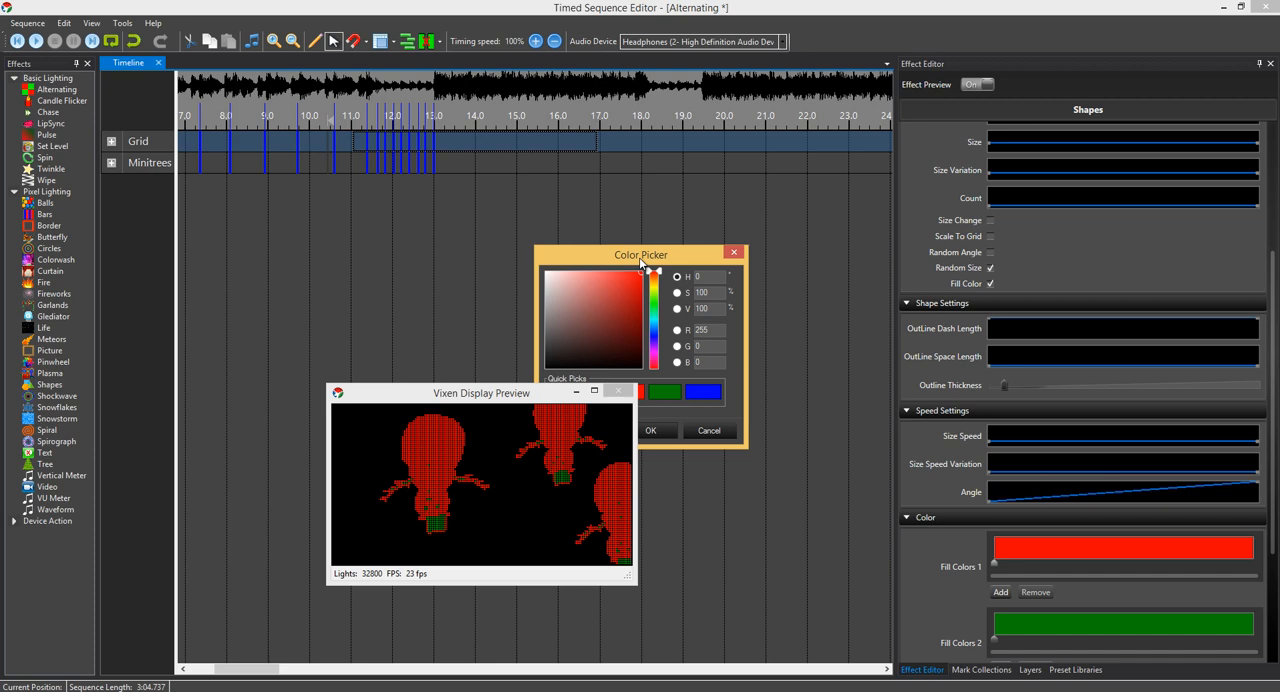
click(650, 430)
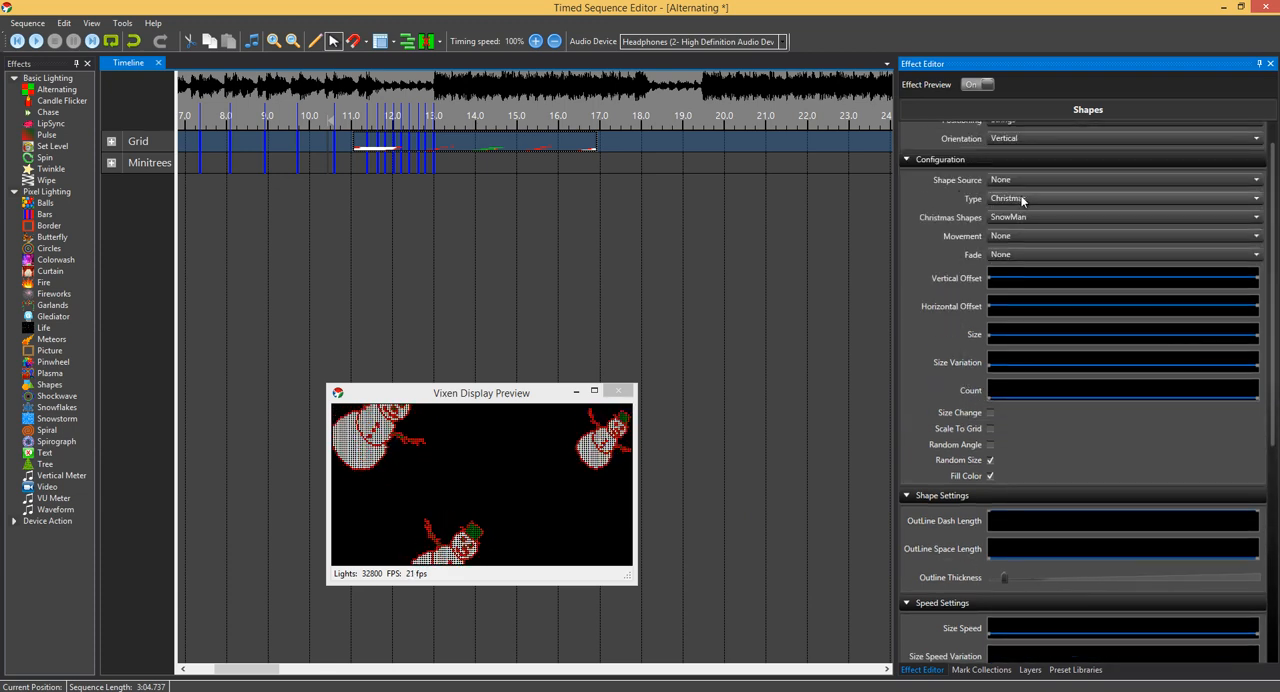
Step: Change the shape Type from Christmas to Geometric with Geometric Shapes left on Random
click(1124, 198)
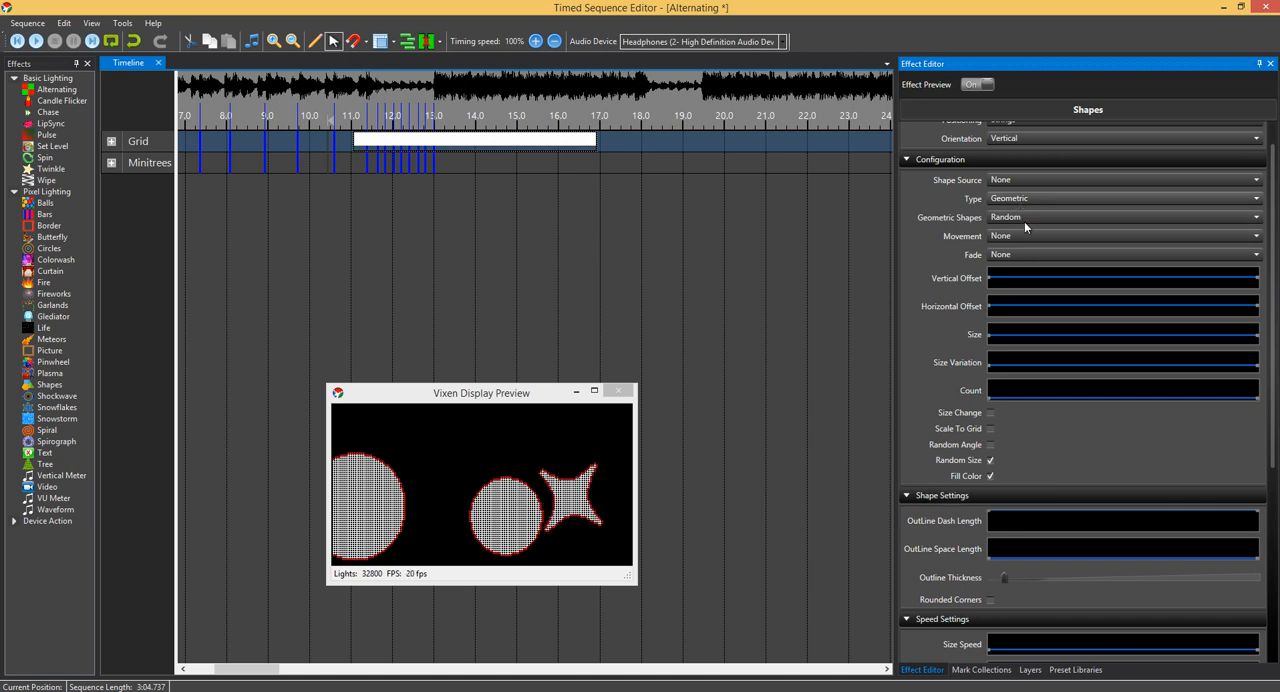
scroll(down, 3)
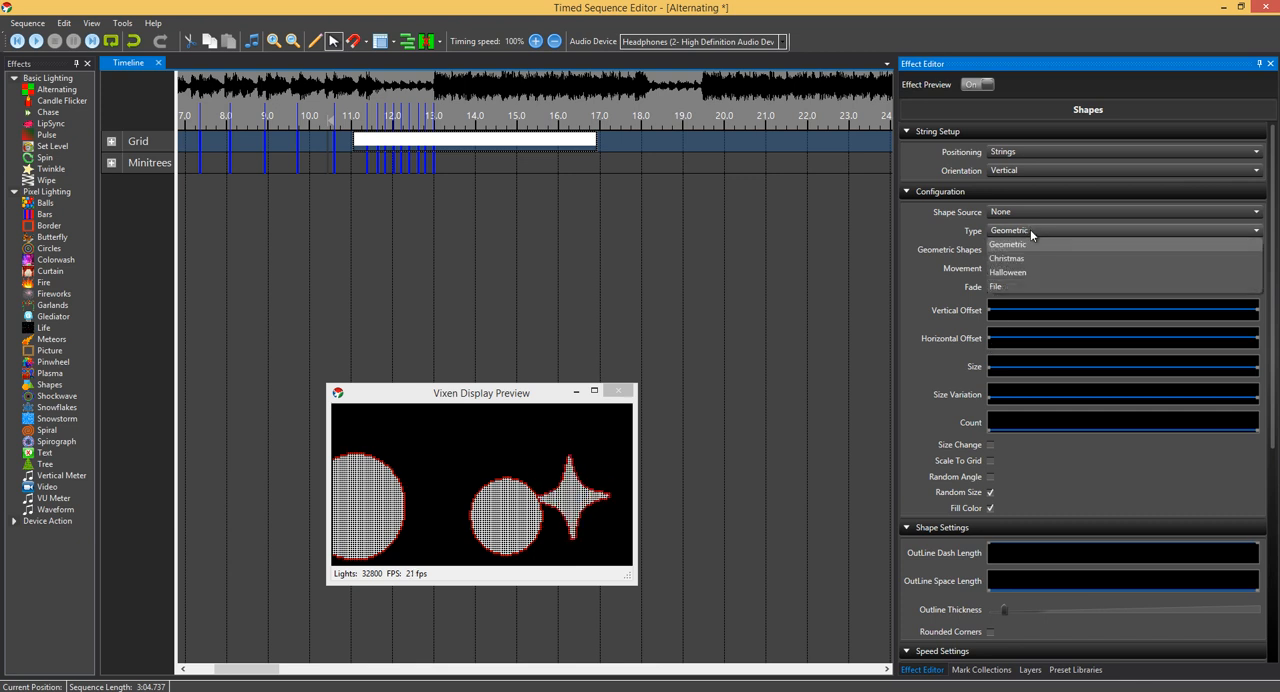
Step: Change the Type to Halloween and try the Hand shape in Halloween Shapes
click(1008, 272)
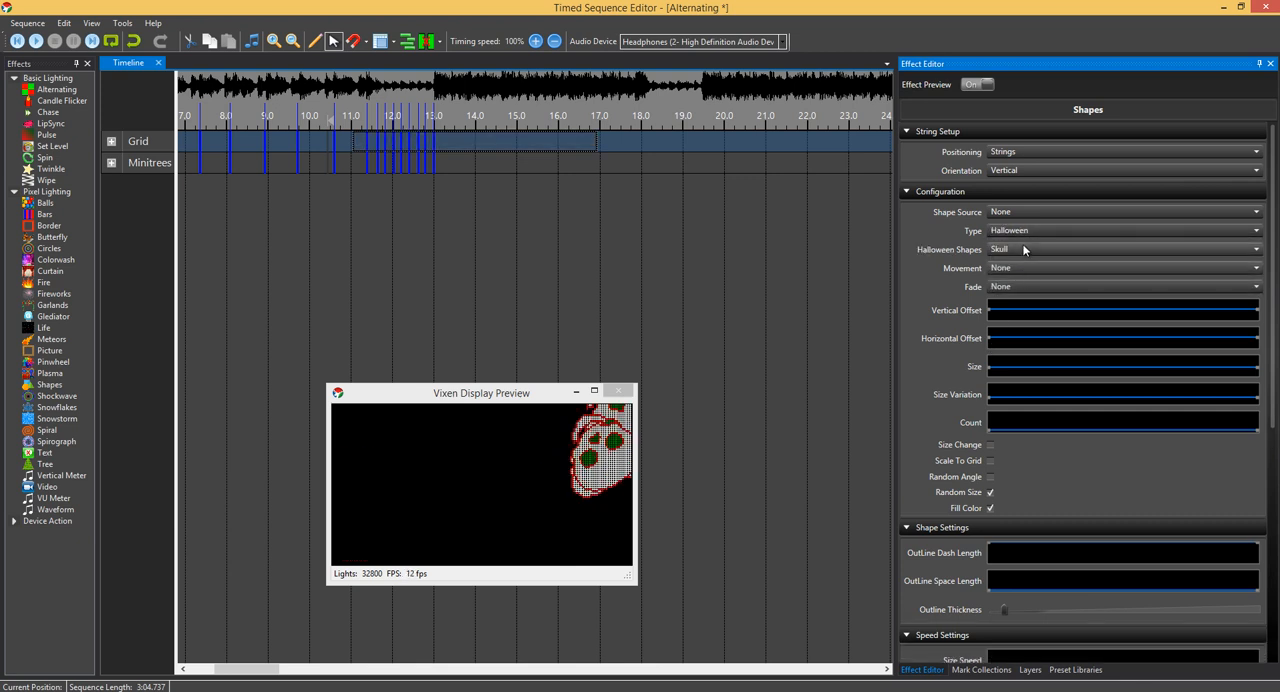
click(1250, 248)
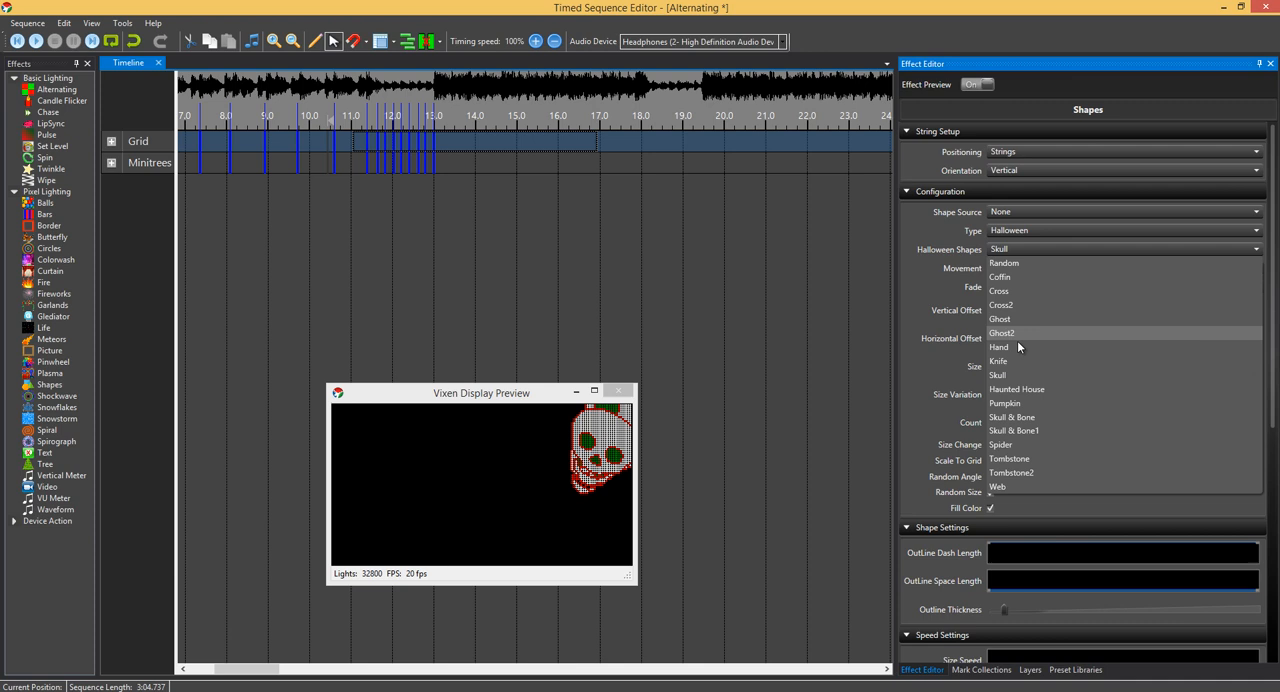
click(1000, 346)
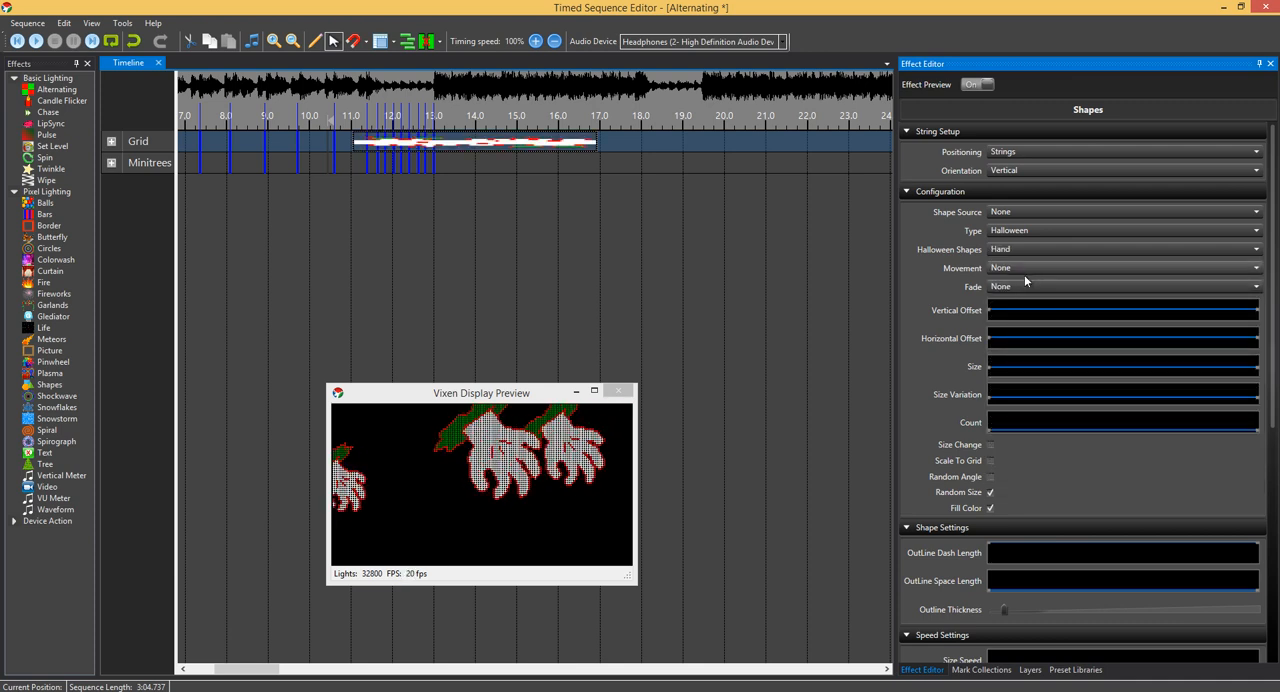
scroll(down, 3)
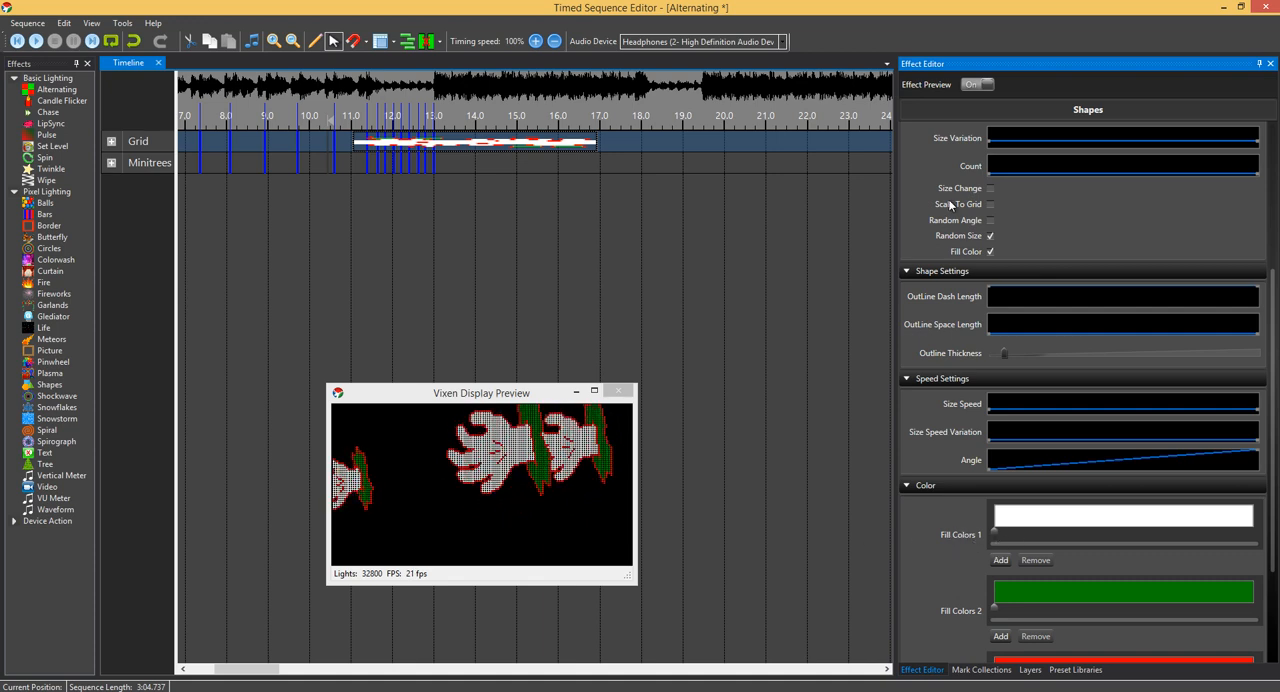
Step: Set Halloween Shapes back to Random for tombstones, spiders and skulls
click(1250, 218)
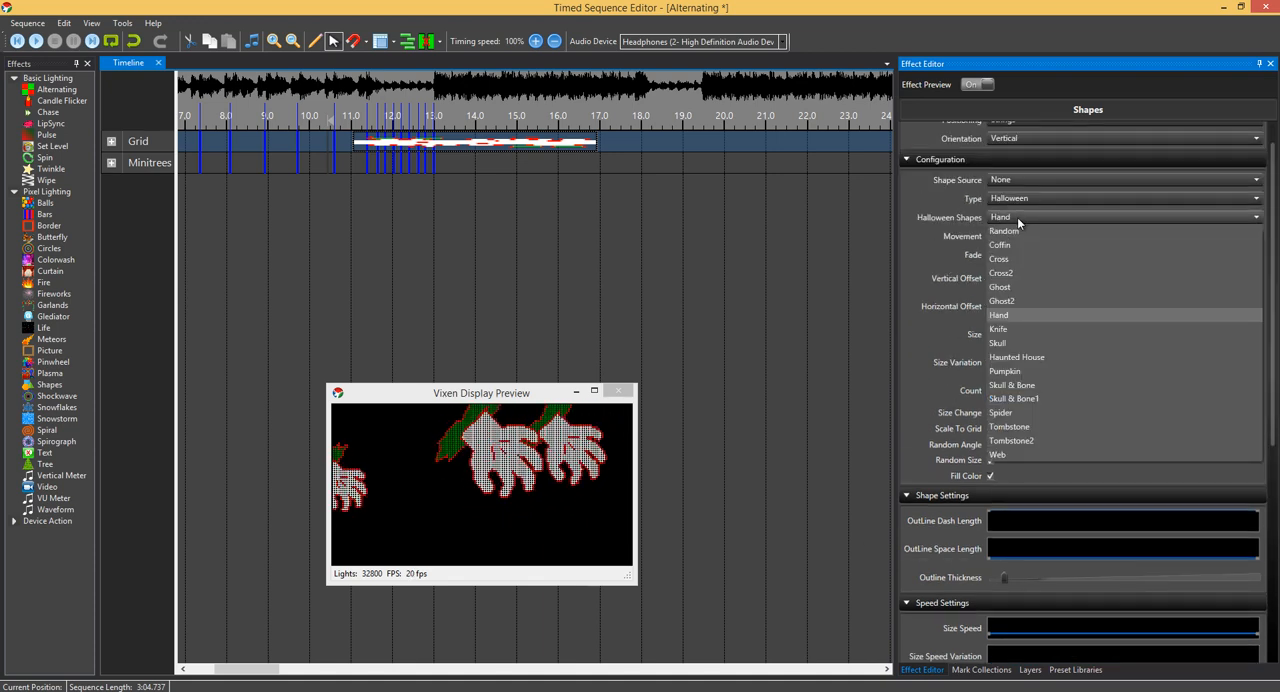
click(1004, 232)
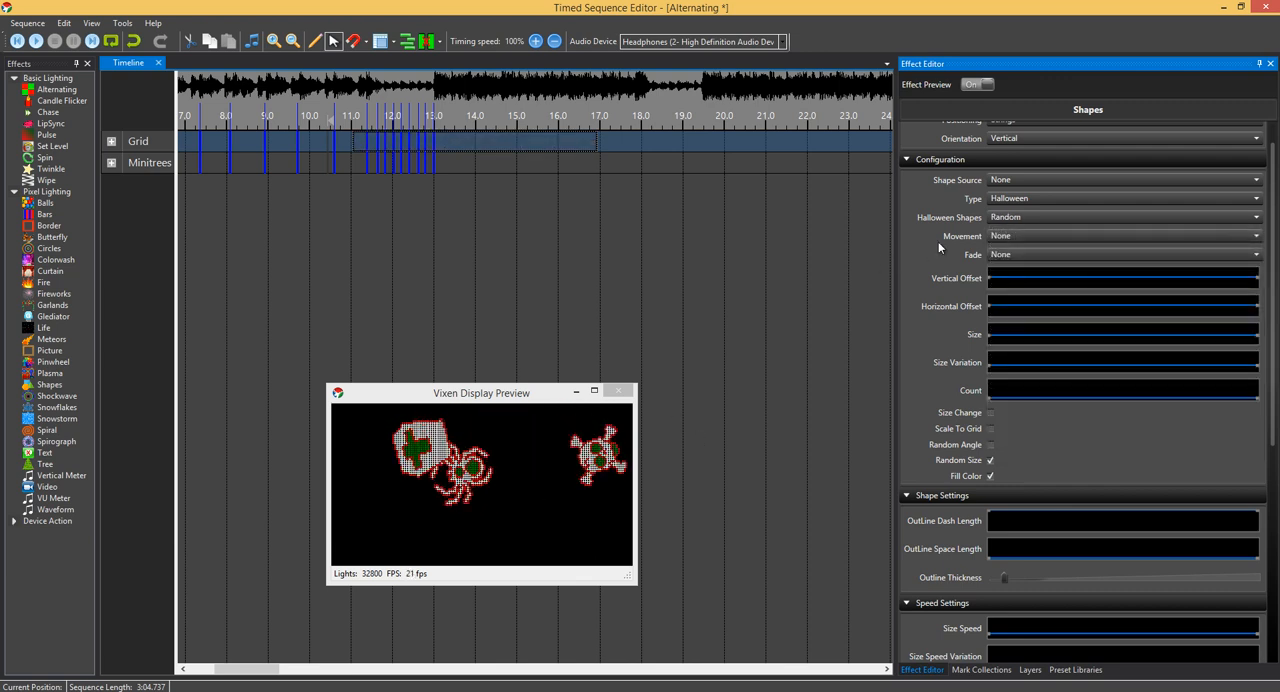
Step: Try the File shape type and view its settings
click(1124, 218)
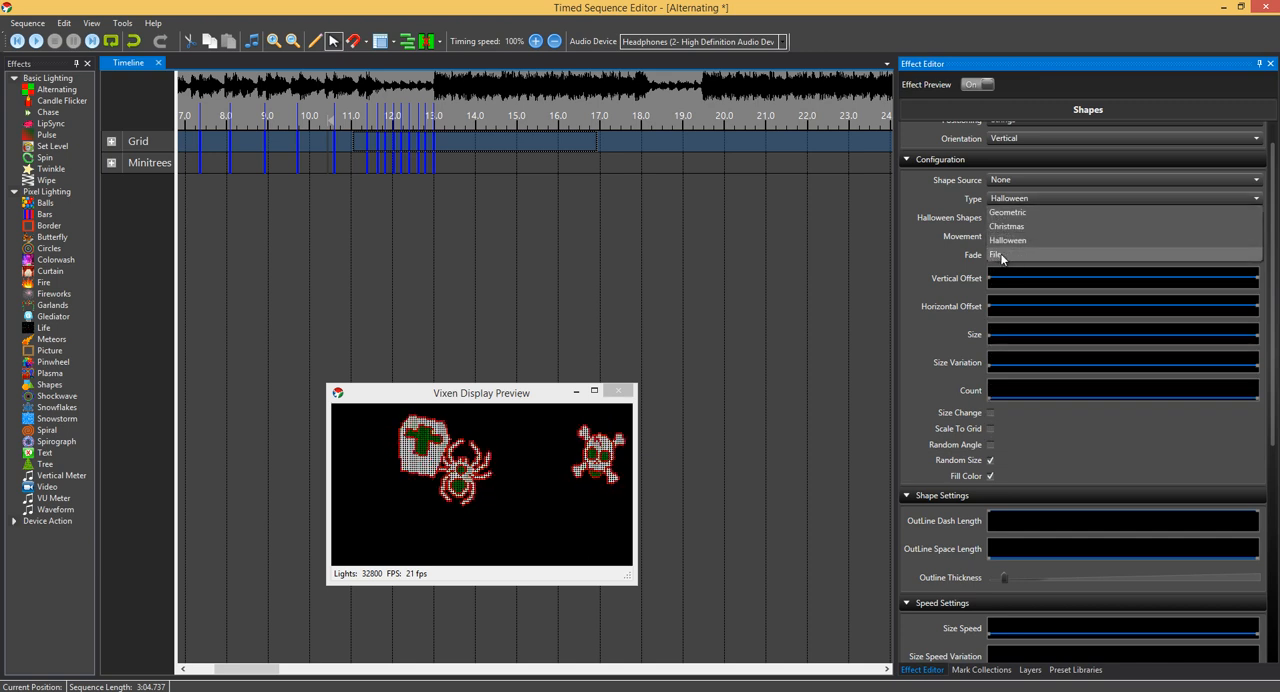
click(1100, 196)
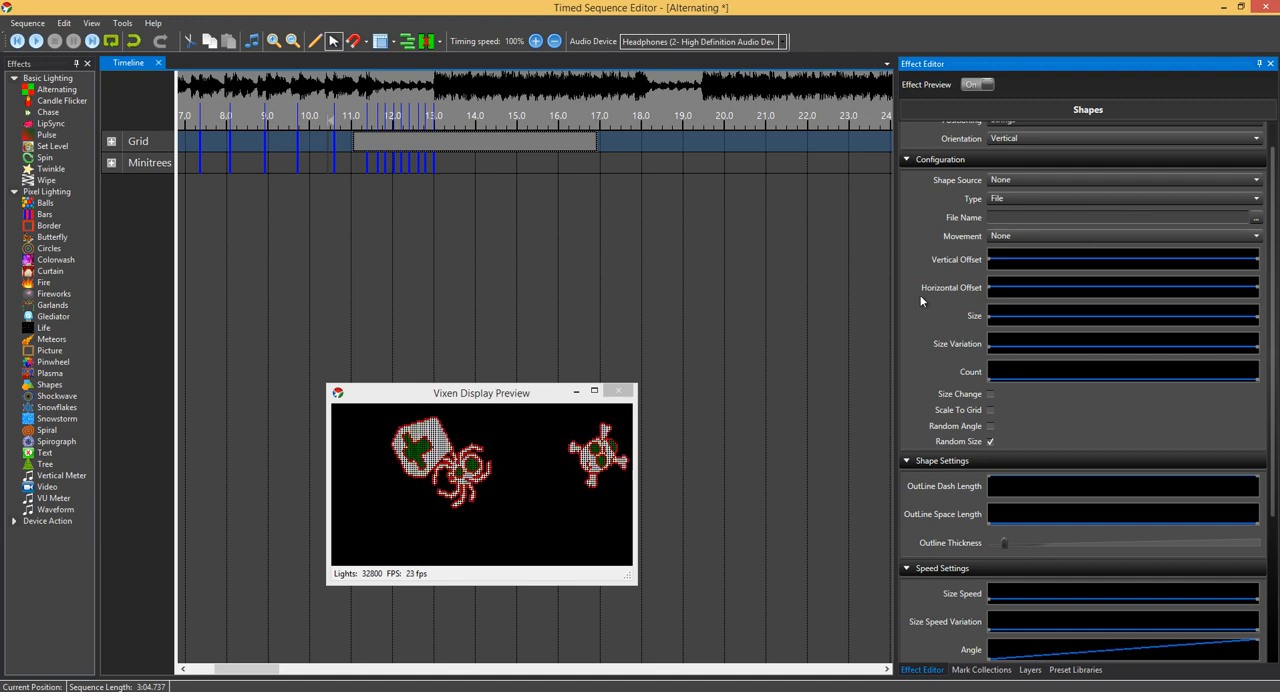
scroll(down, 3)
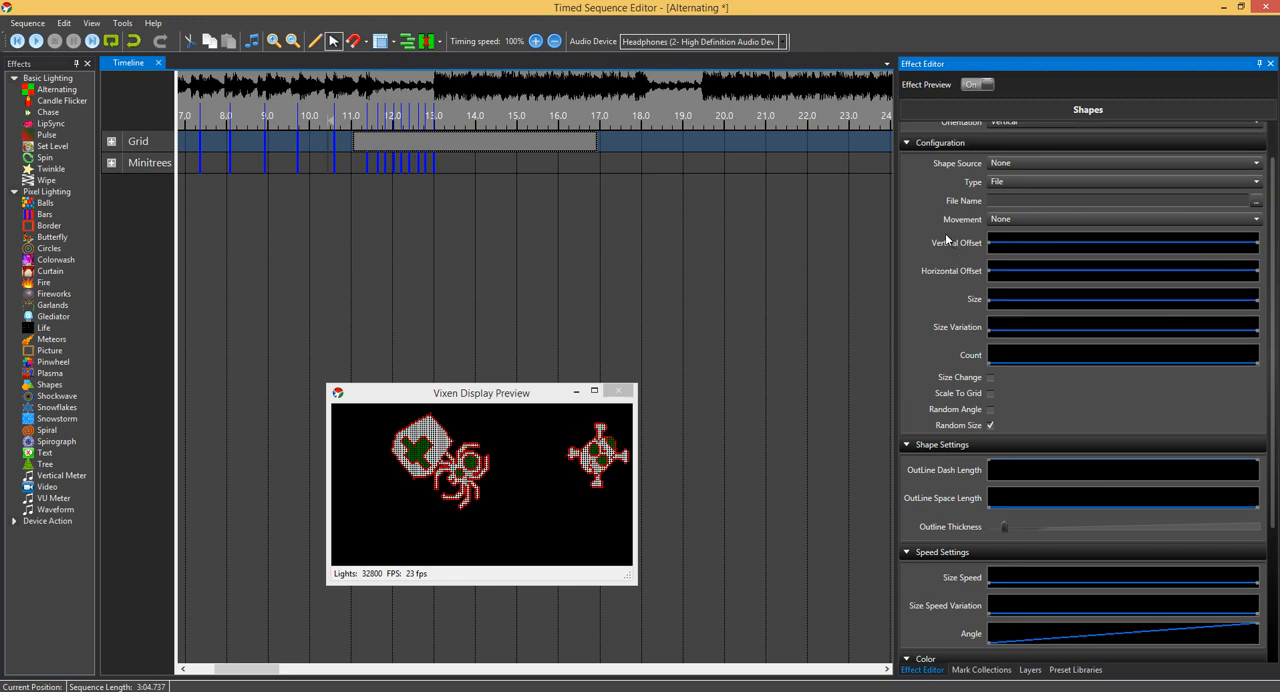
Step: Return the Type to Geometric for the single large Cross shape
click(1124, 230)
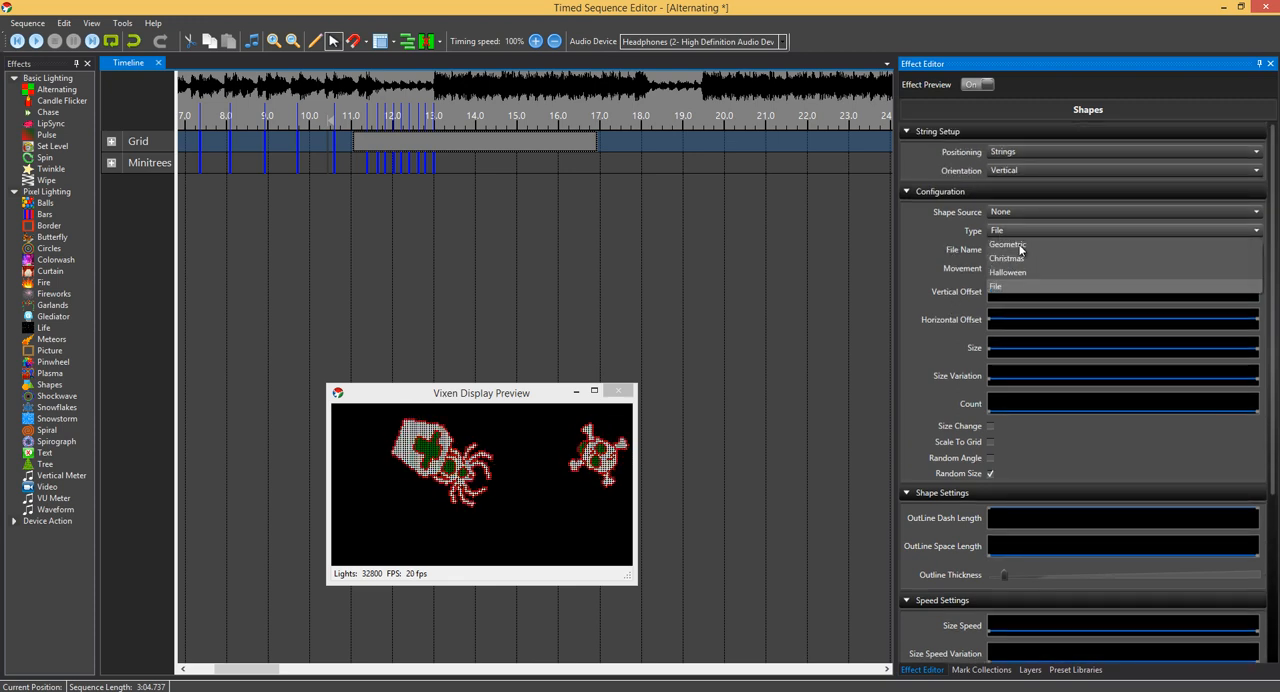
click(1008, 244)
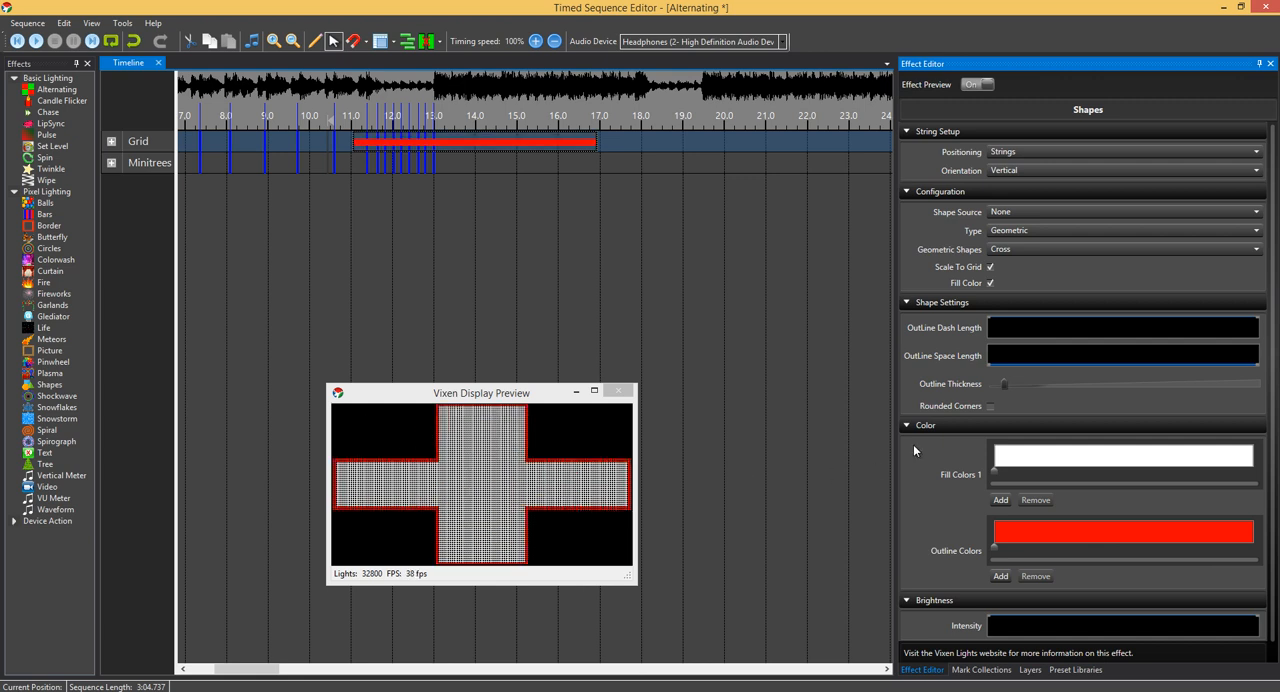
mouse_move(1004, 390)
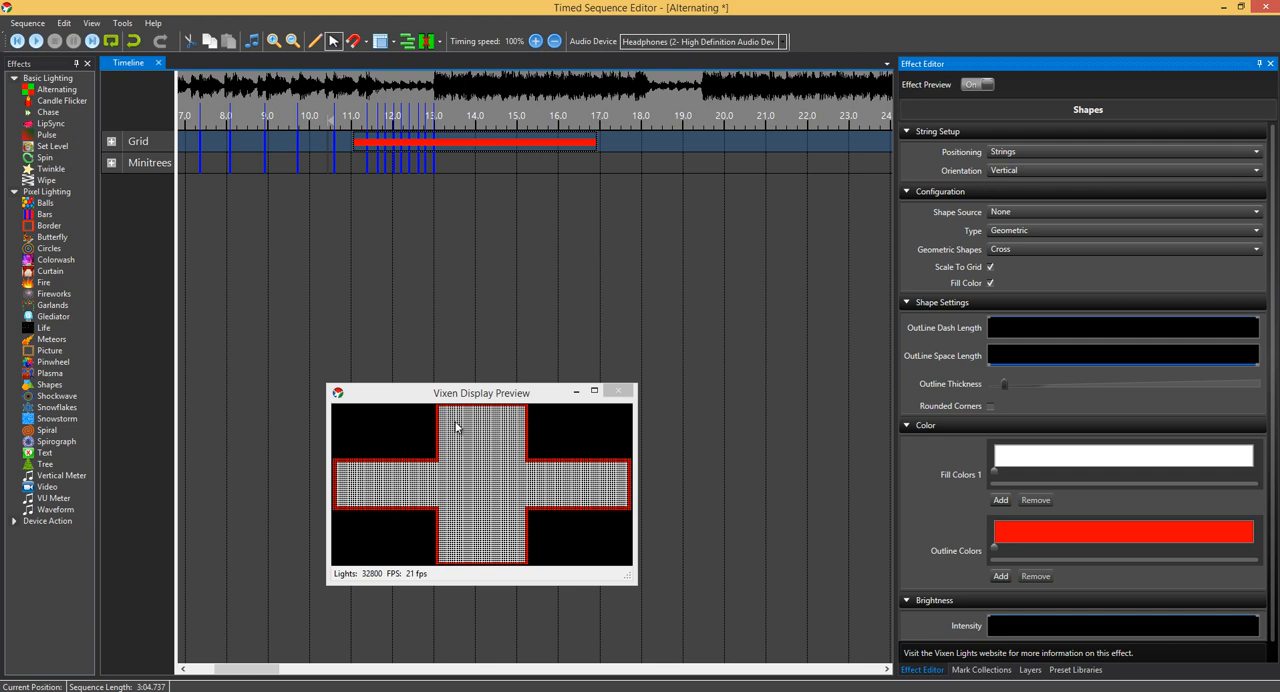
Step: Test a thicker red Outline Thickness on the cross and turn on Rounded Corners
drag(1004, 384, 1098, 384)
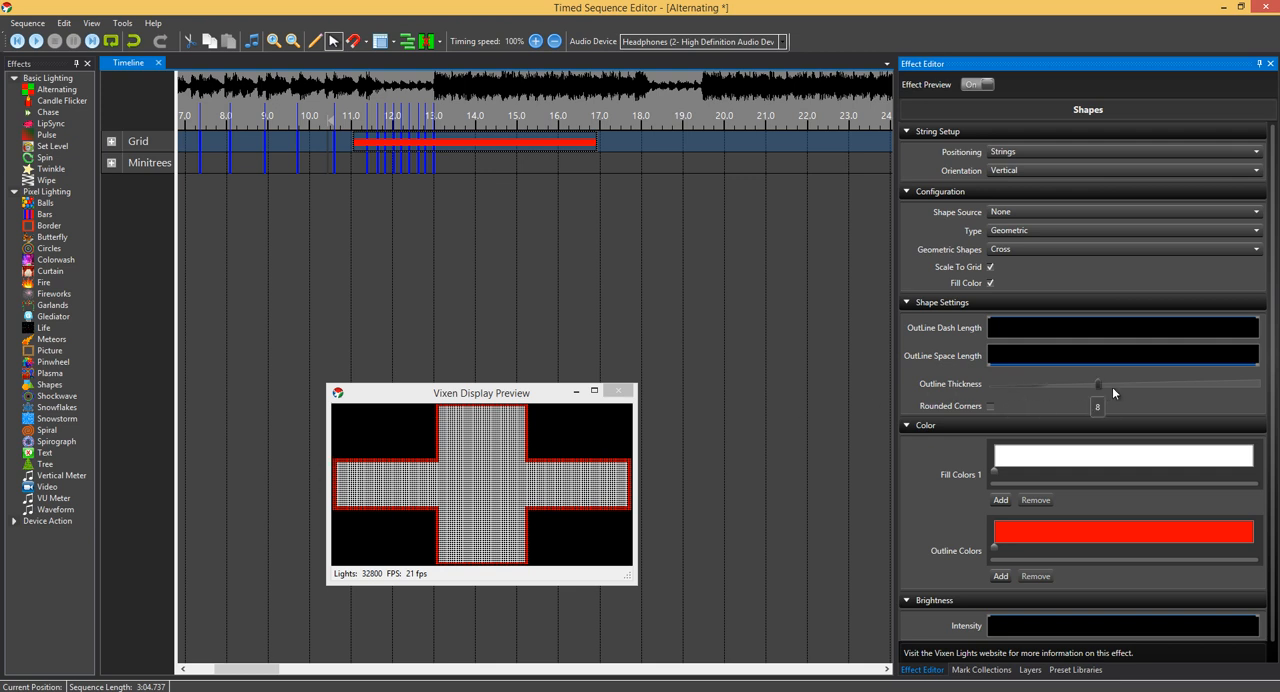
drag(1098, 384, 1124, 384)
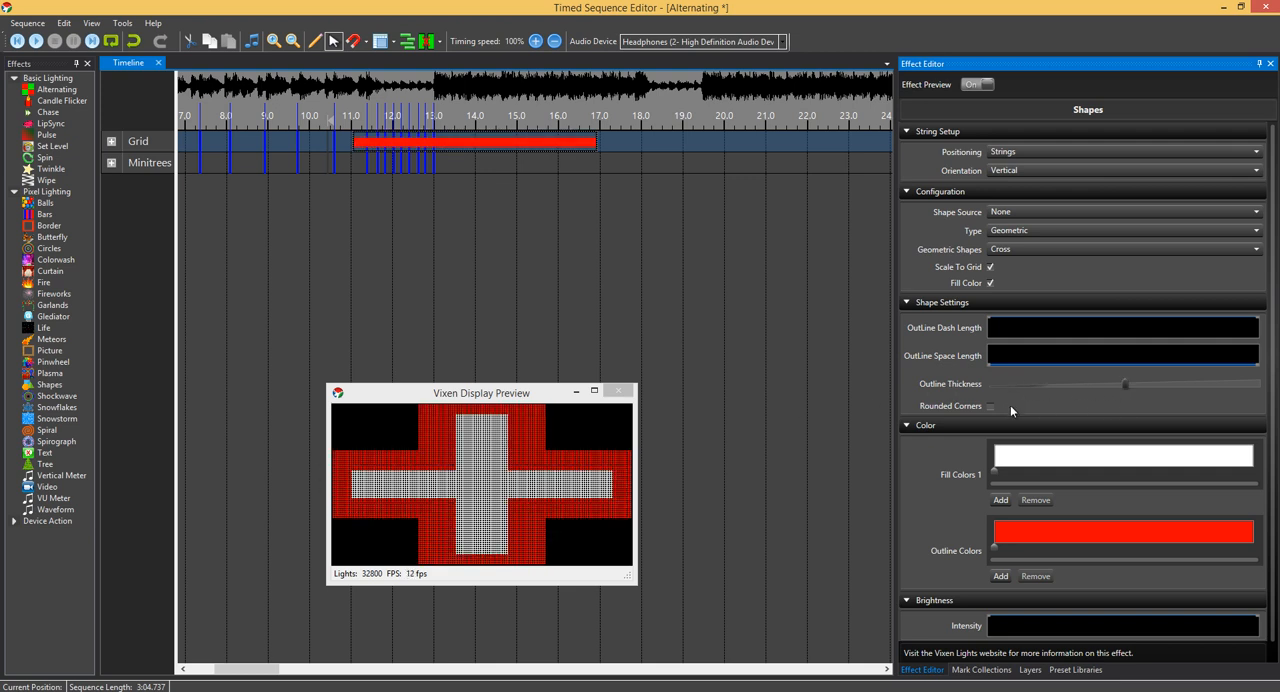
drag(1124, 384, 1084, 384)
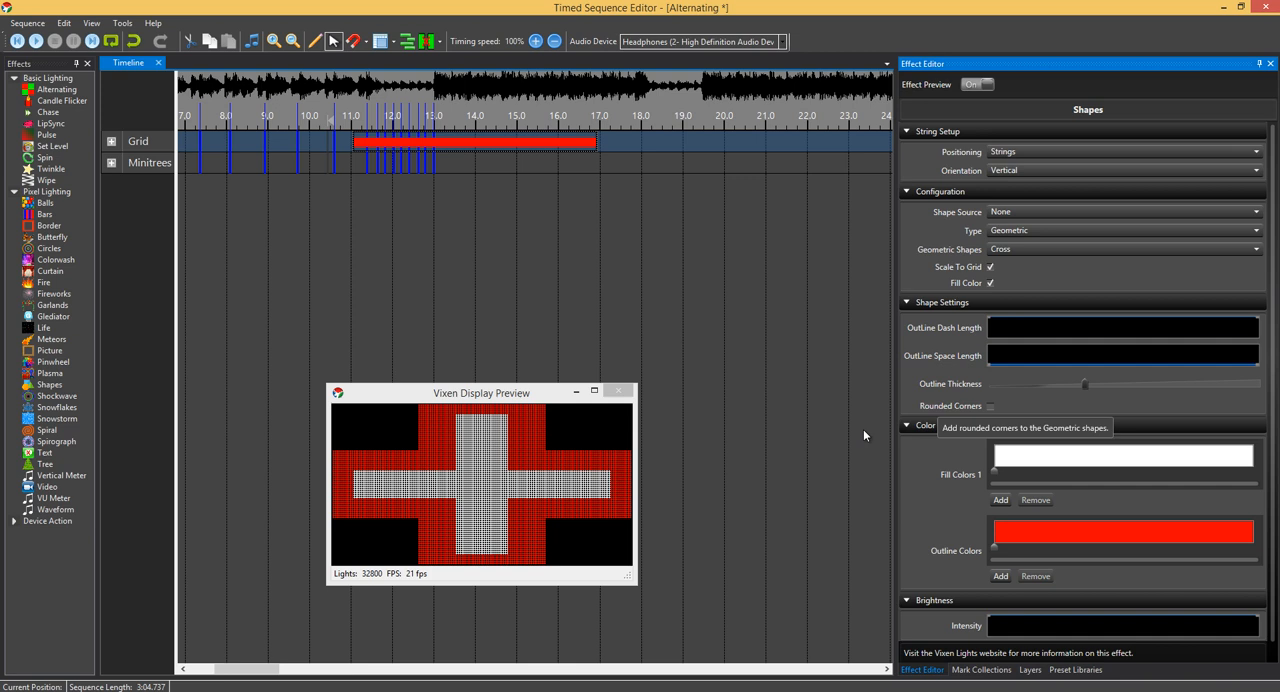
click(990, 406)
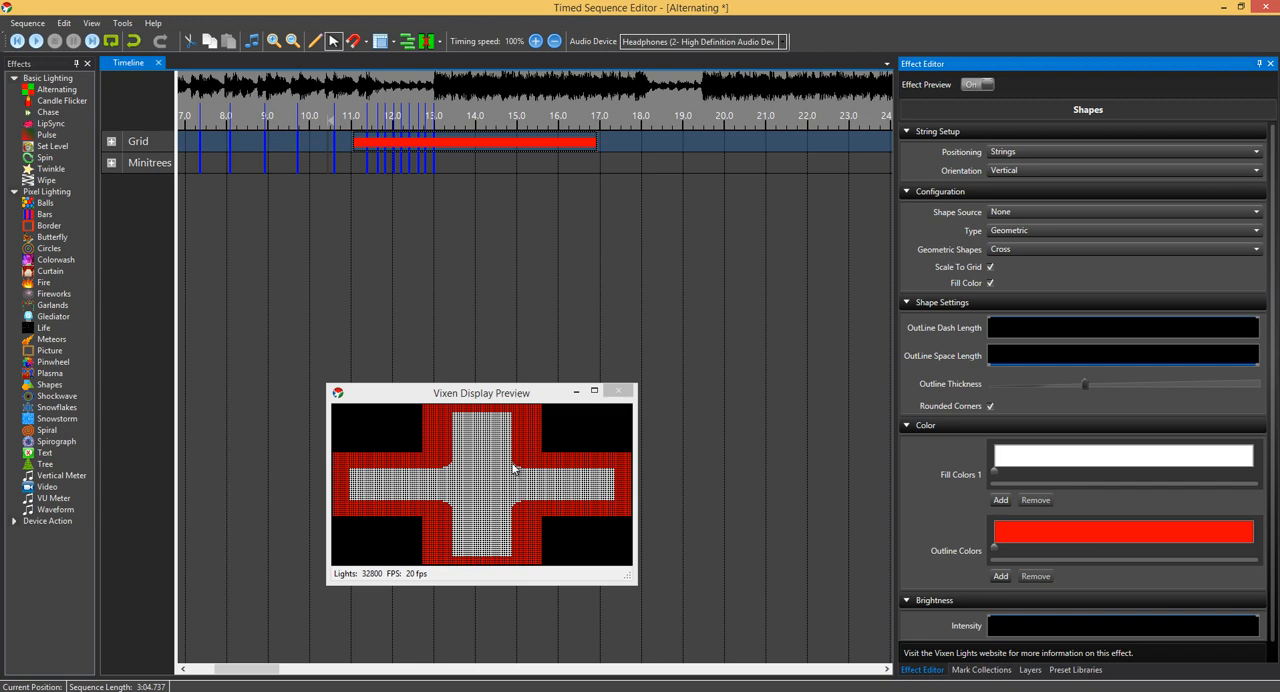
mouse_move(408, 502)
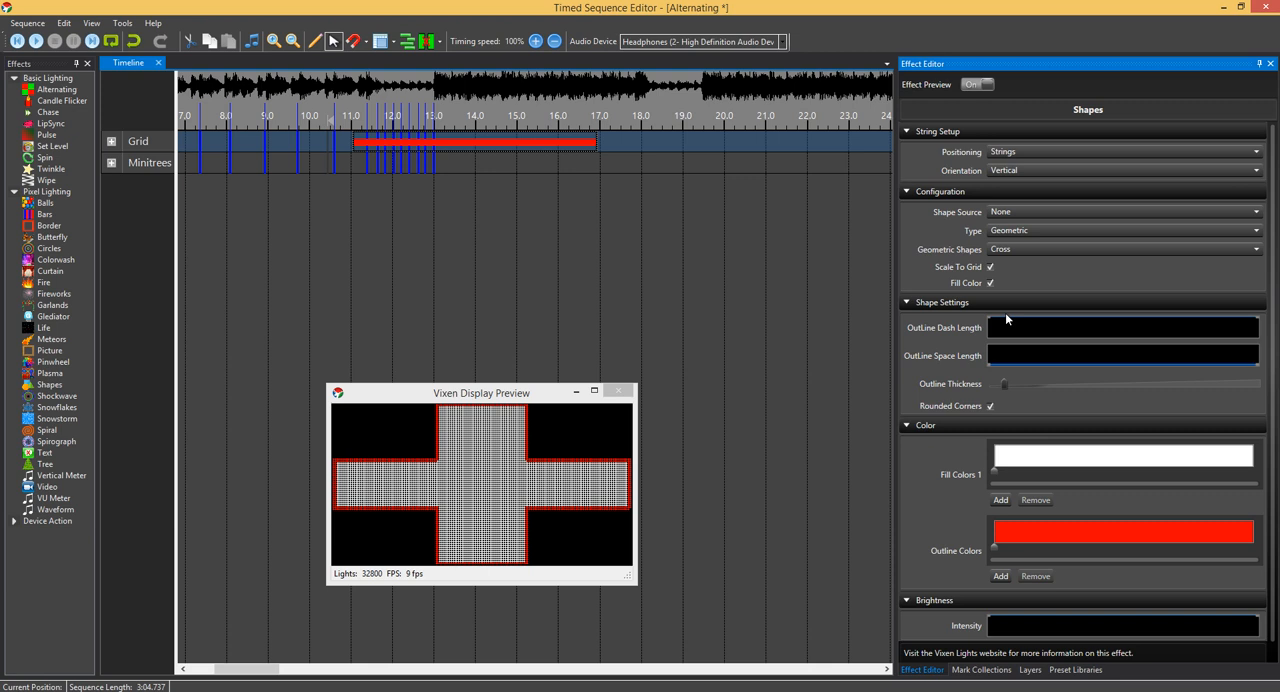
Step: Turn off Scale To Grid and Fill Color so several small outlined crosses appear
click(990, 284)
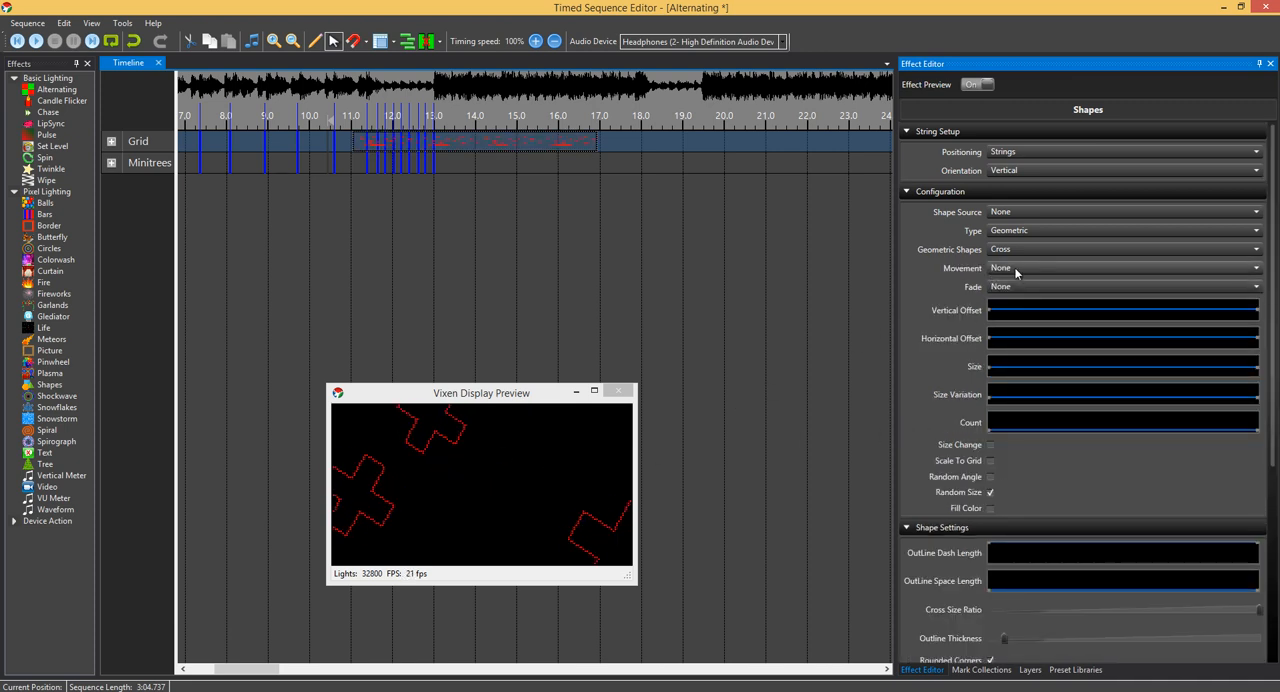
click(1124, 268)
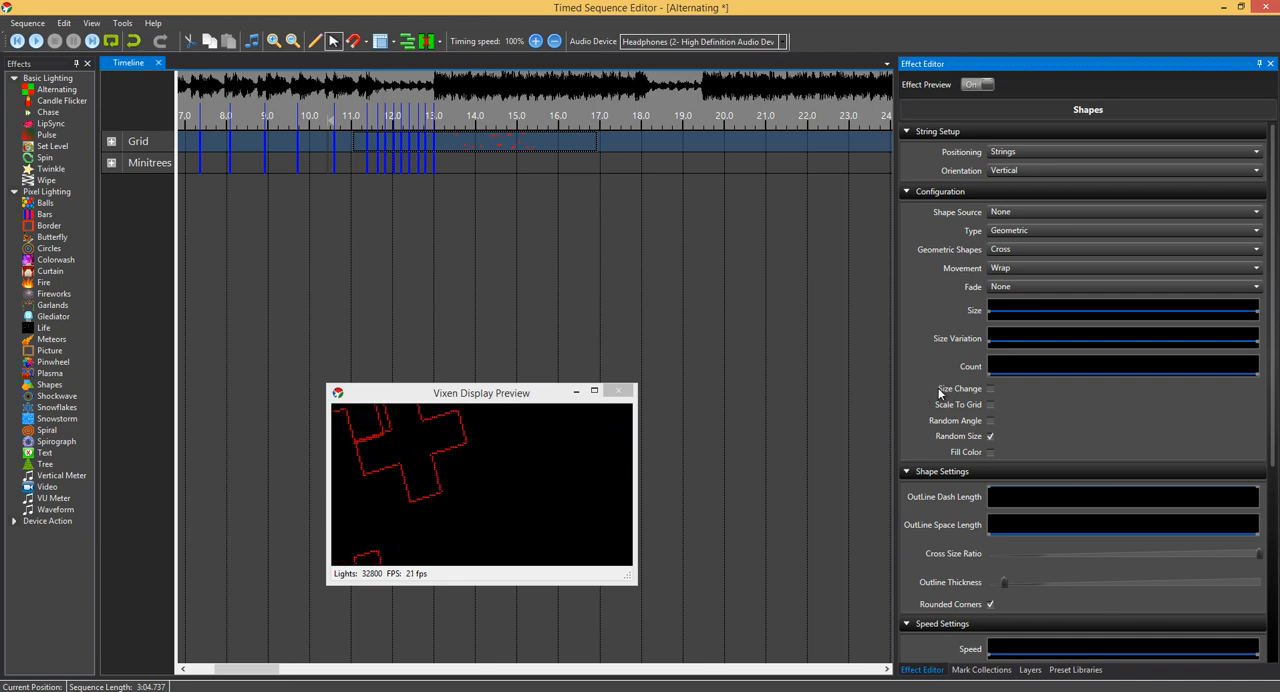
scroll(down, 3)
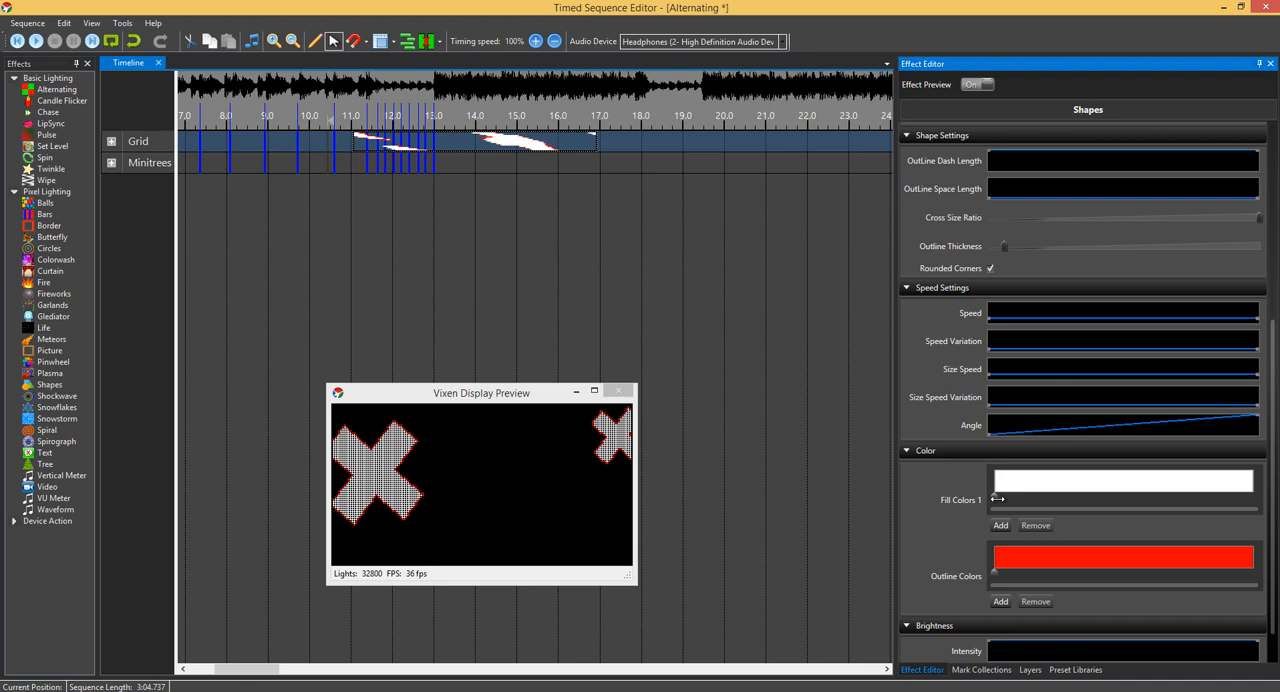
click(1122, 482)
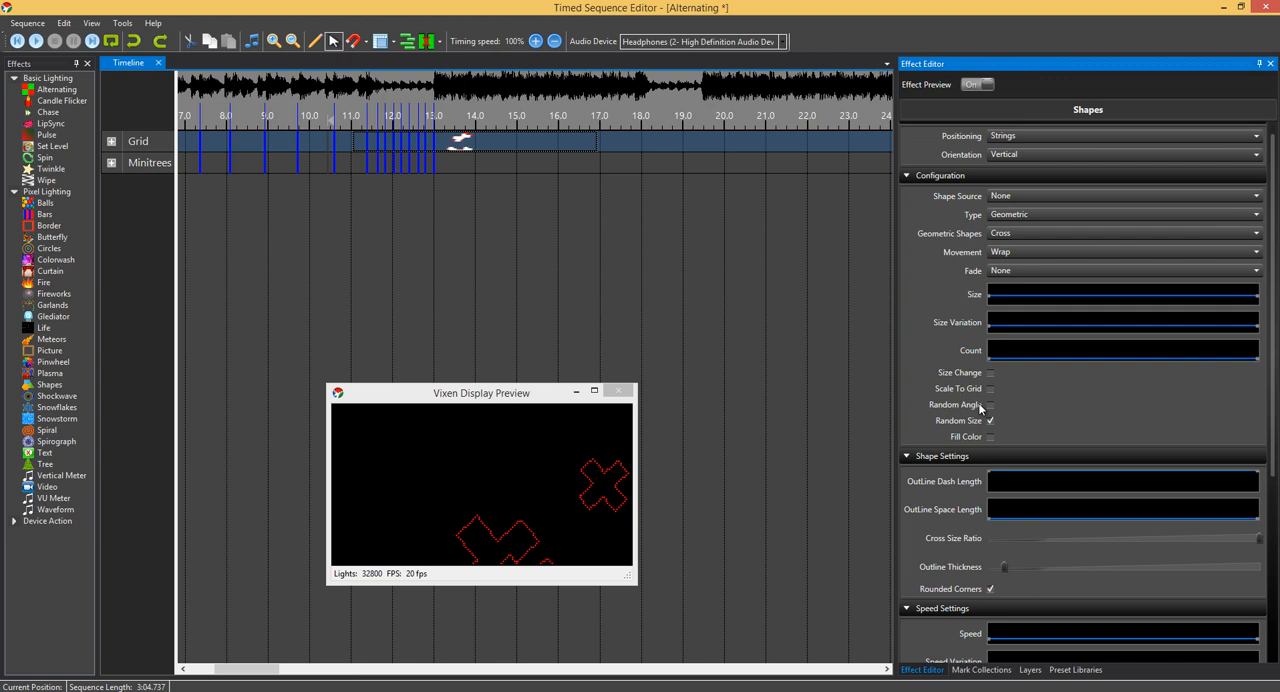
Step: Set Movement to None so the crosses stay where they appear
click(1256, 270)
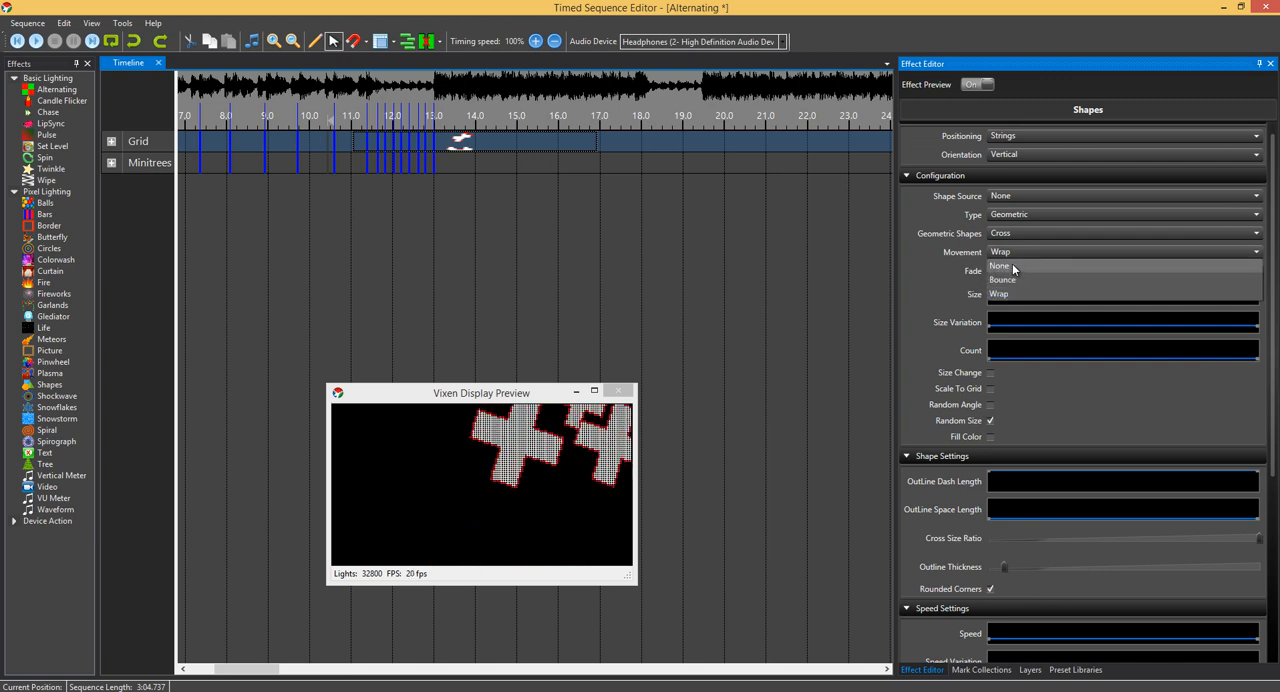
click(1000, 266)
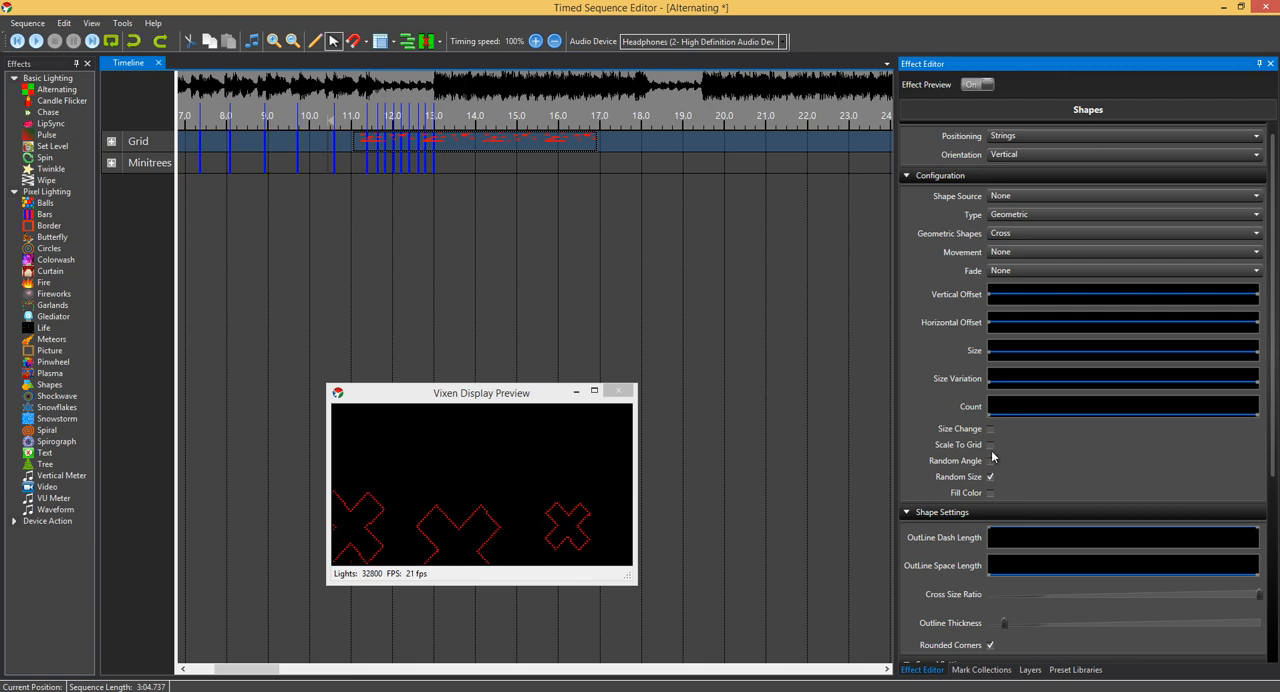
mouse_move(968, 548)
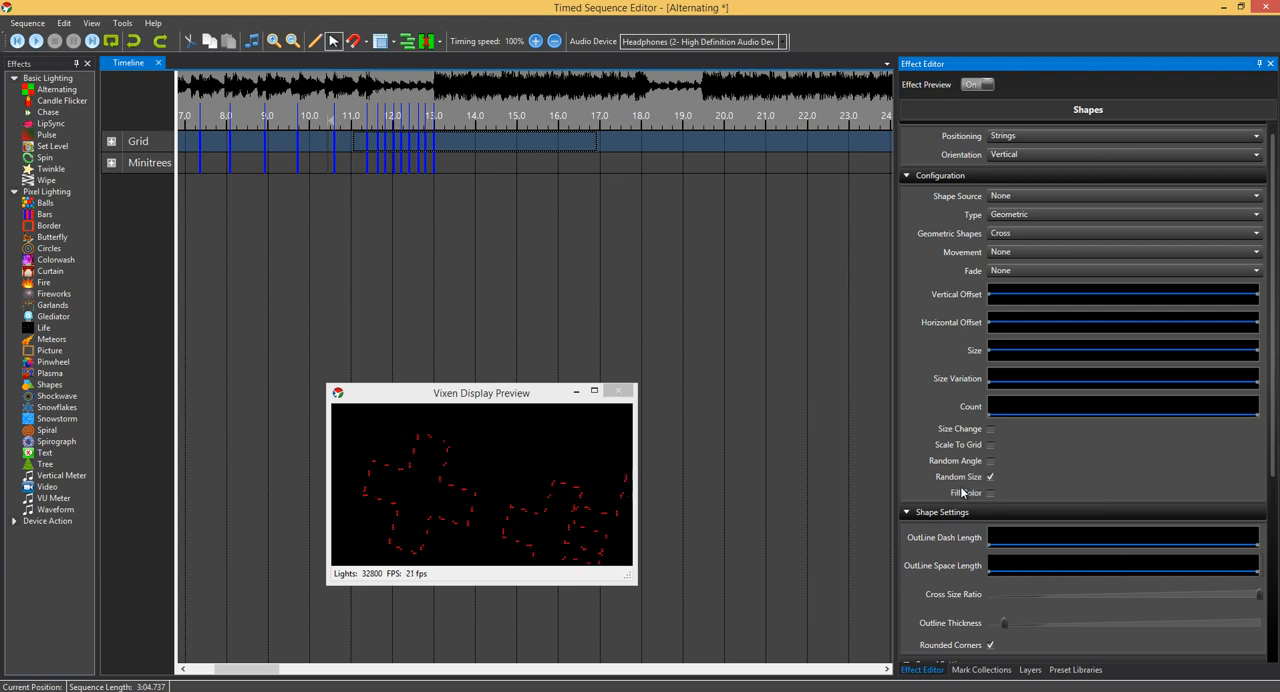
scroll(down, 3)
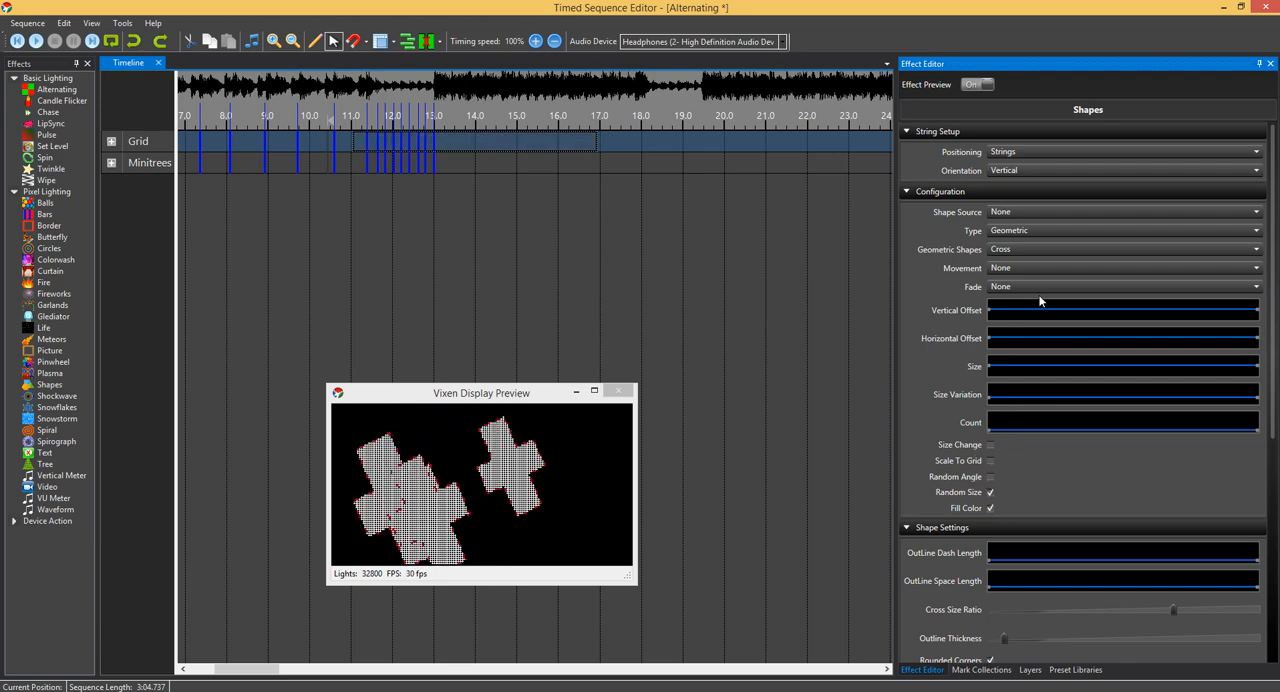
Step: Set Fade to In so the crosses fade in
click(1120, 286)
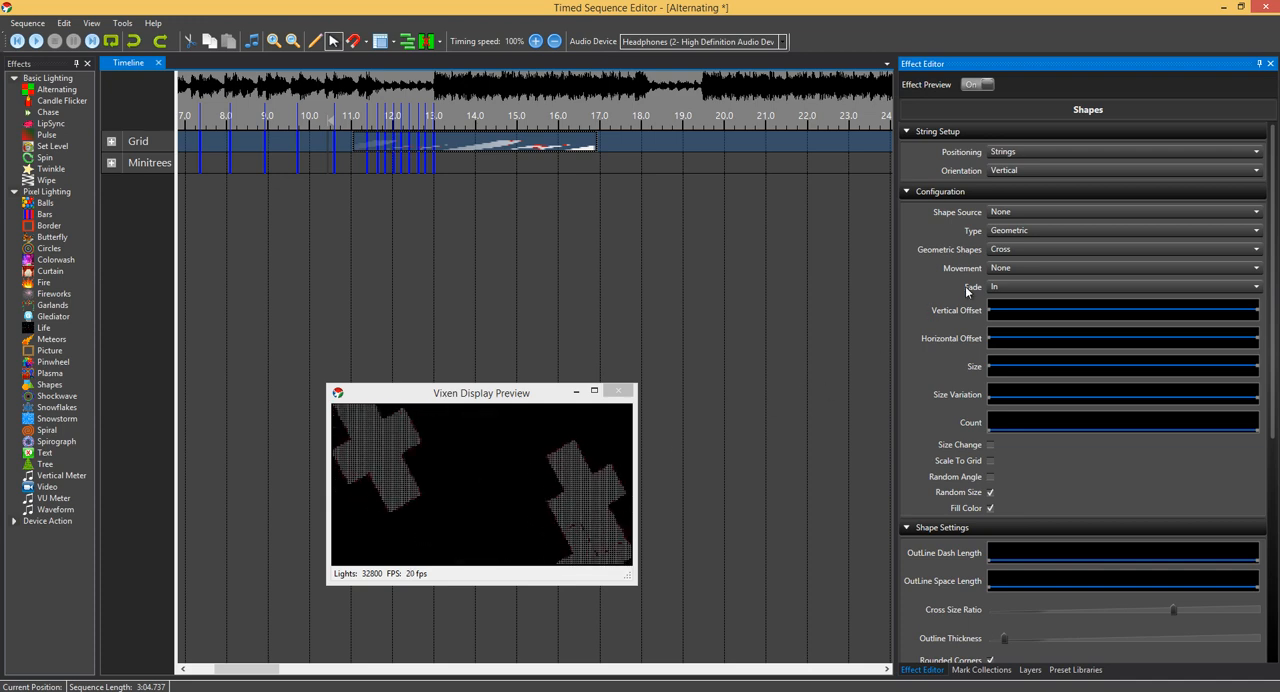
click(1120, 288)
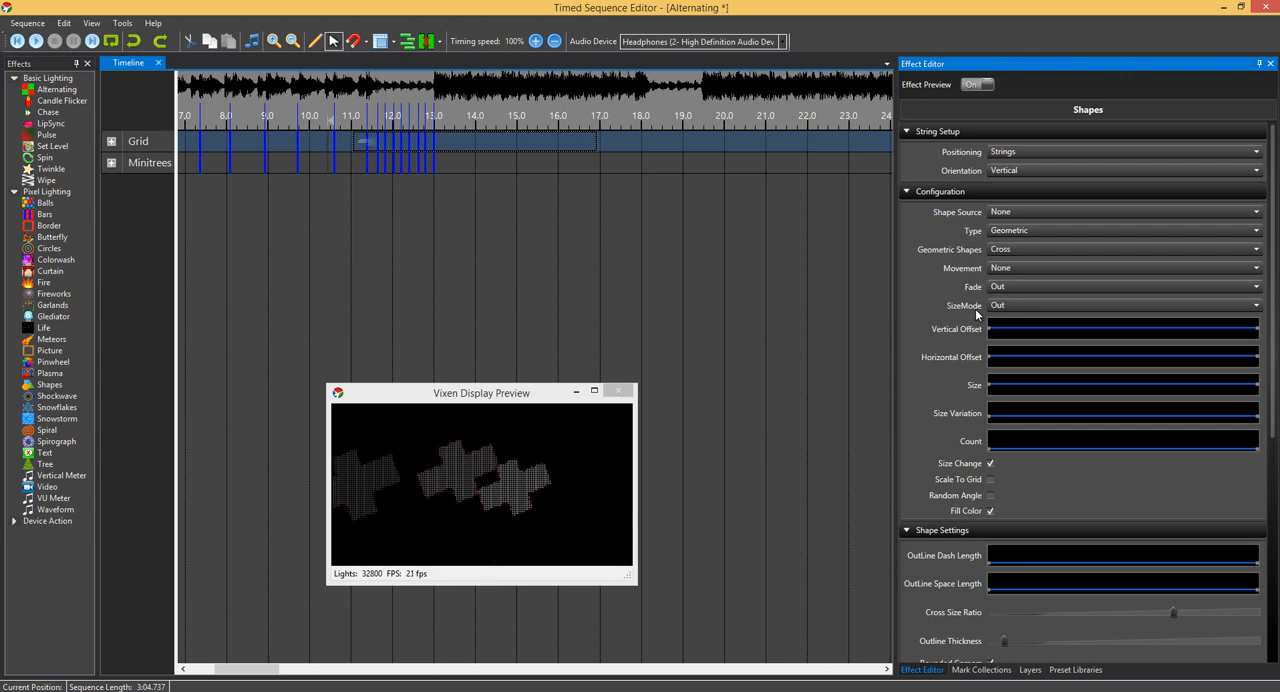
Step: Enable Size Change with SizeMode In so the crosses grow as they appear
click(1256, 304)
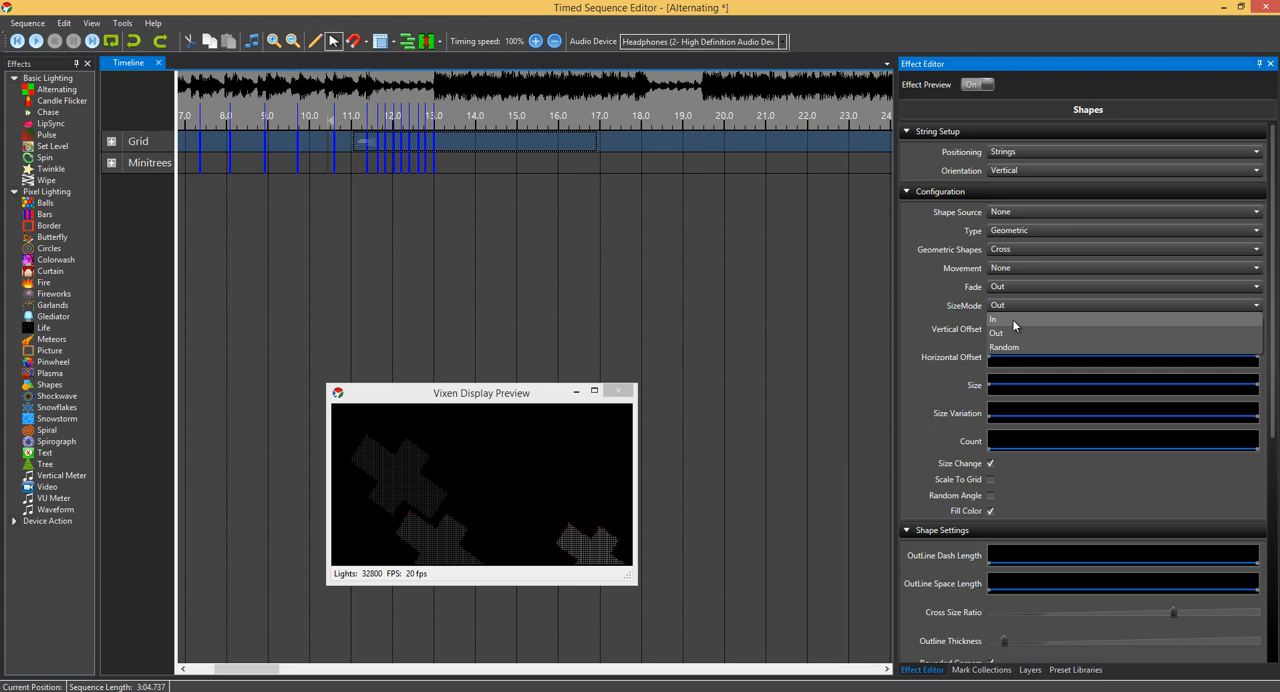
click(994, 318)
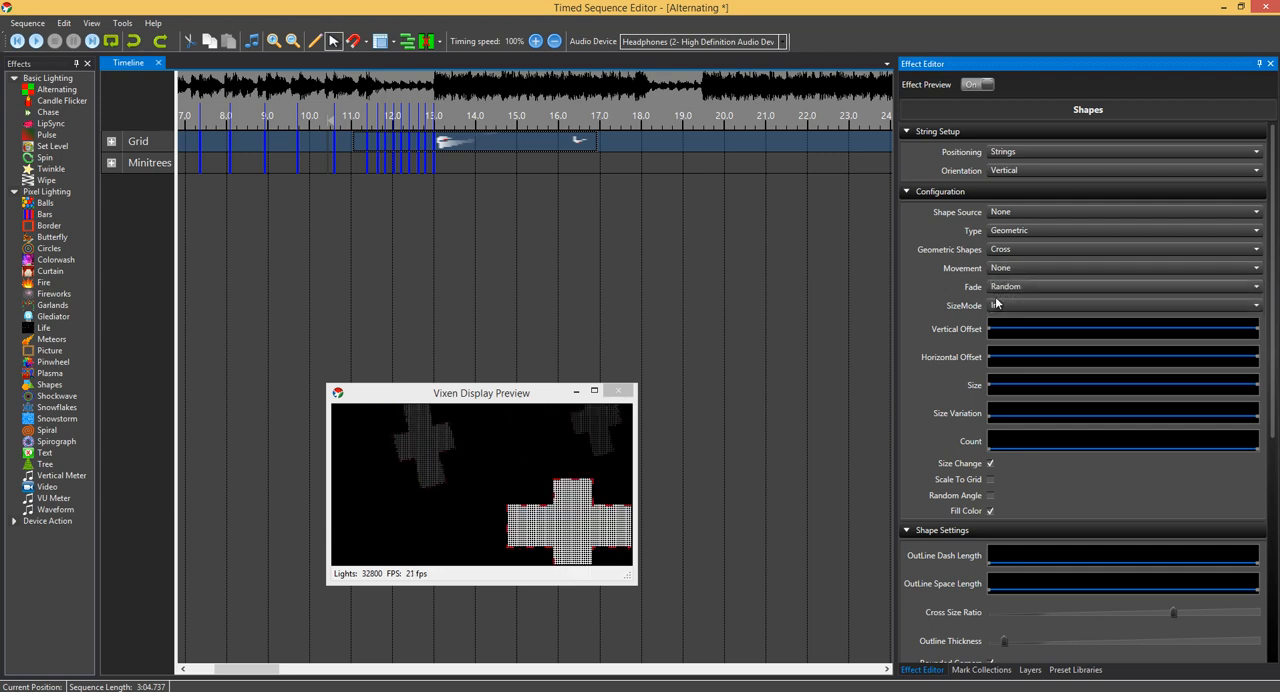
scroll(down, 3)
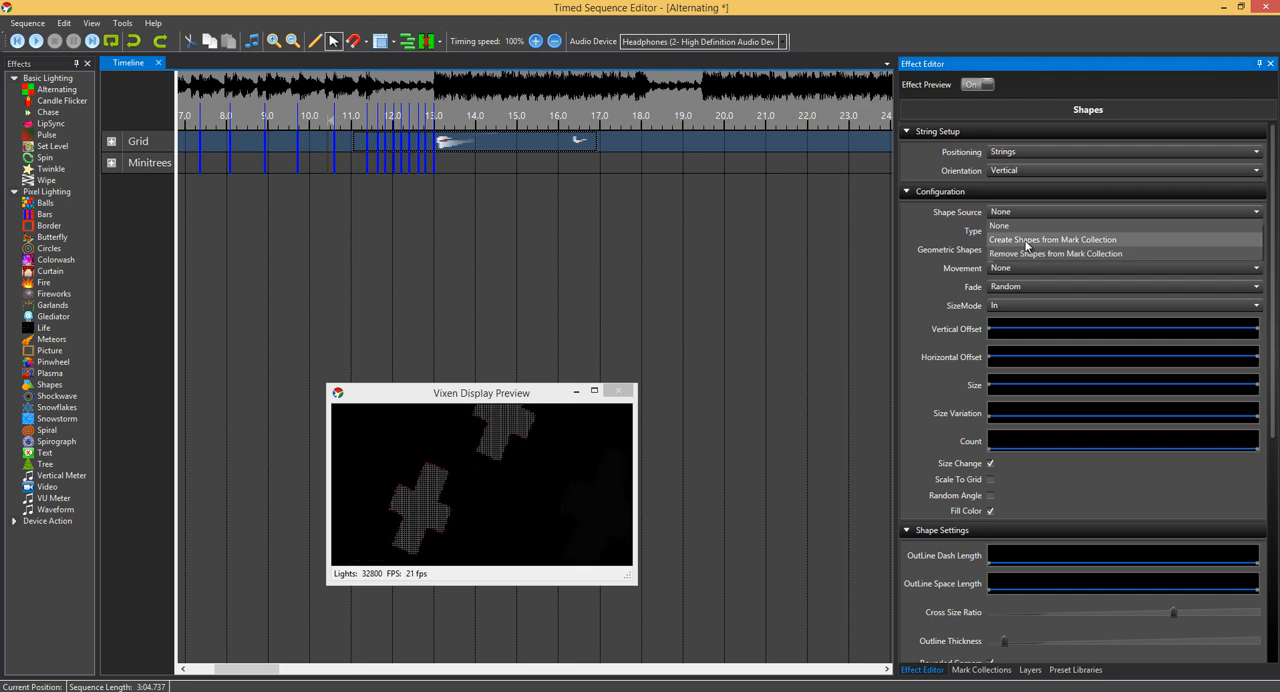
Step: Set Shape Source to Create Shapes from Mark Collection using Default Marks, with Fade None
click(1052, 240)
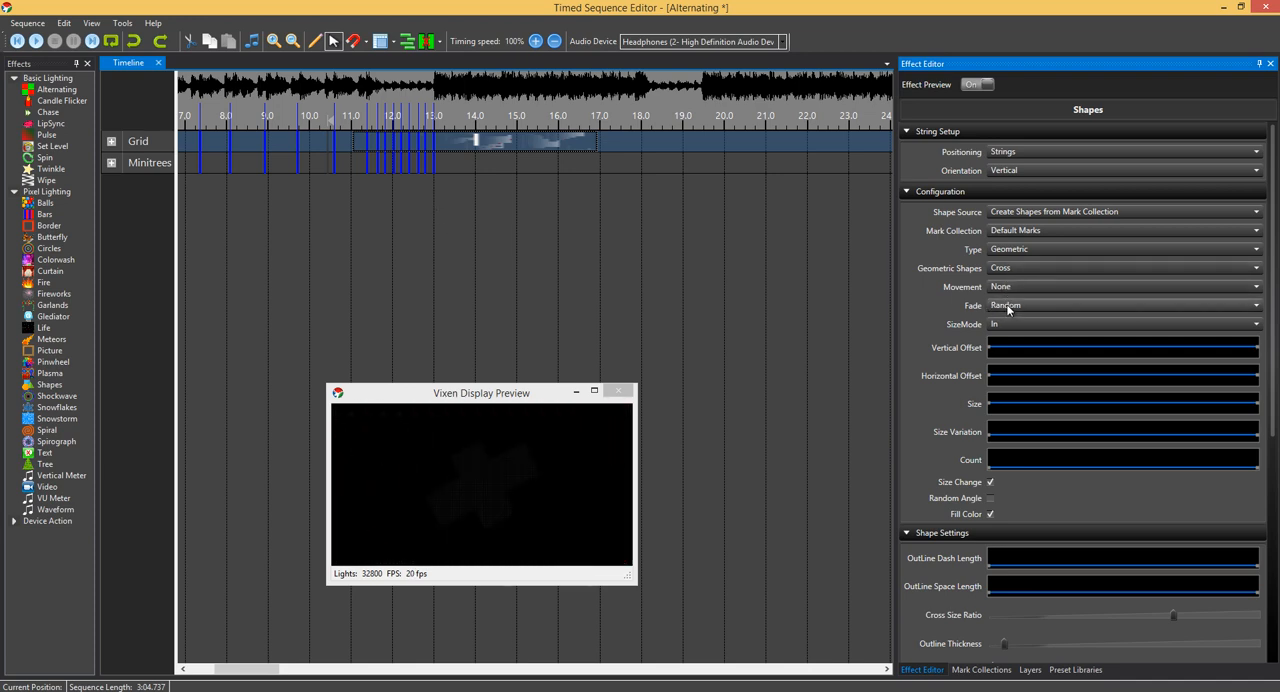
click(1124, 324)
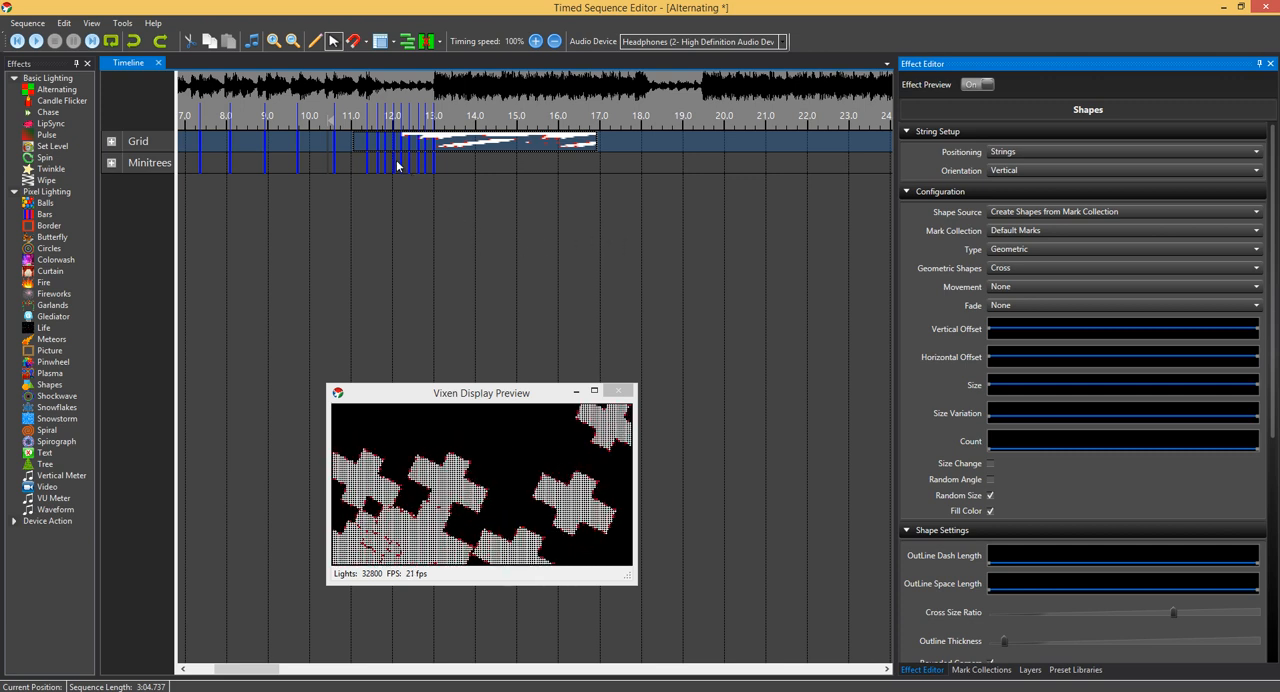
mouse_move(424, 130)
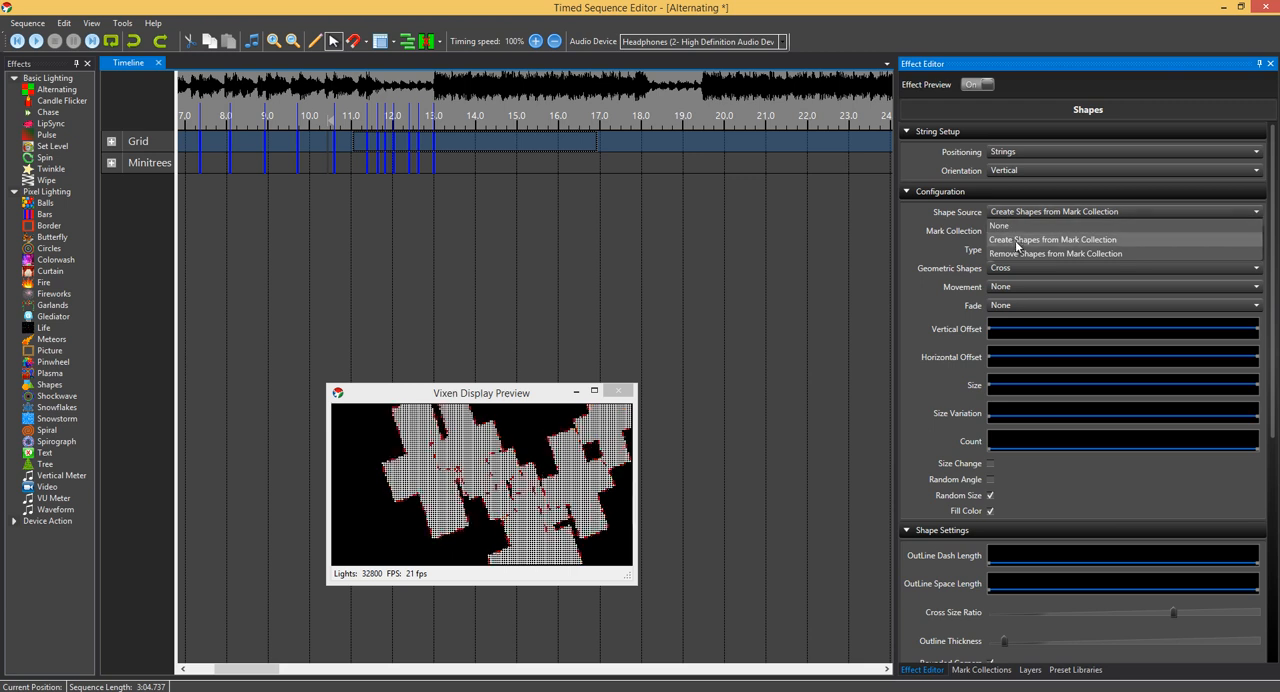
click(1054, 252)
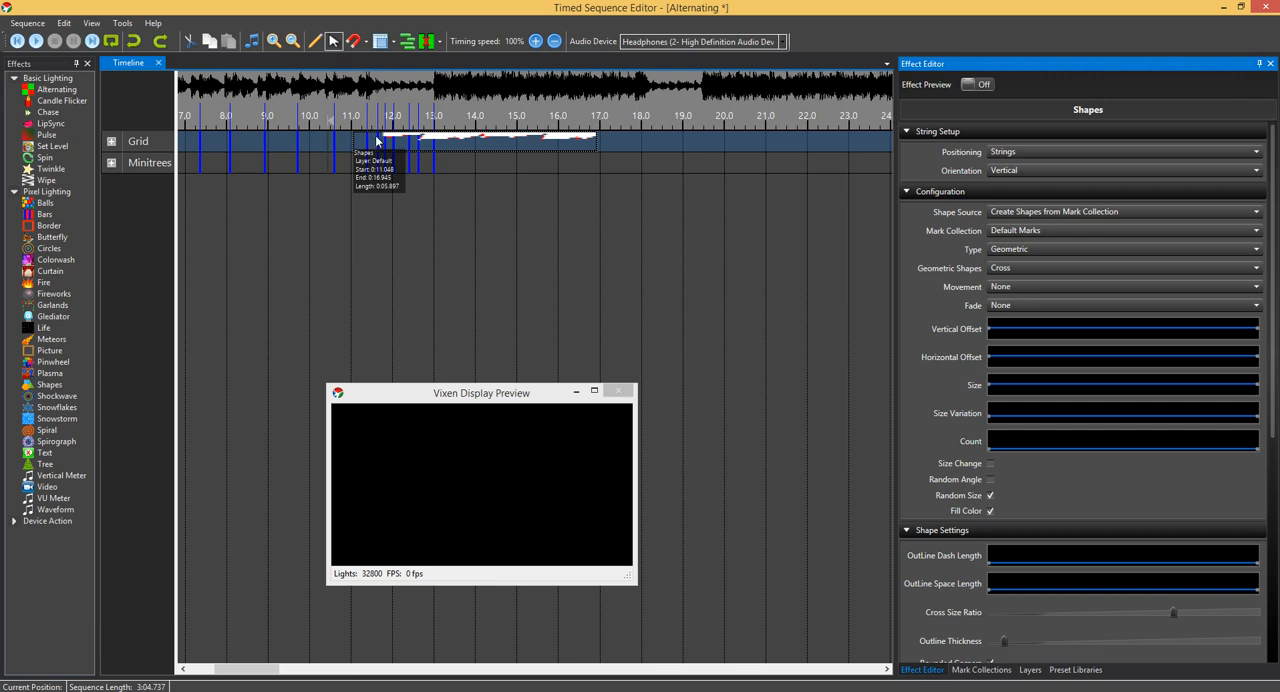
click(976, 84)
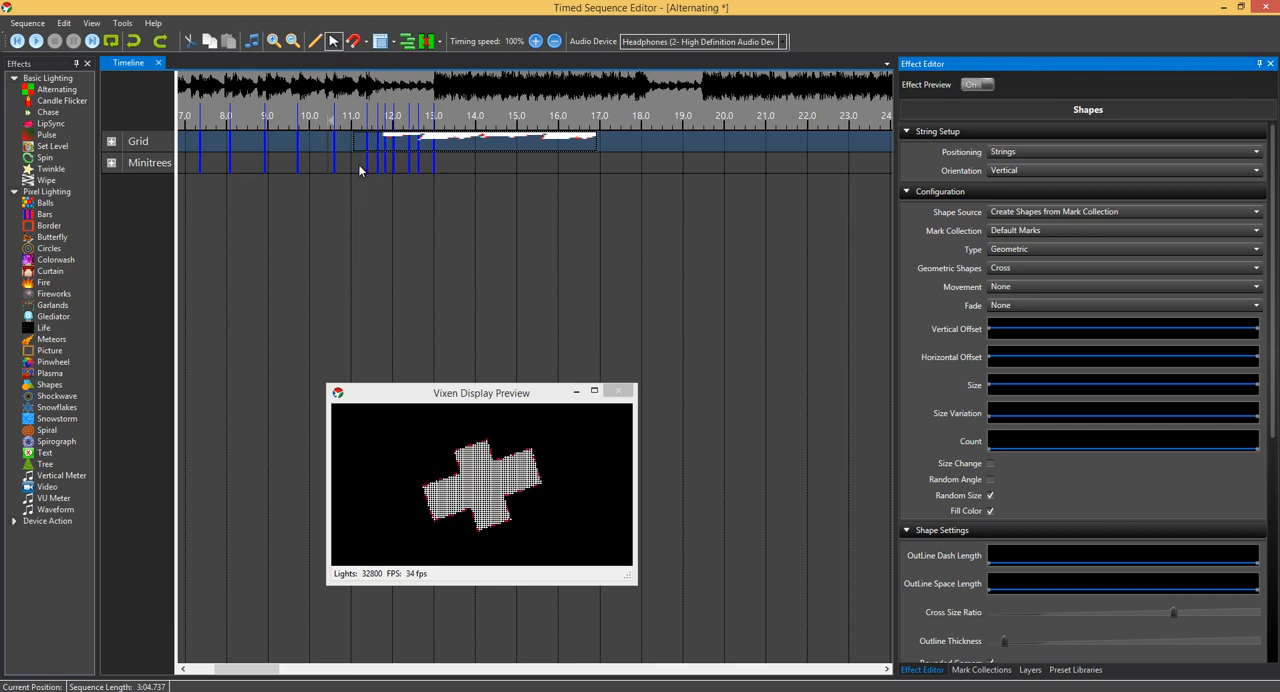
click(976, 84)
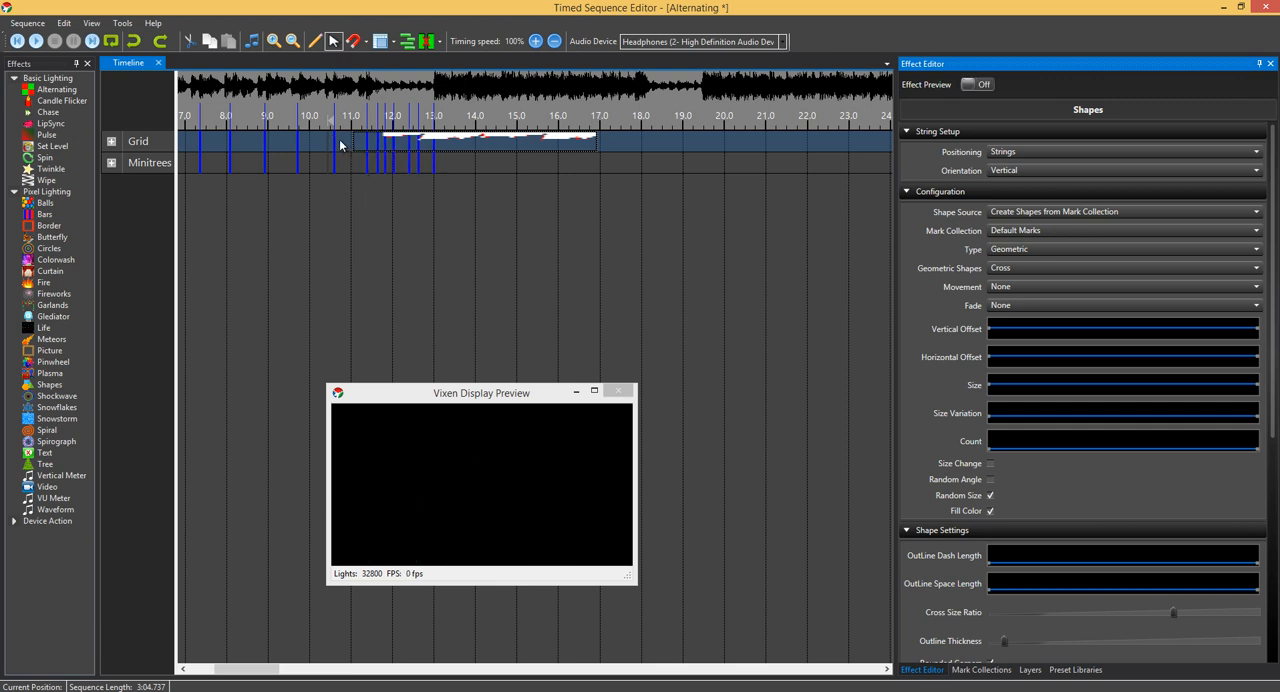
click(336, 140)
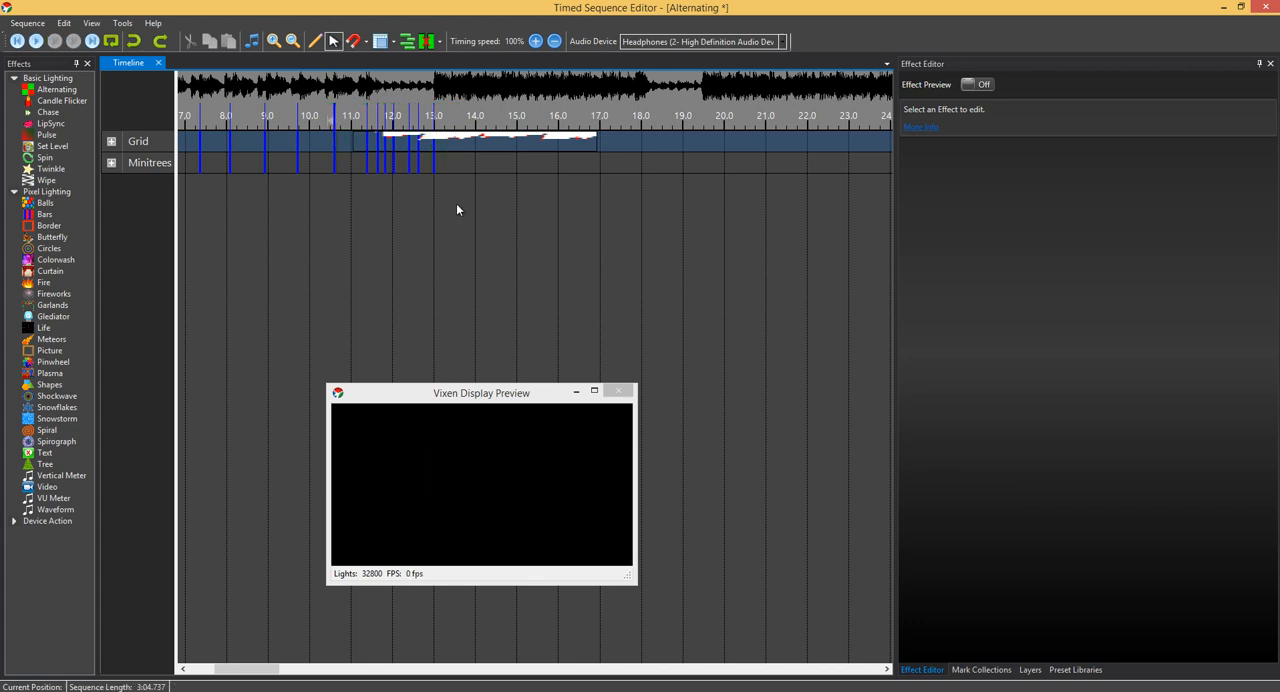
mouse_move(440, 224)
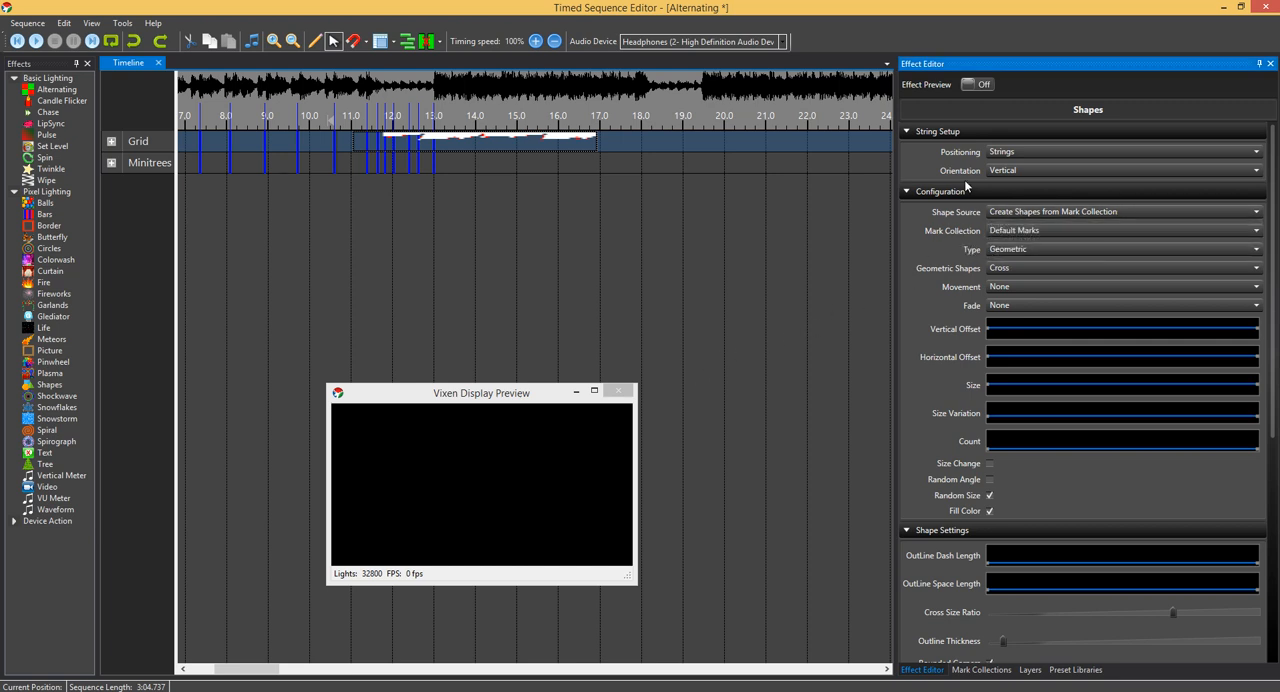
Step: Change String Setup Positioning from Strings to Locations
click(1256, 152)
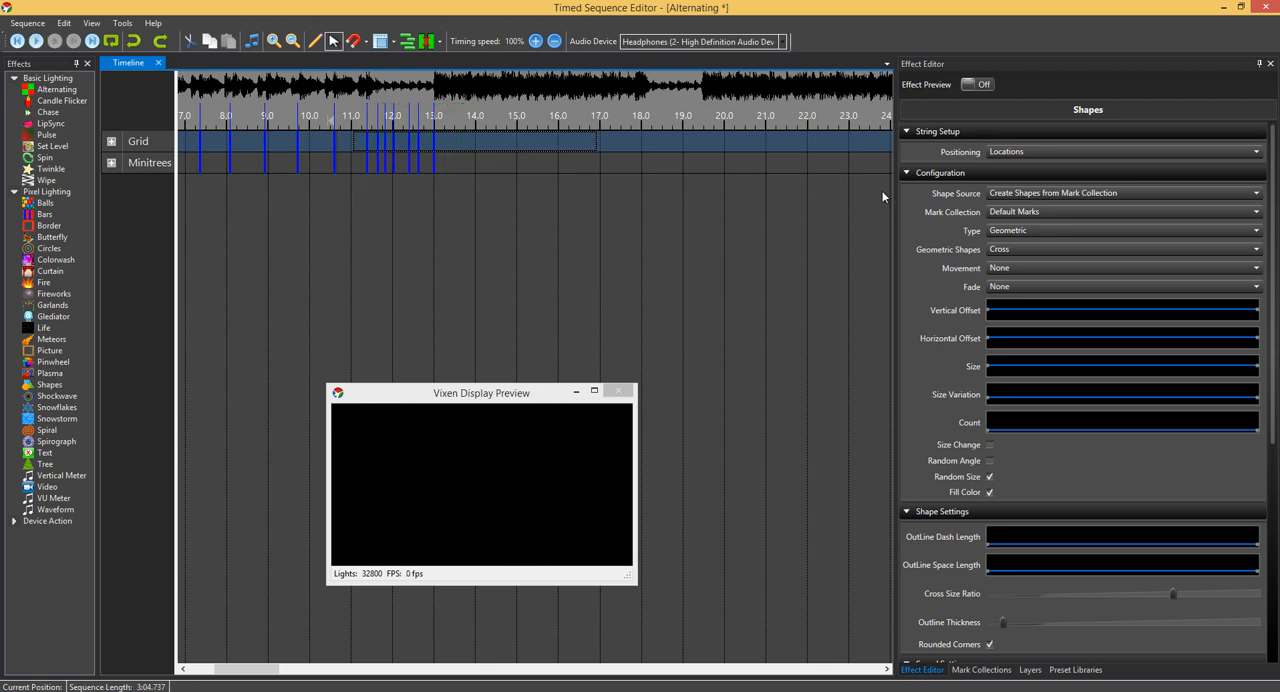
mouse_move(920, 346)
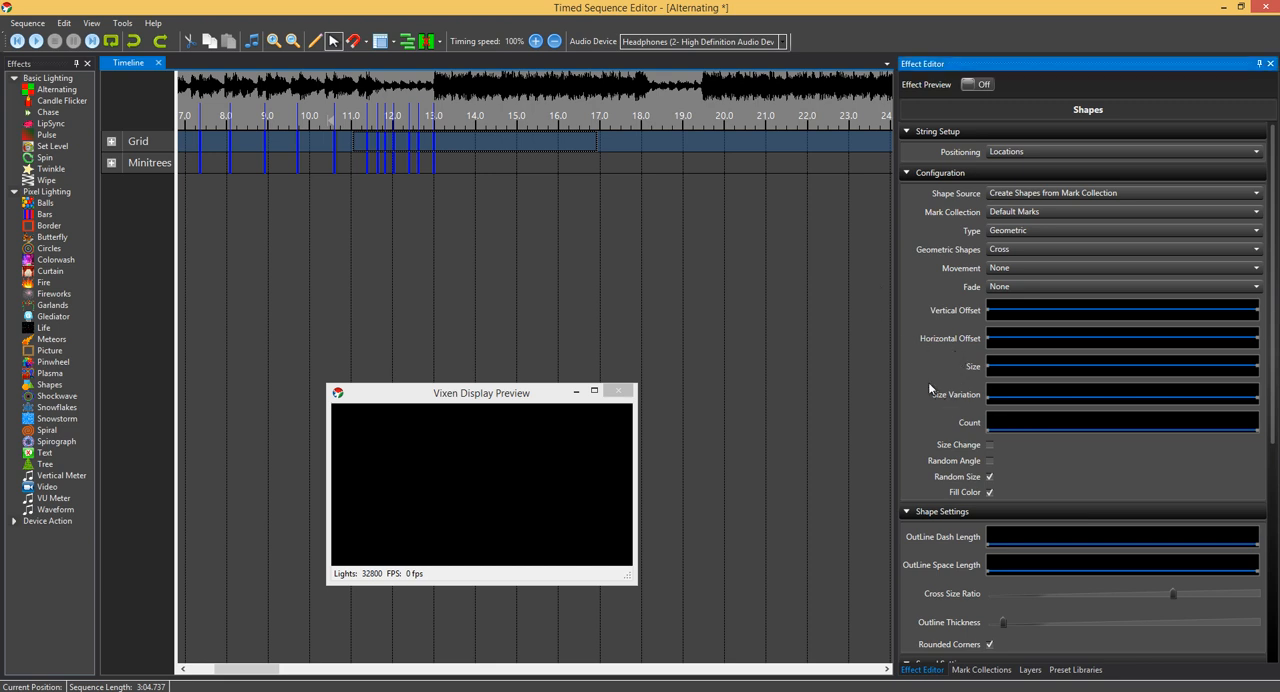
scroll(down, 3)
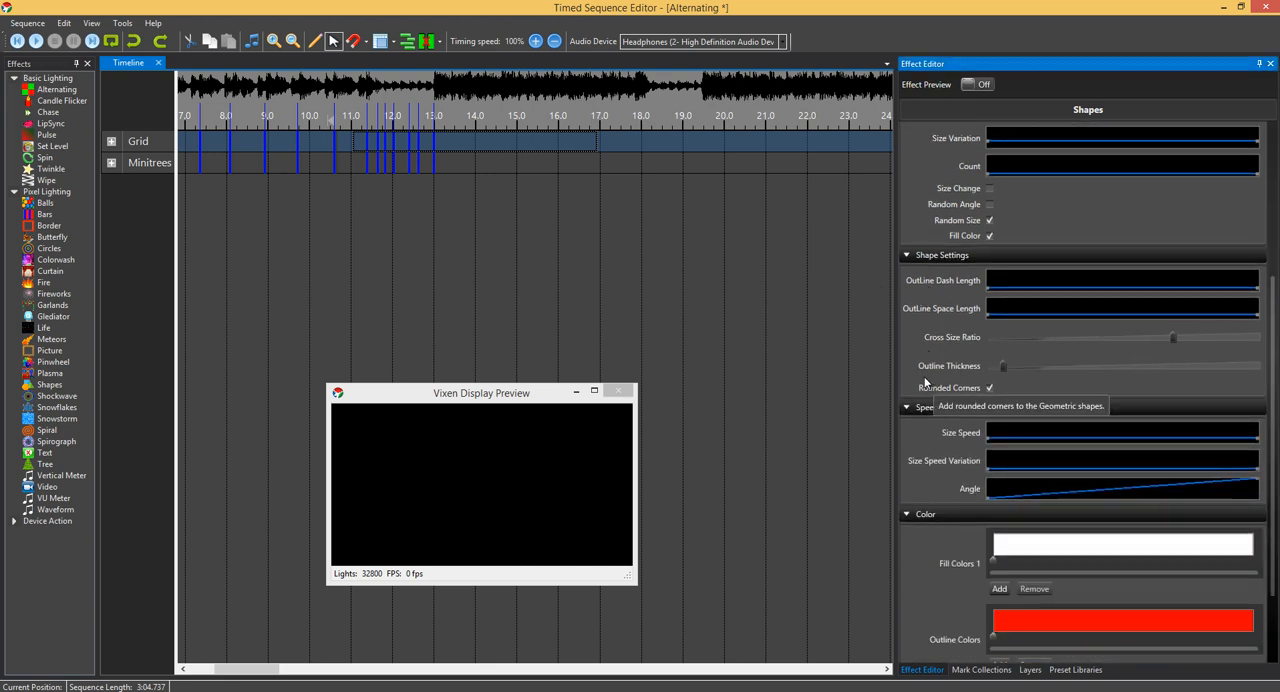